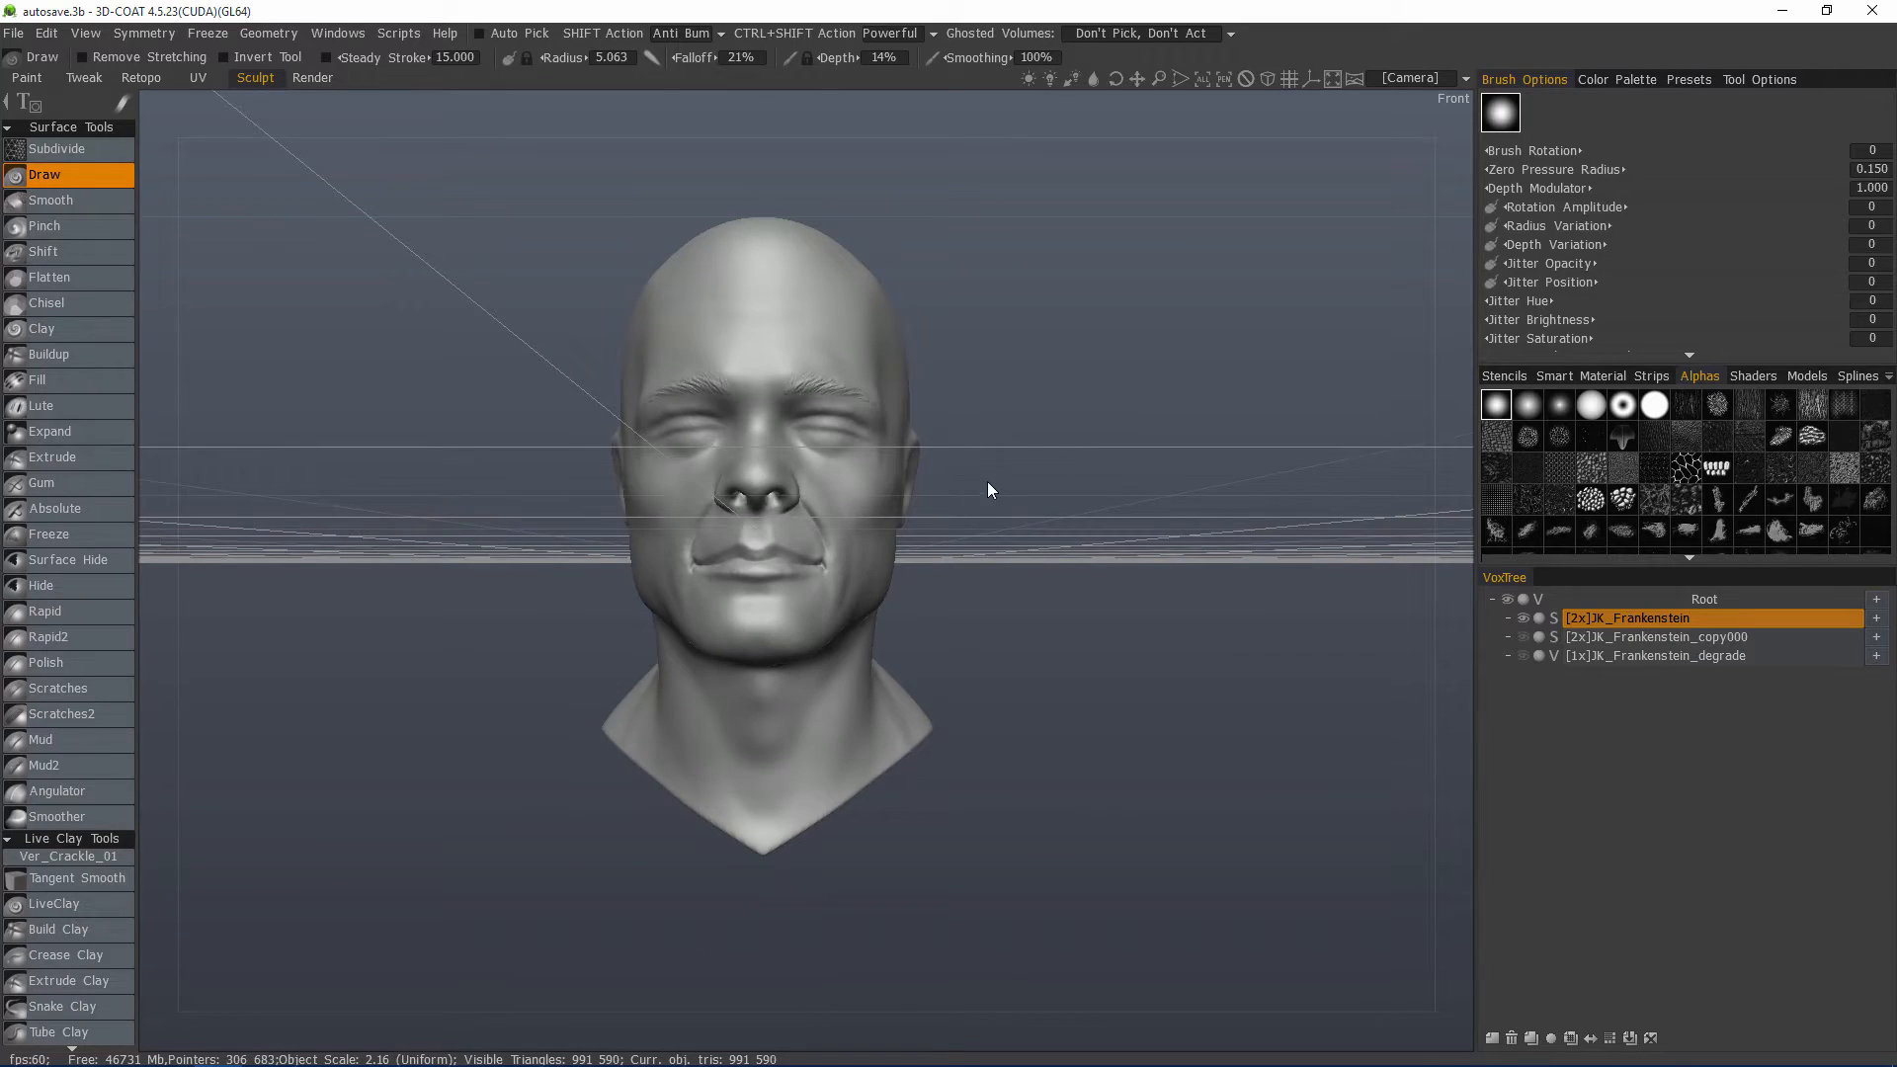
# Step: Orbit the camera around the head sculpt to view it at an angle
pyautogui.moveTo(989, 490); pyautogui.dragTo(949, 533)
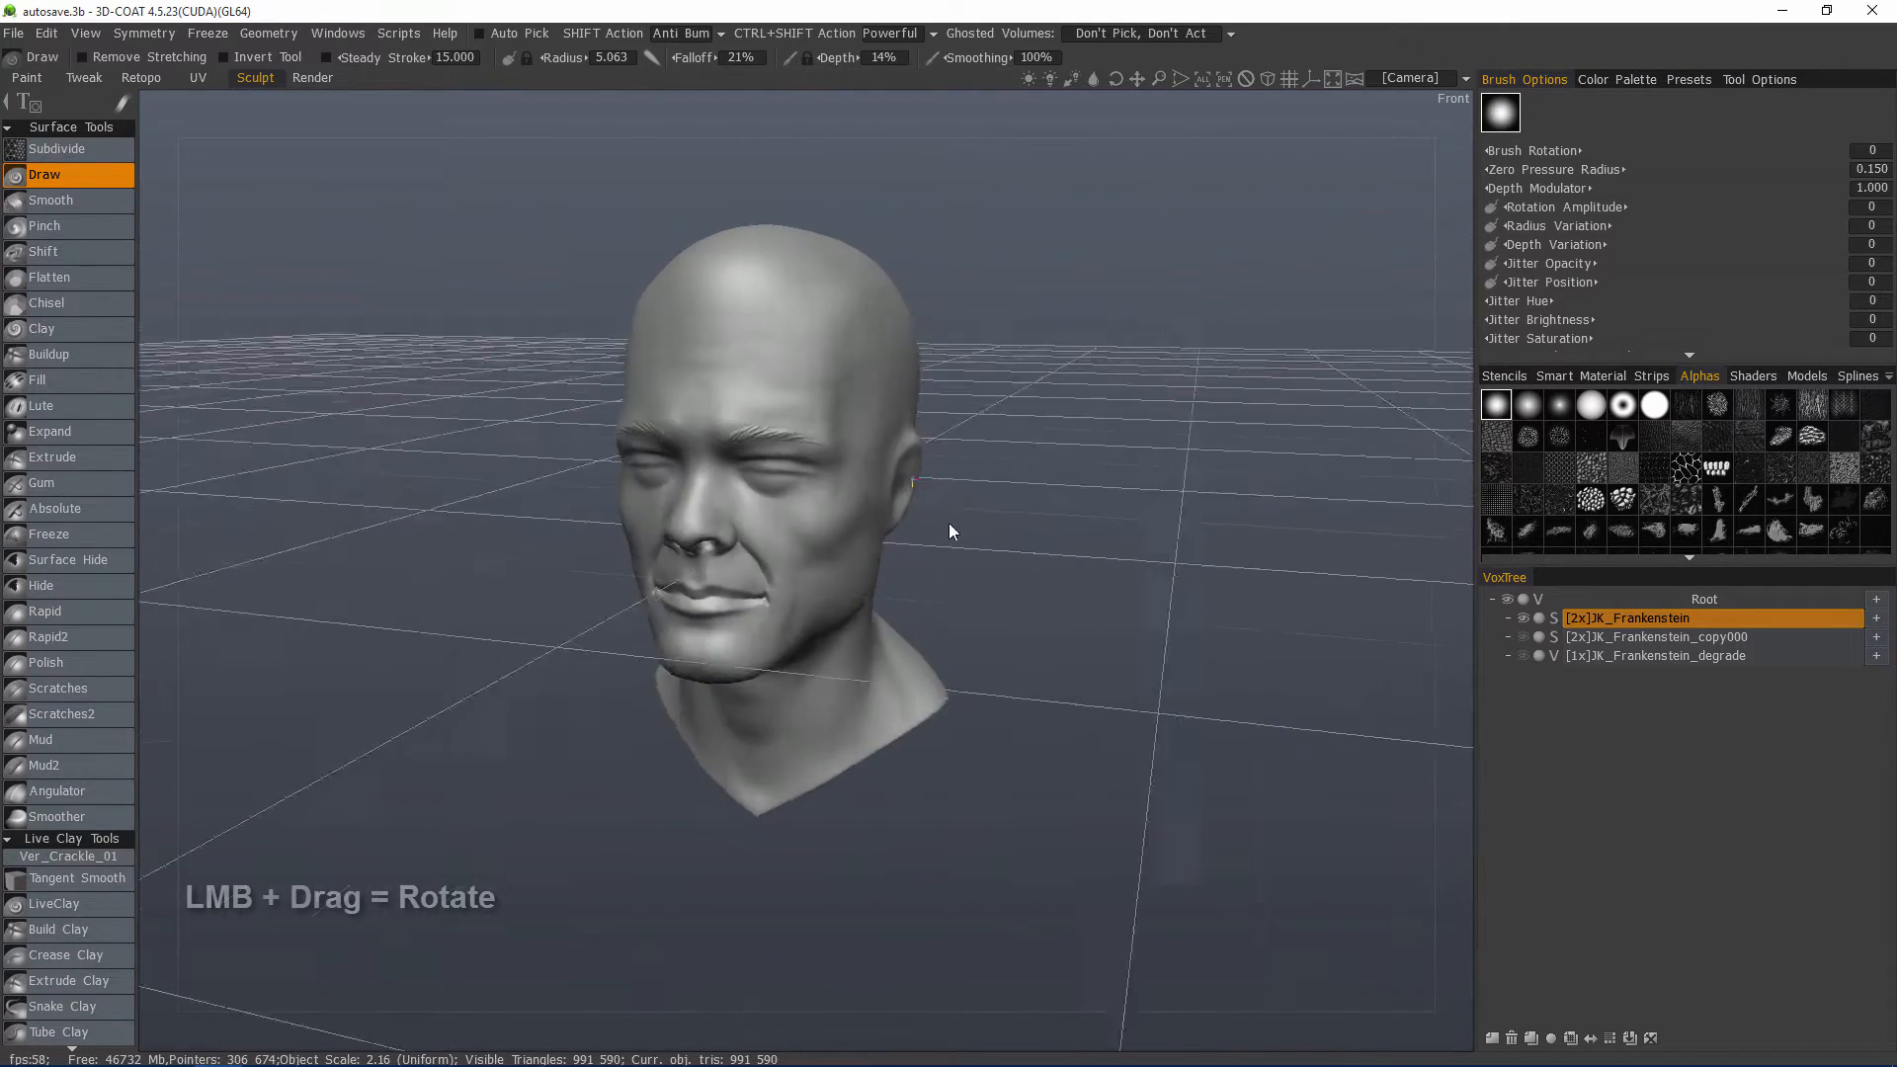
pyautogui.moveTo(949, 532); pyautogui.dragTo(1110, 491)
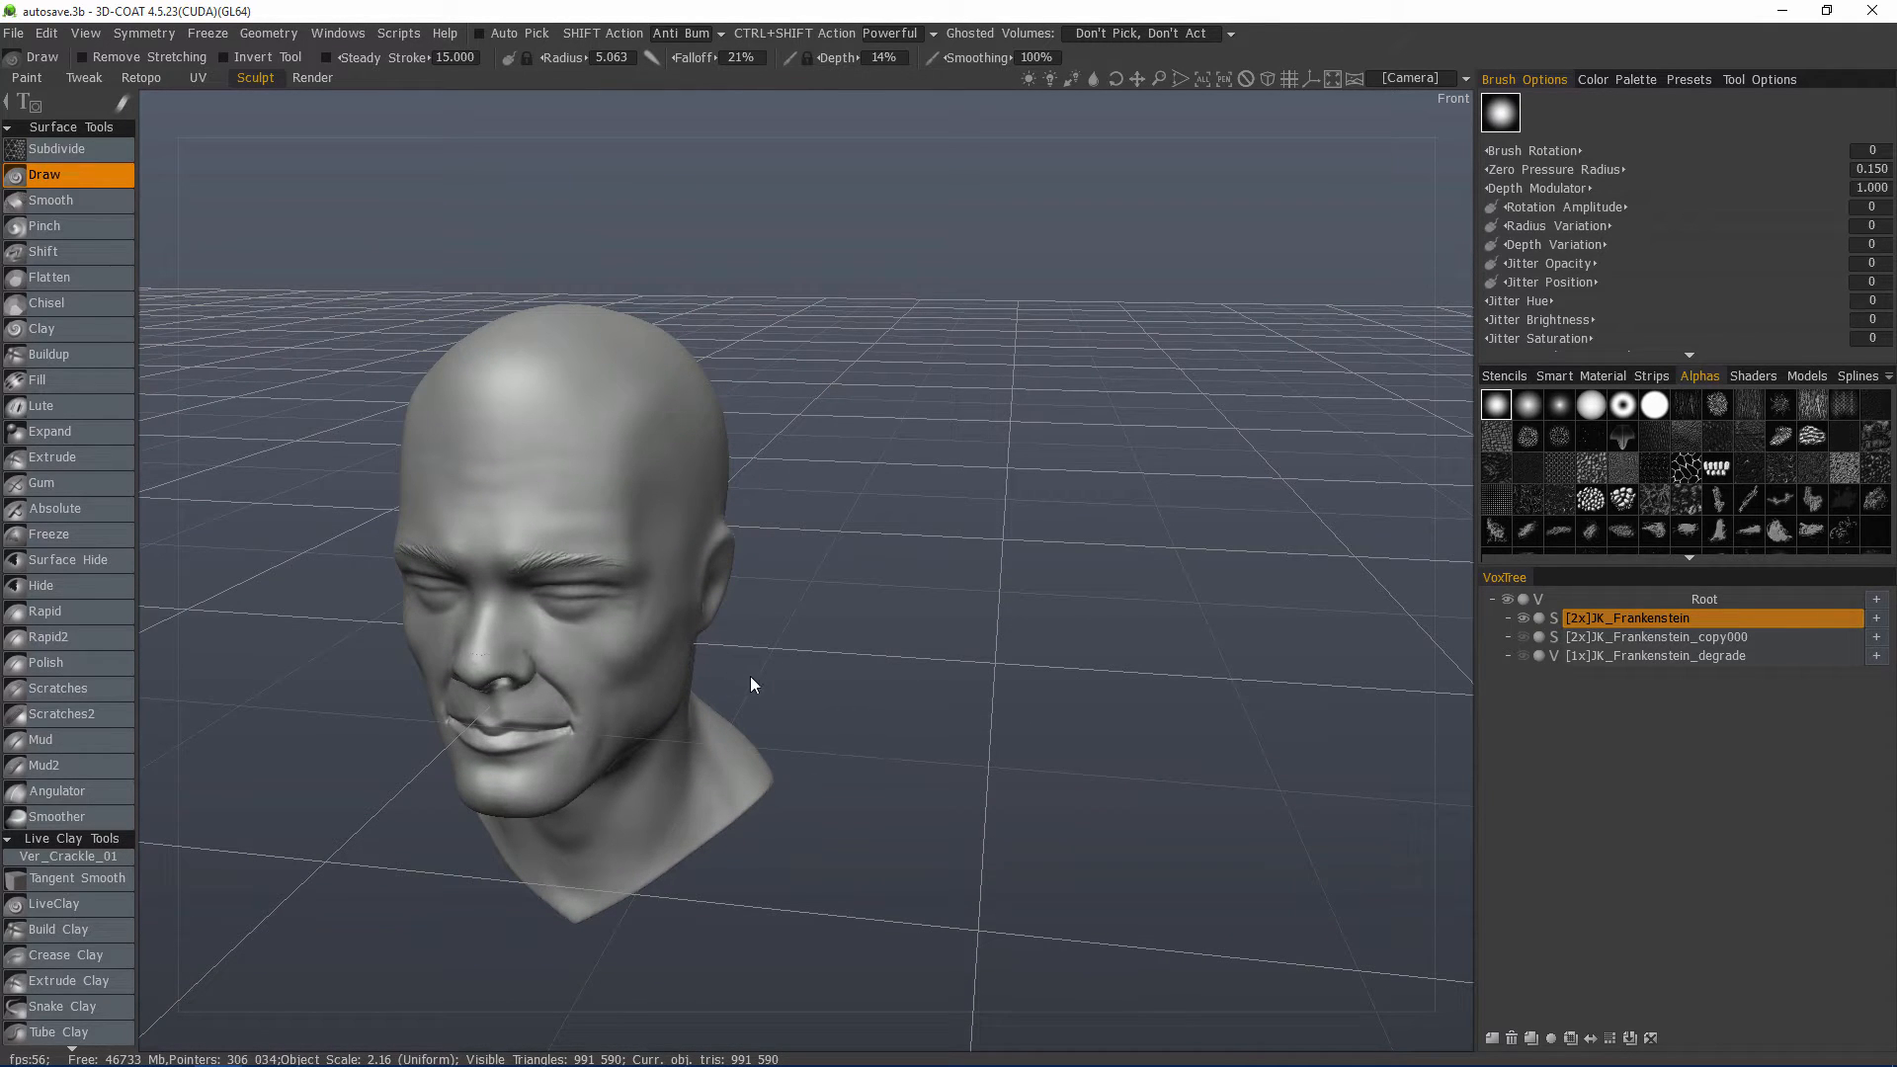
pyautogui.moveTo(810, 734)
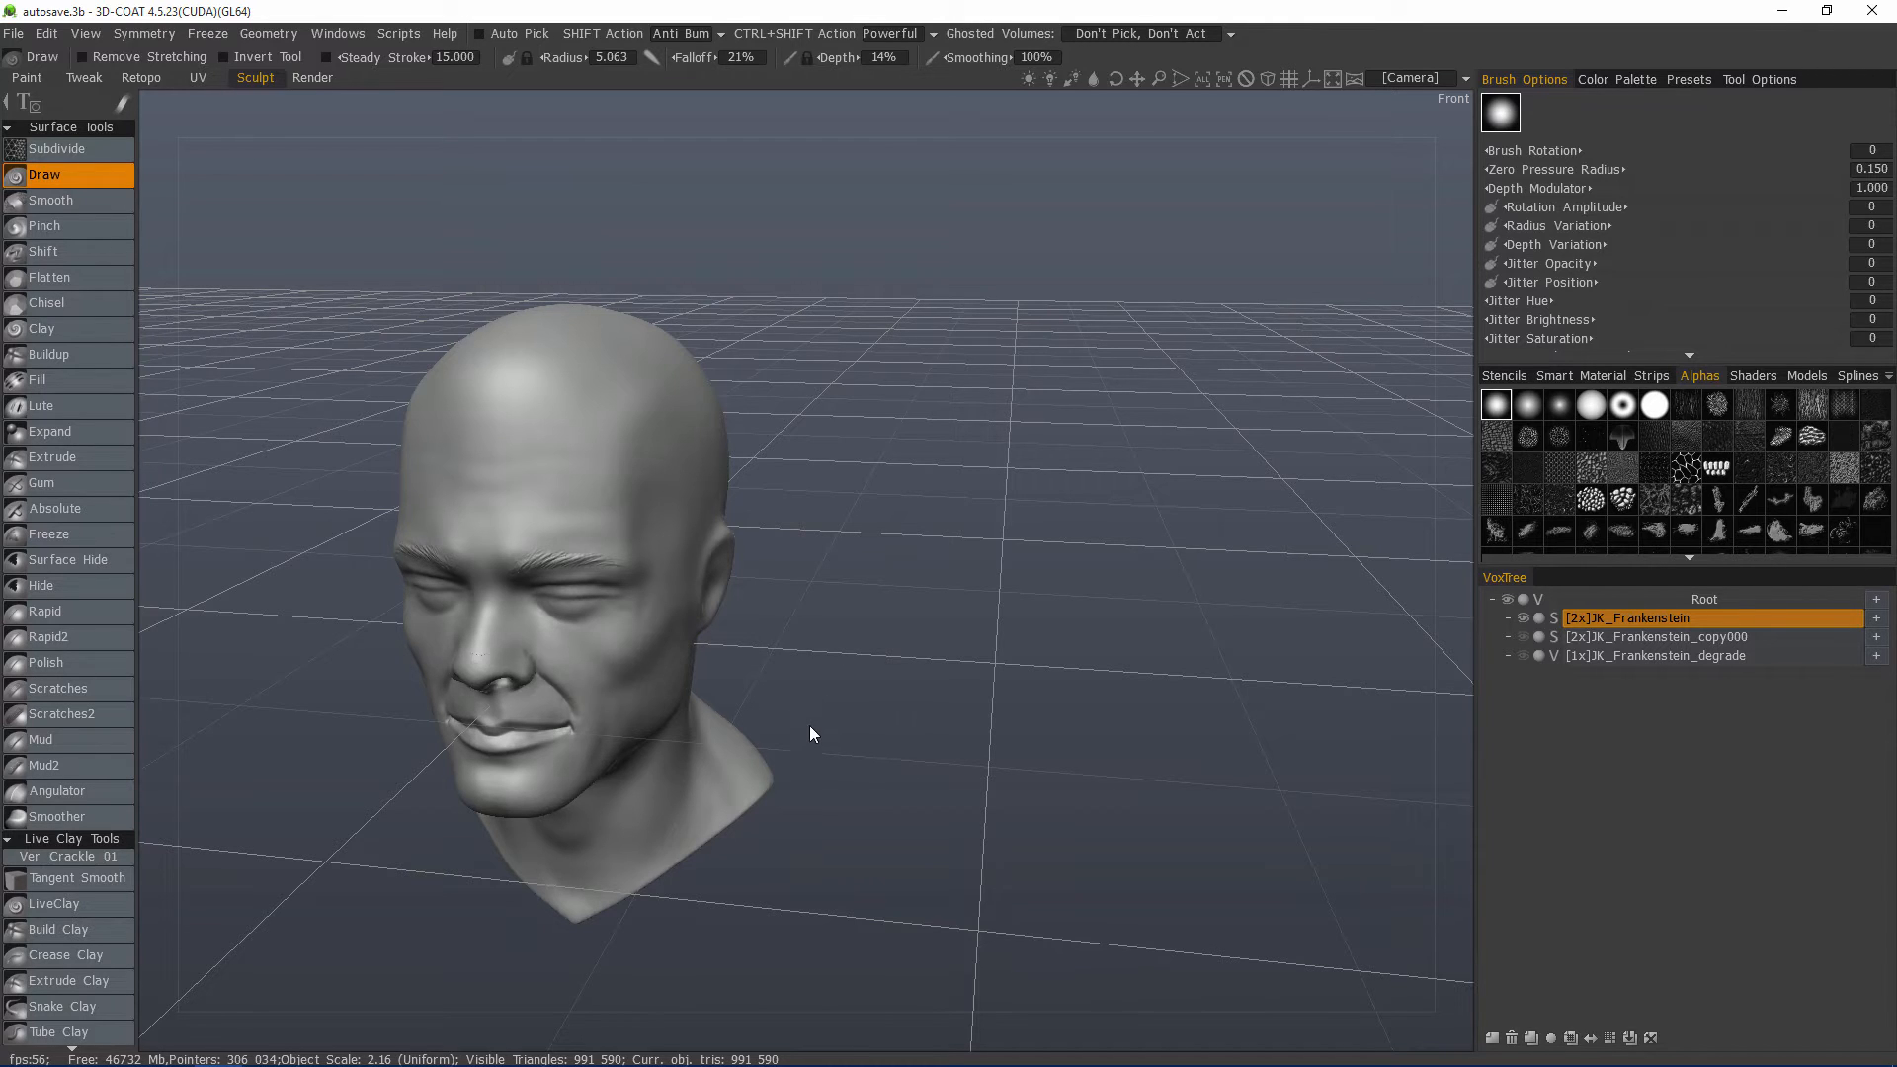
pyautogui.moveTo(928, 804)
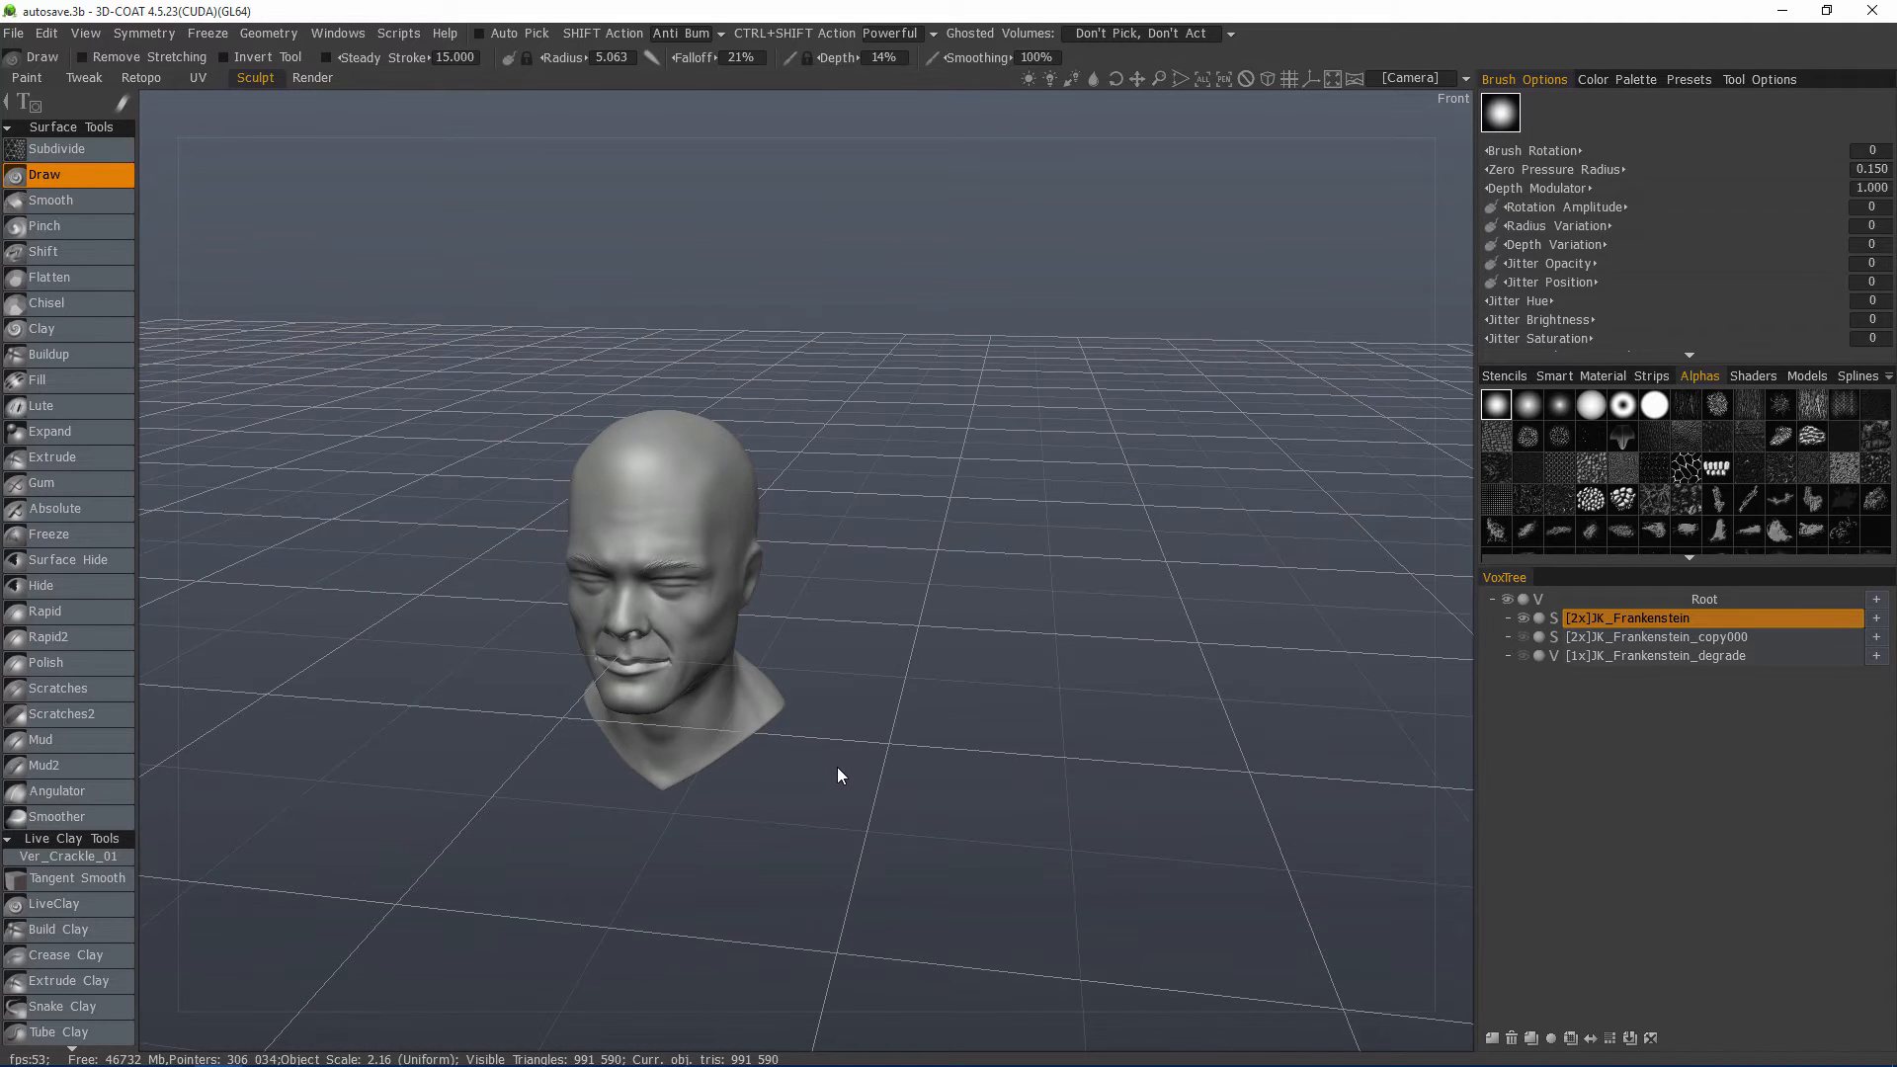
# Step: Show the Camera navigation dropdown listing presets like Maya and ZB-like
pyautogui.click(1411, 77)
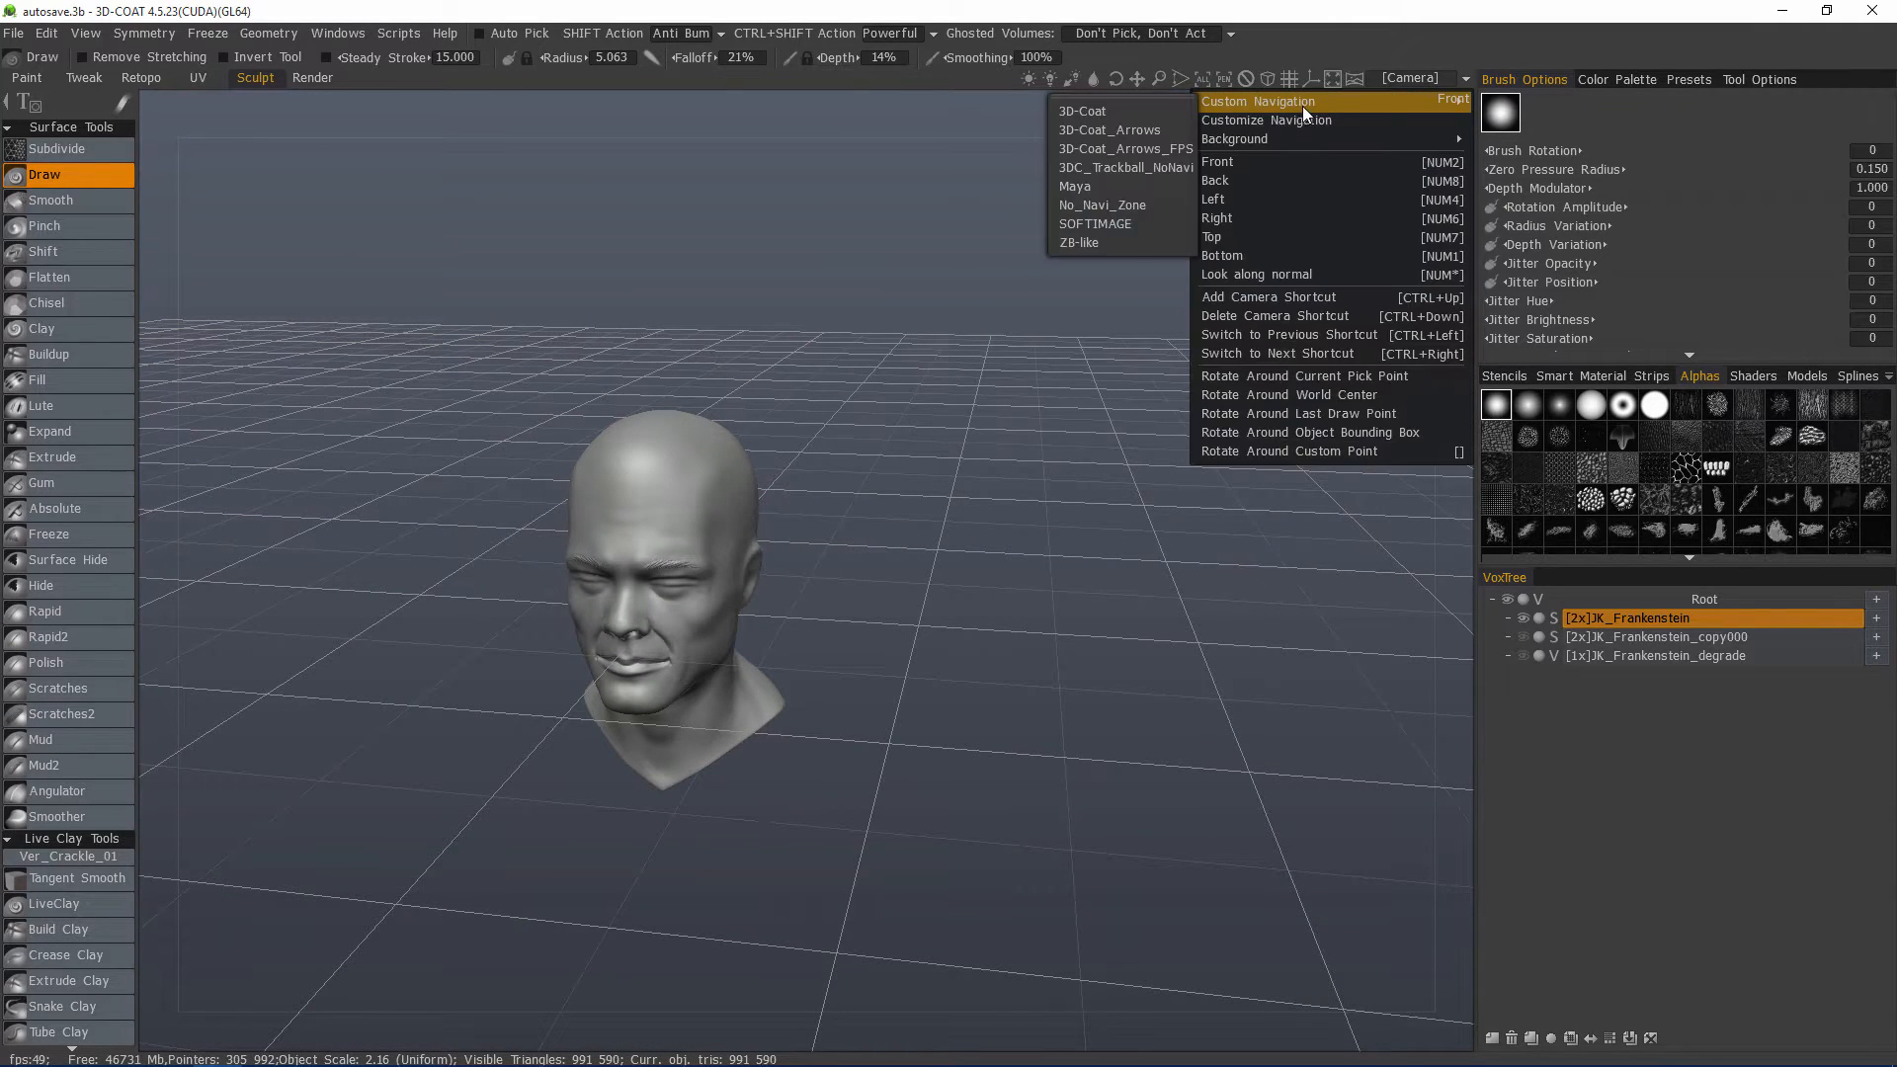
pyautogui.moveTo(906, 140)
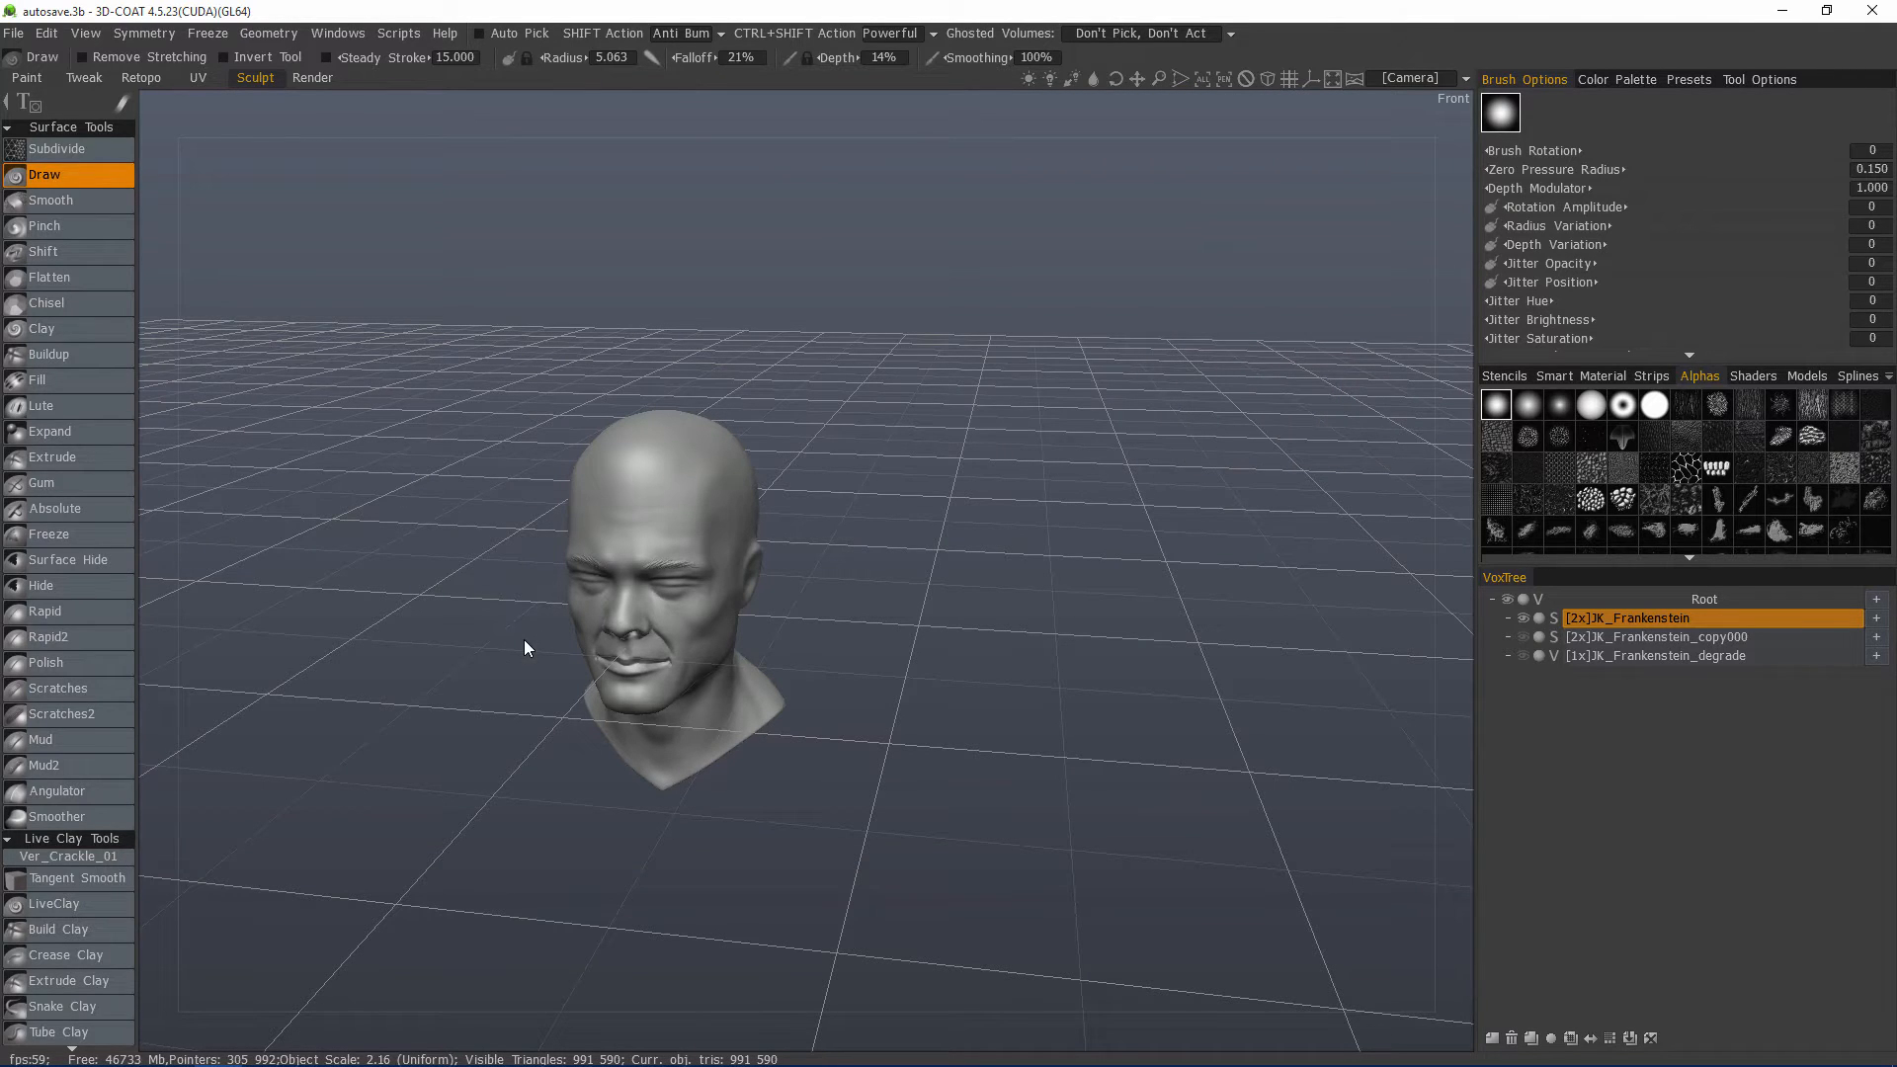
pyautogui.moveTo(490, 651)
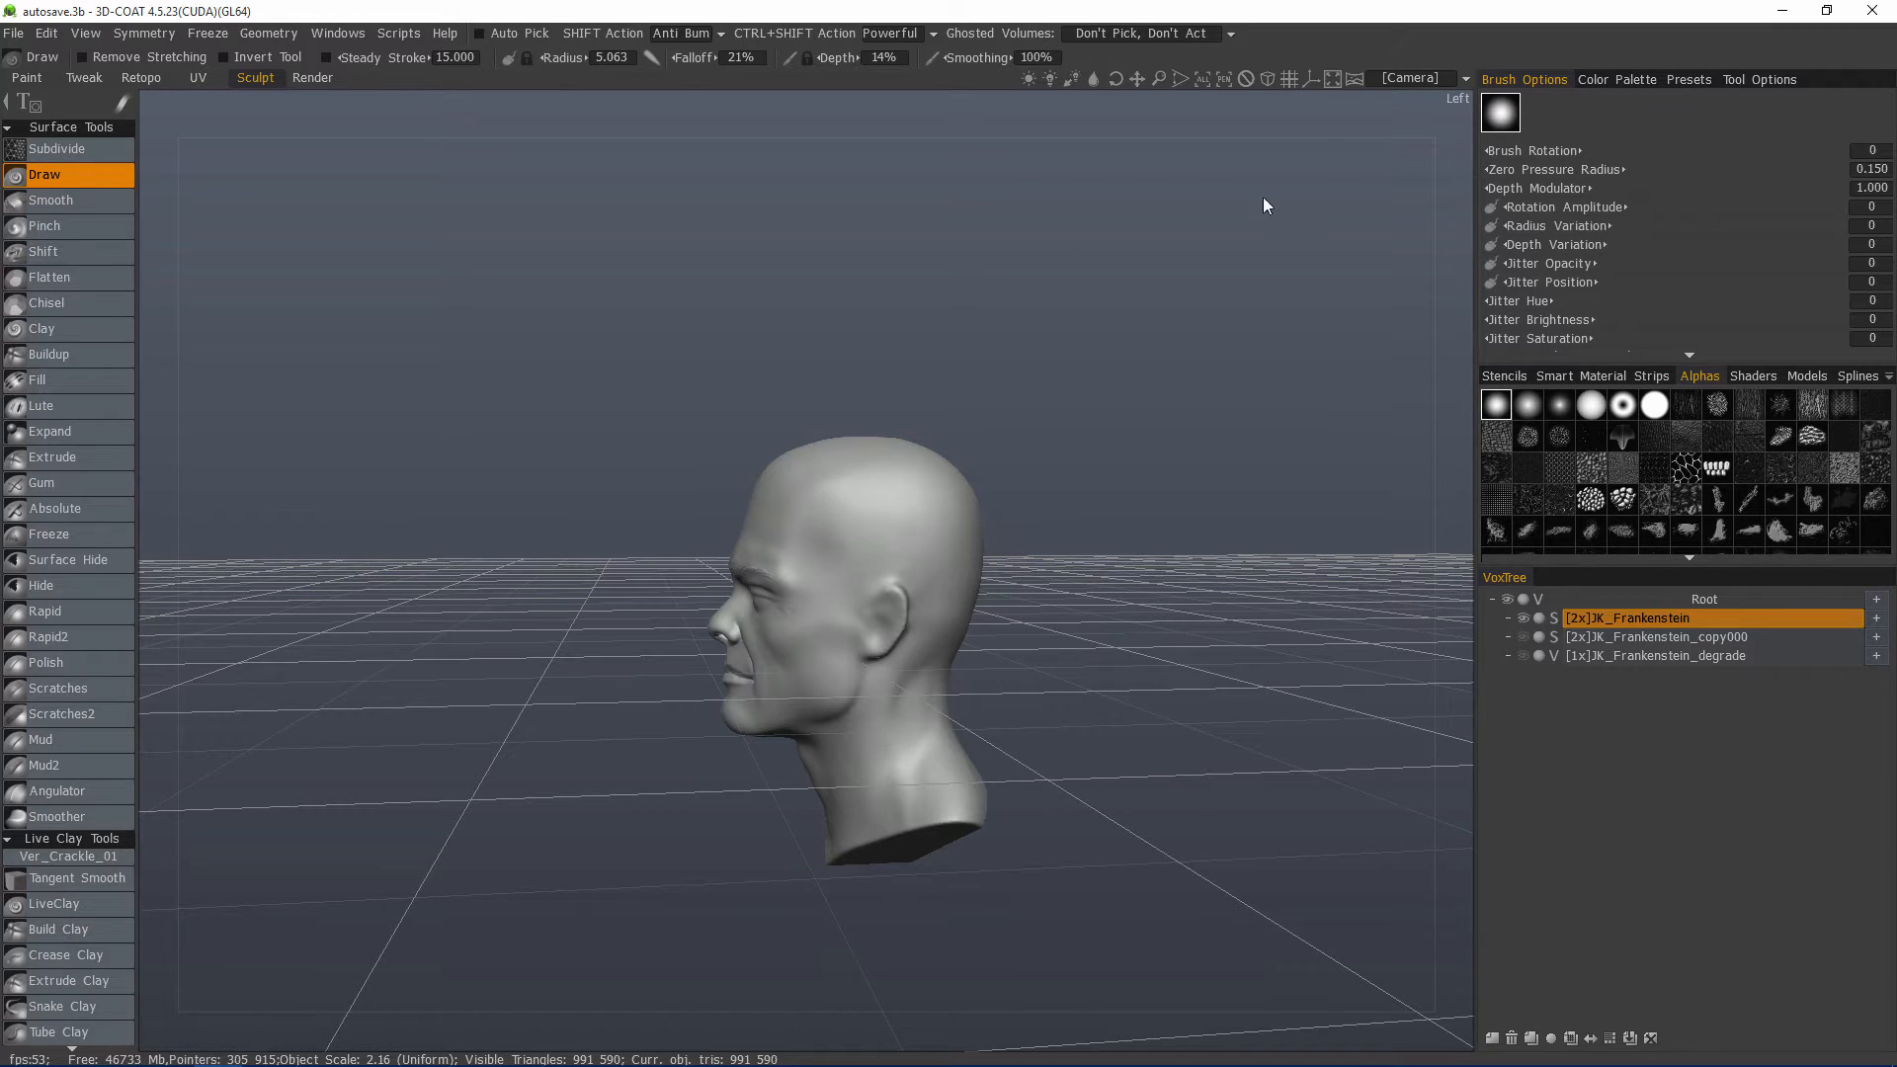
pyautogui.click(1411, 79)
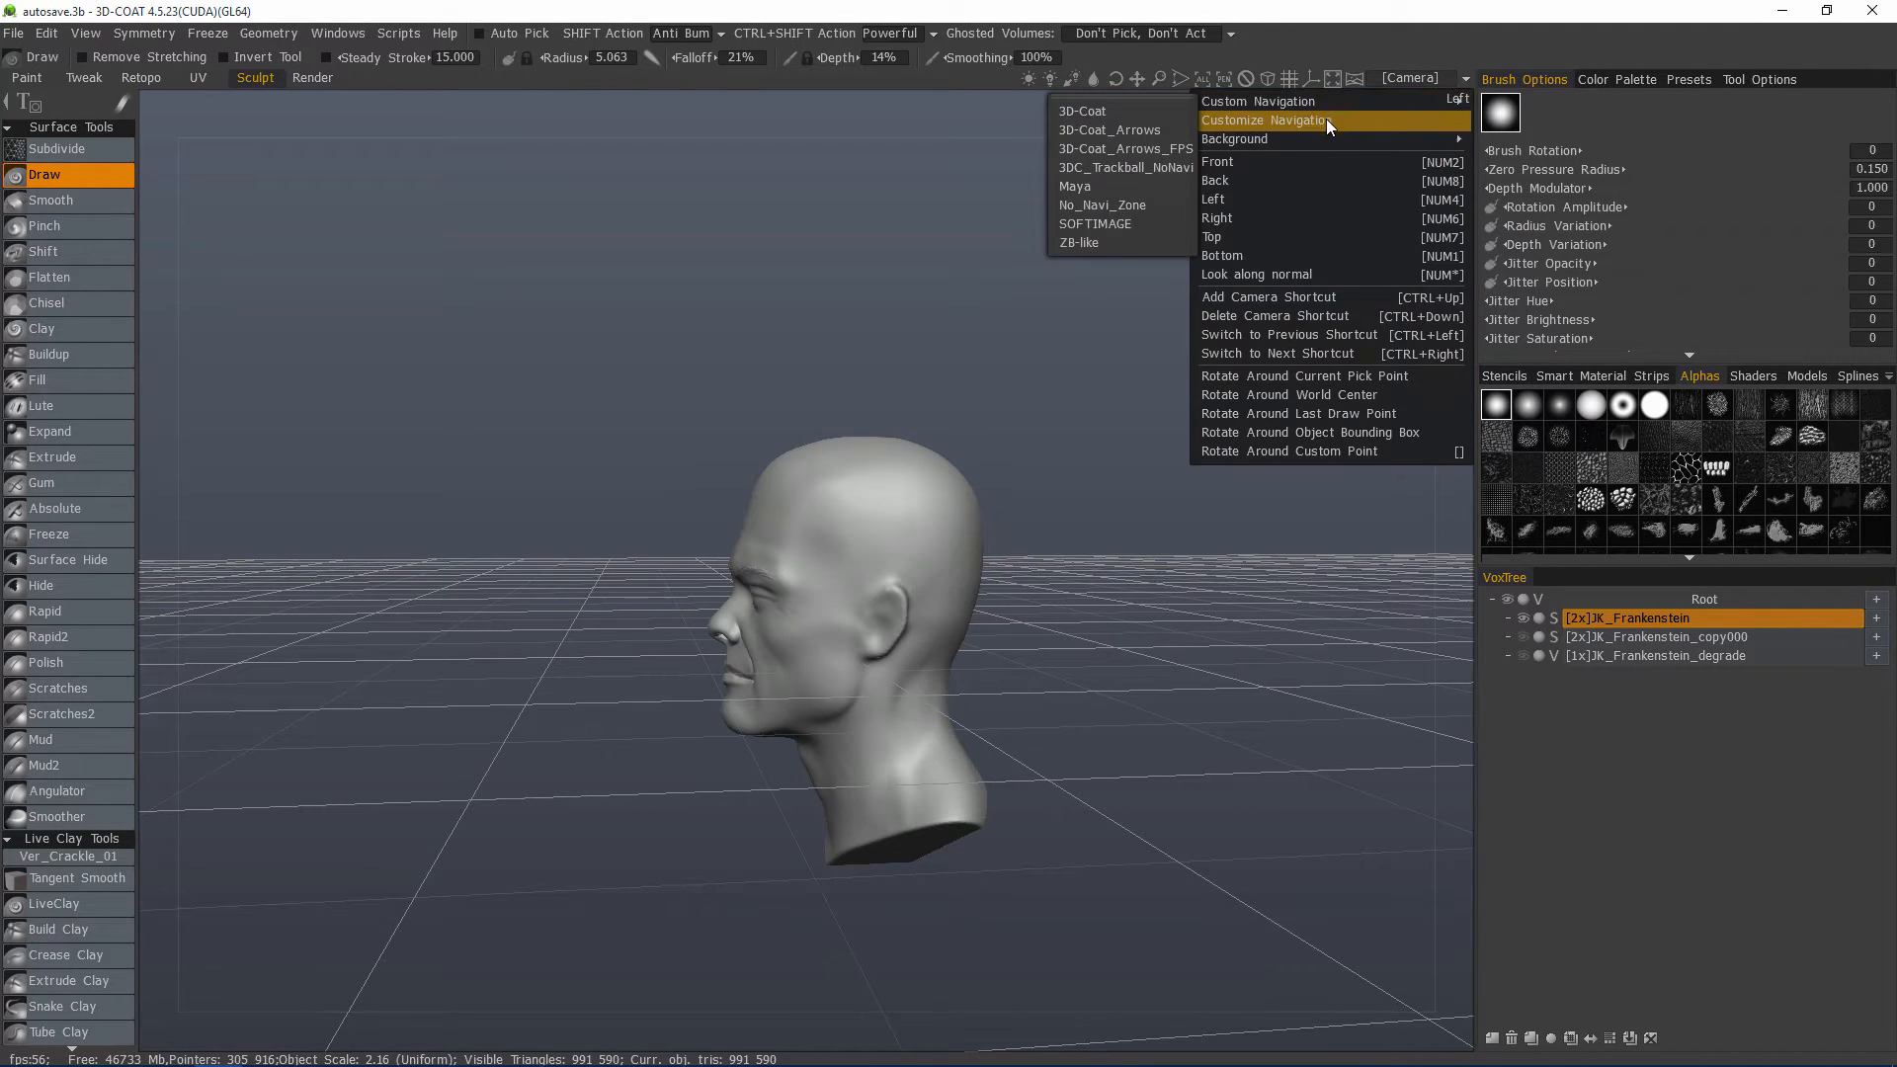
pyautogui.moveTo(1141, 162)
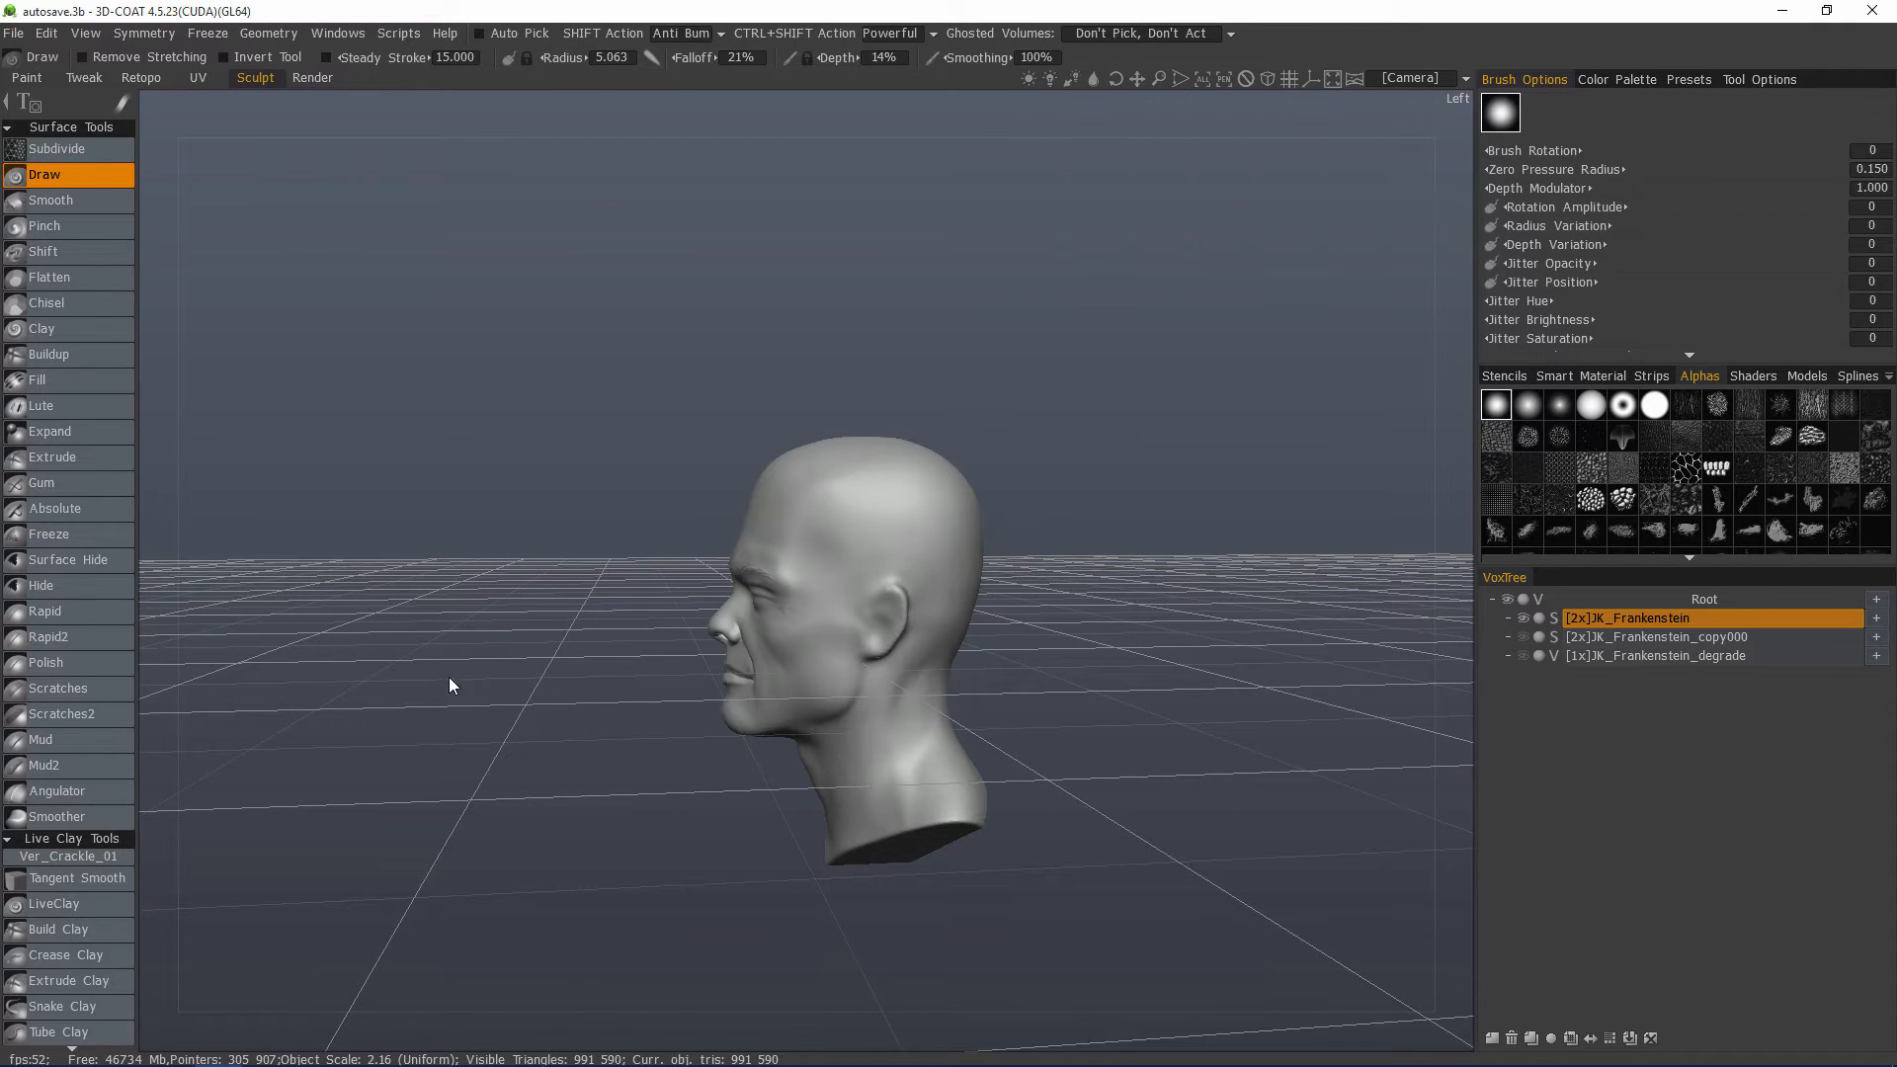
pyautogui.moveTo(414, 581)
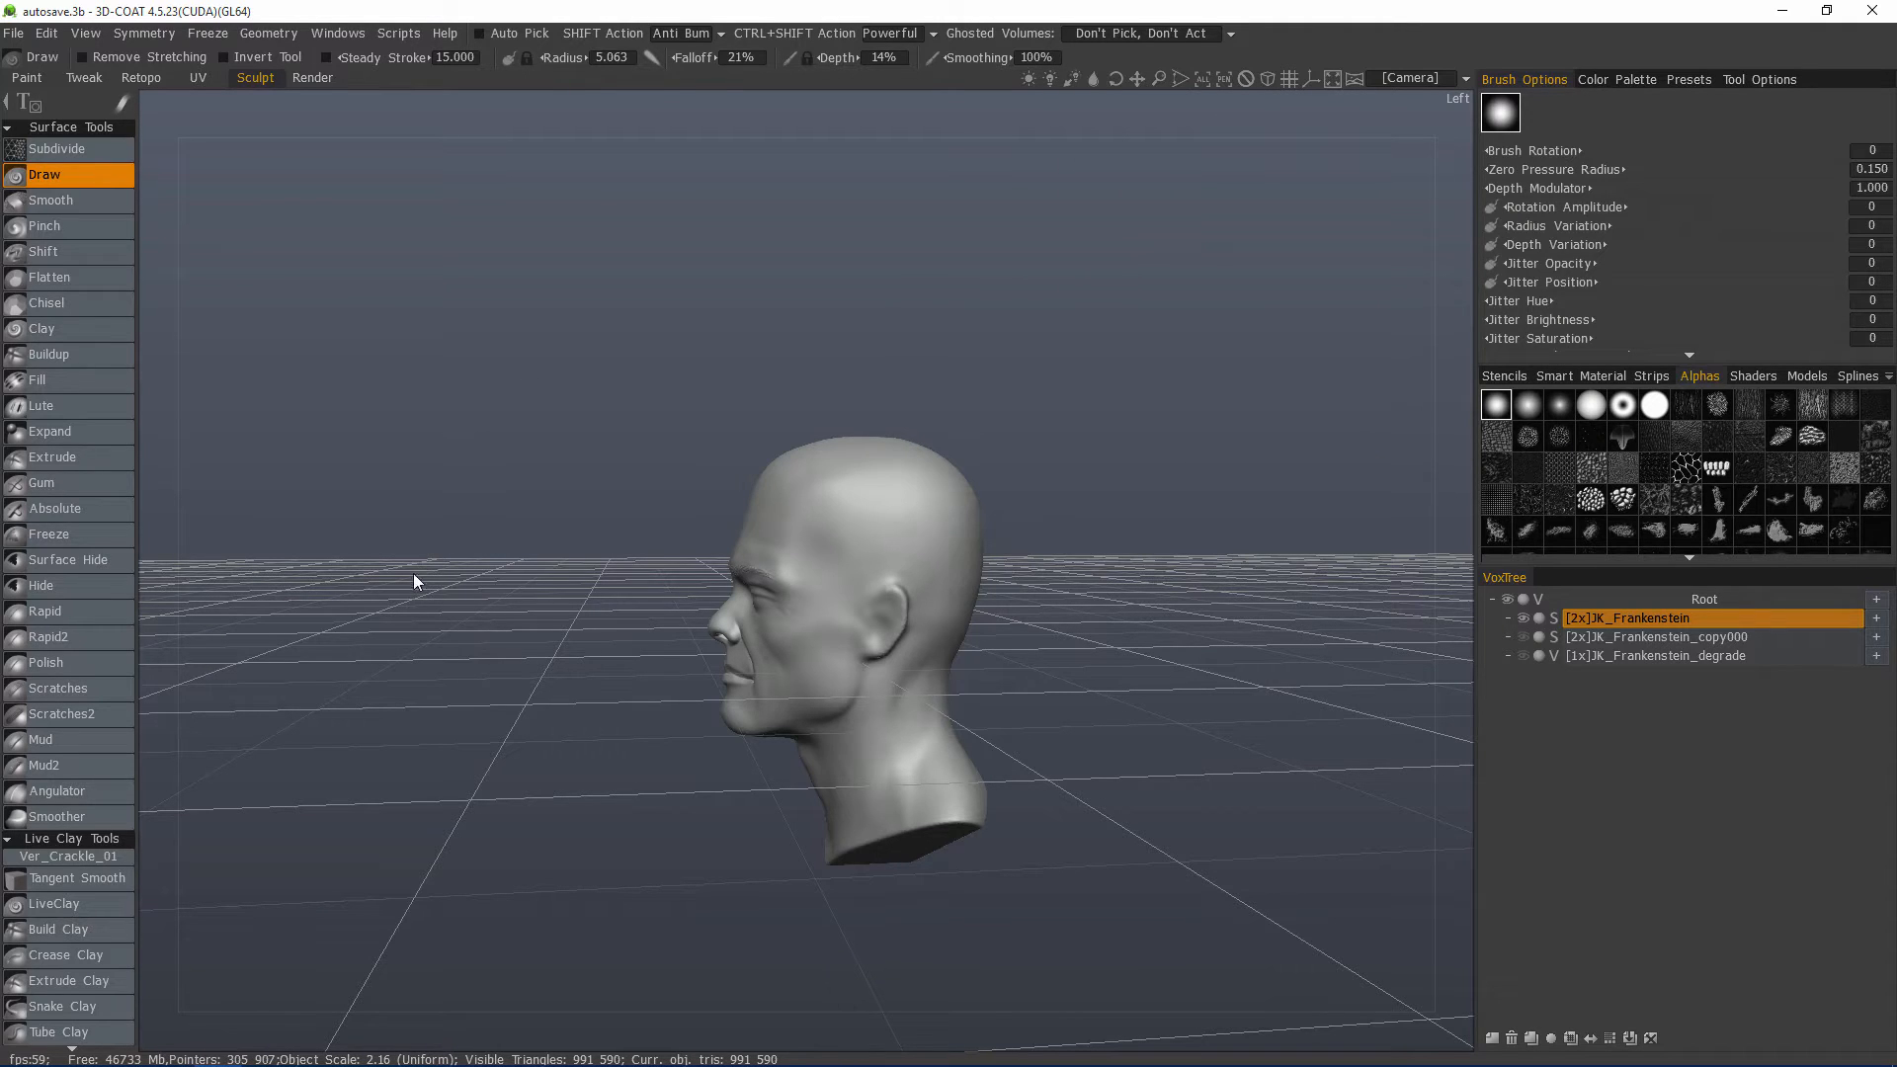
pyautogui.moveTo(536, 602)
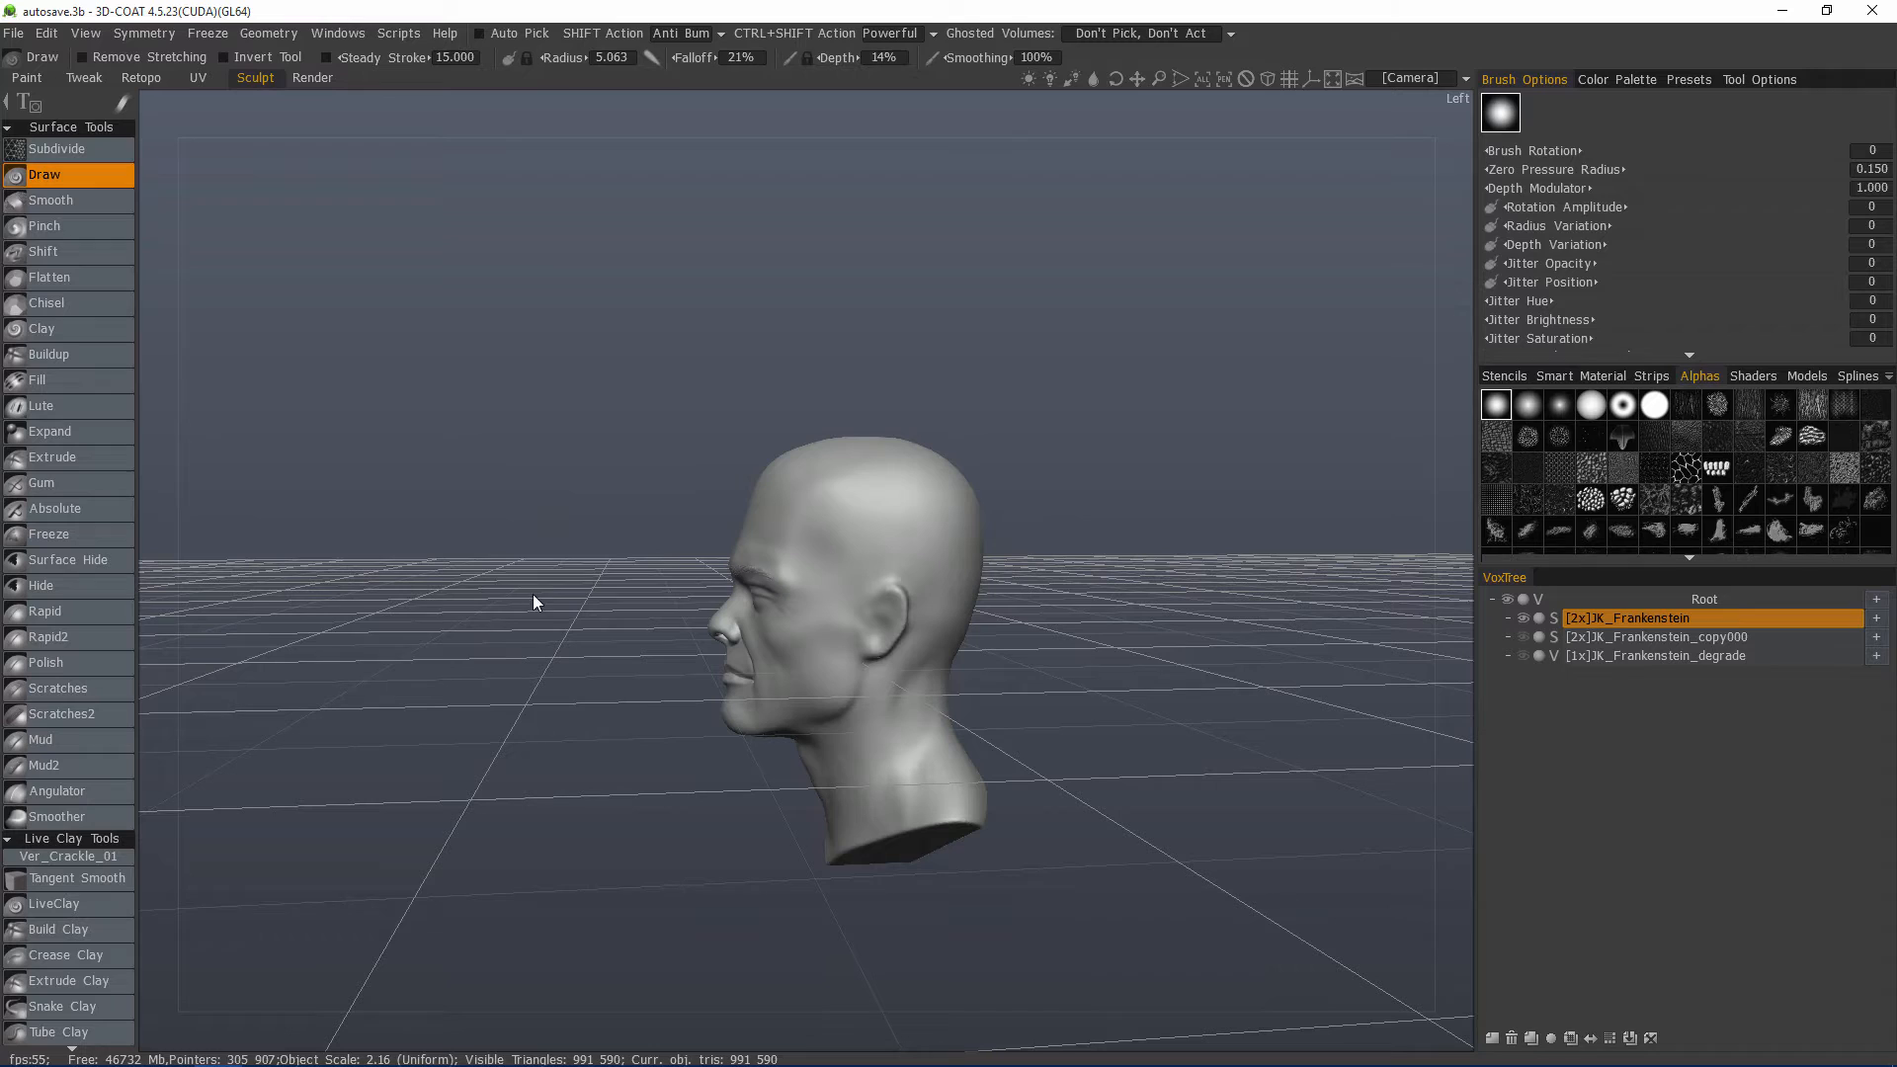
pyautogui.moveTo(663, 610)
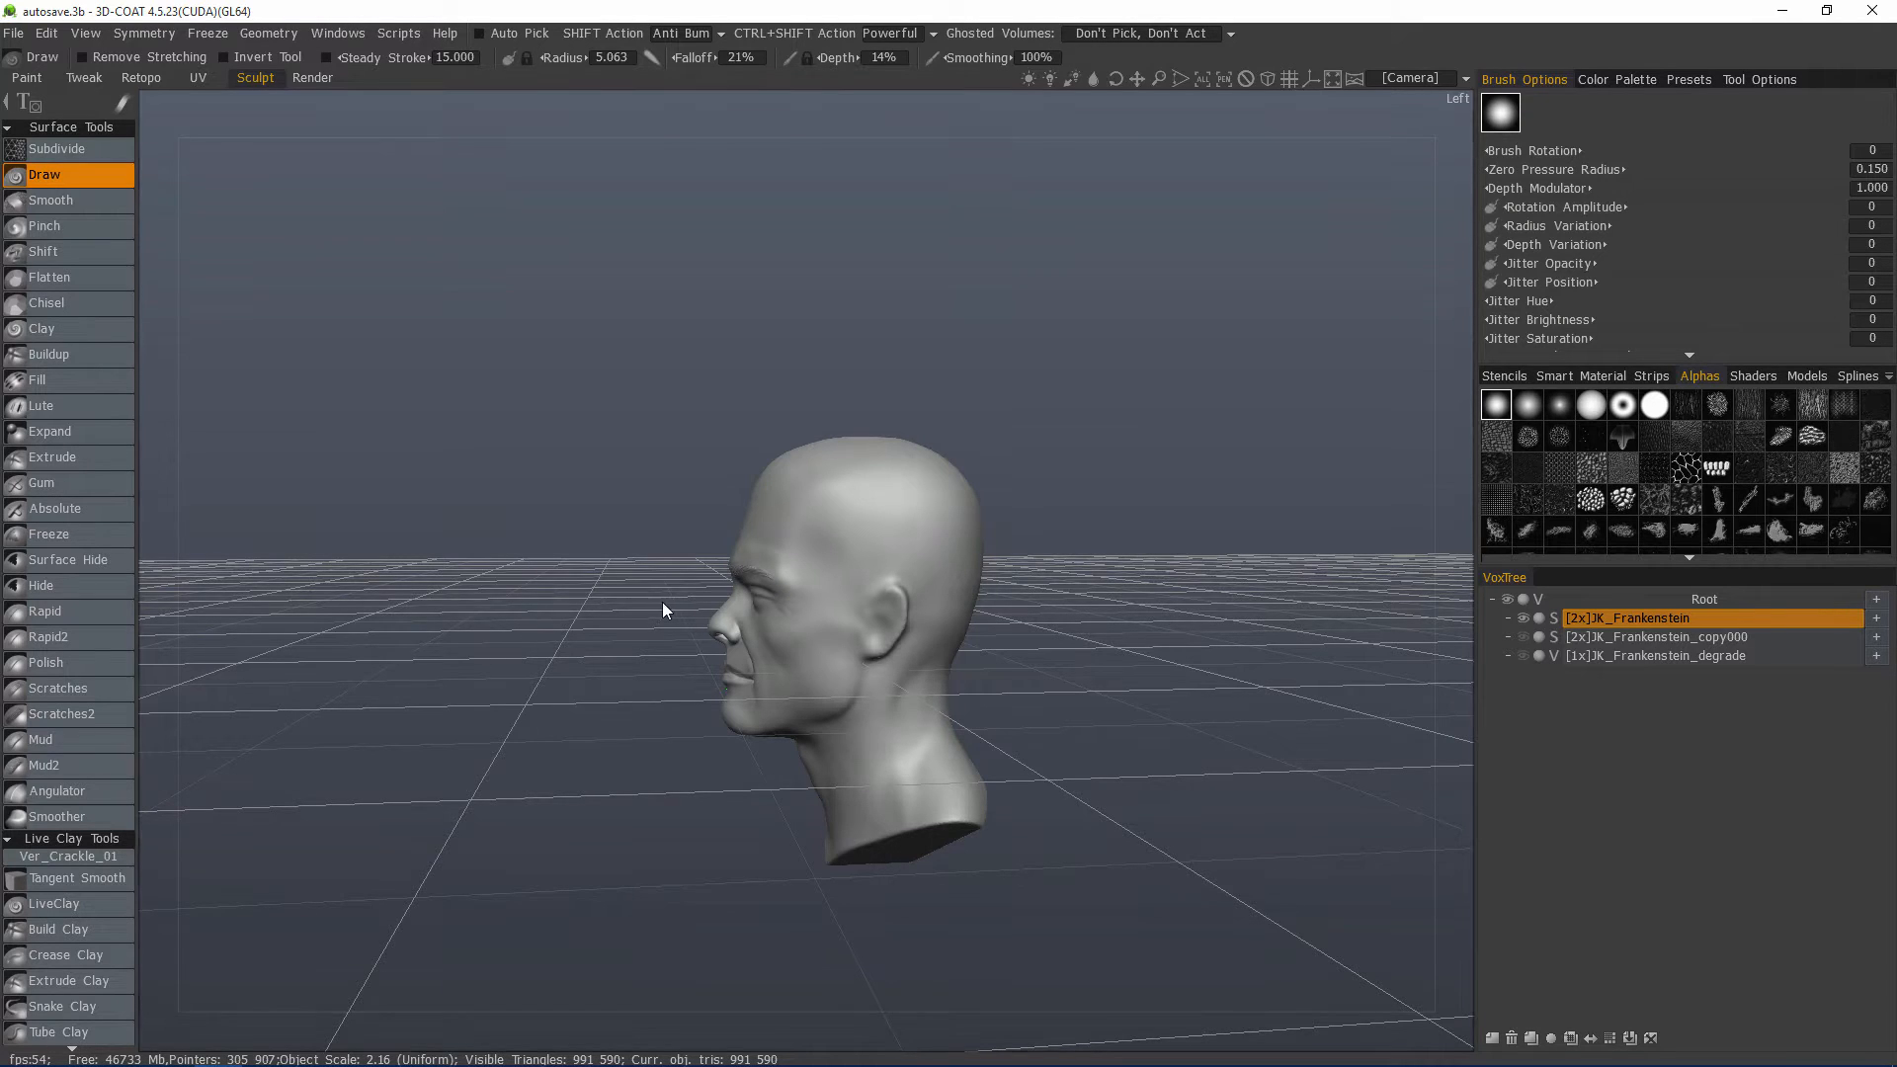
pyautogui.moveTo(624, 629)
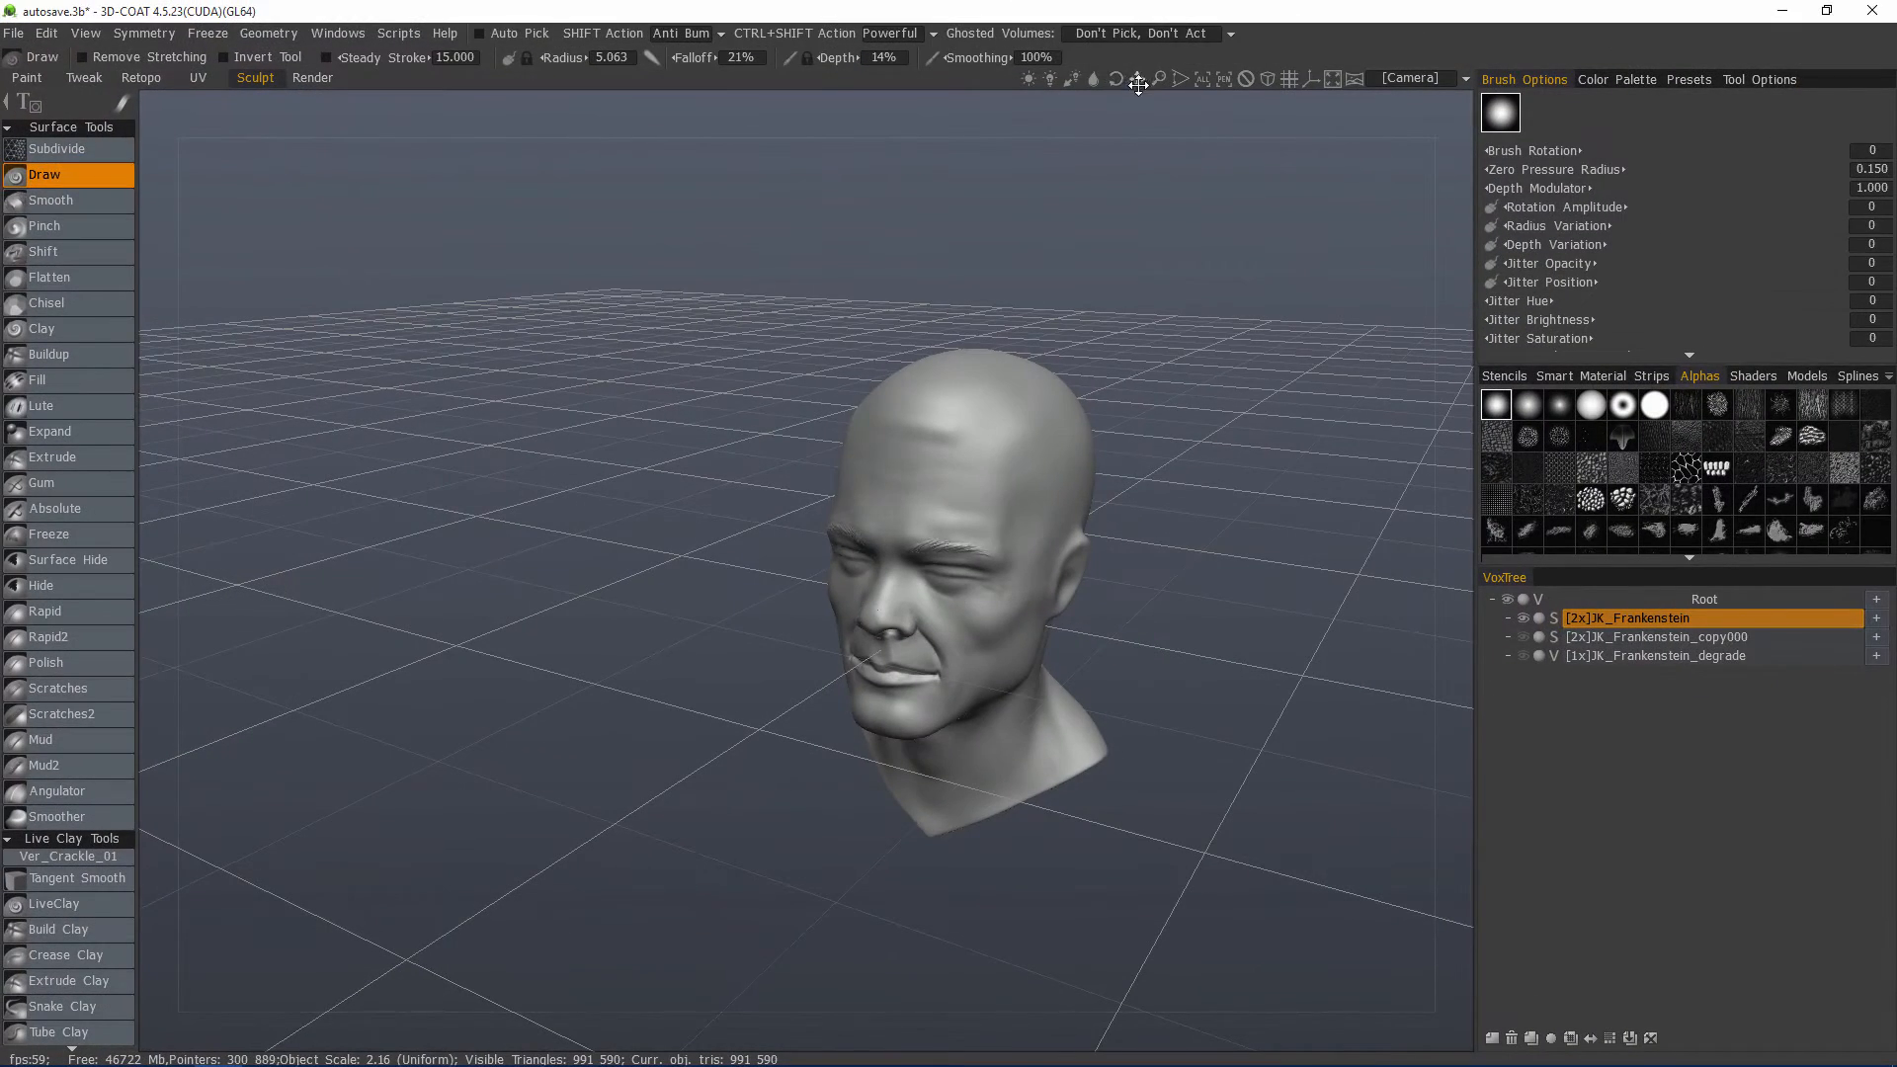
pyautogui.moveTo(1236, 155)
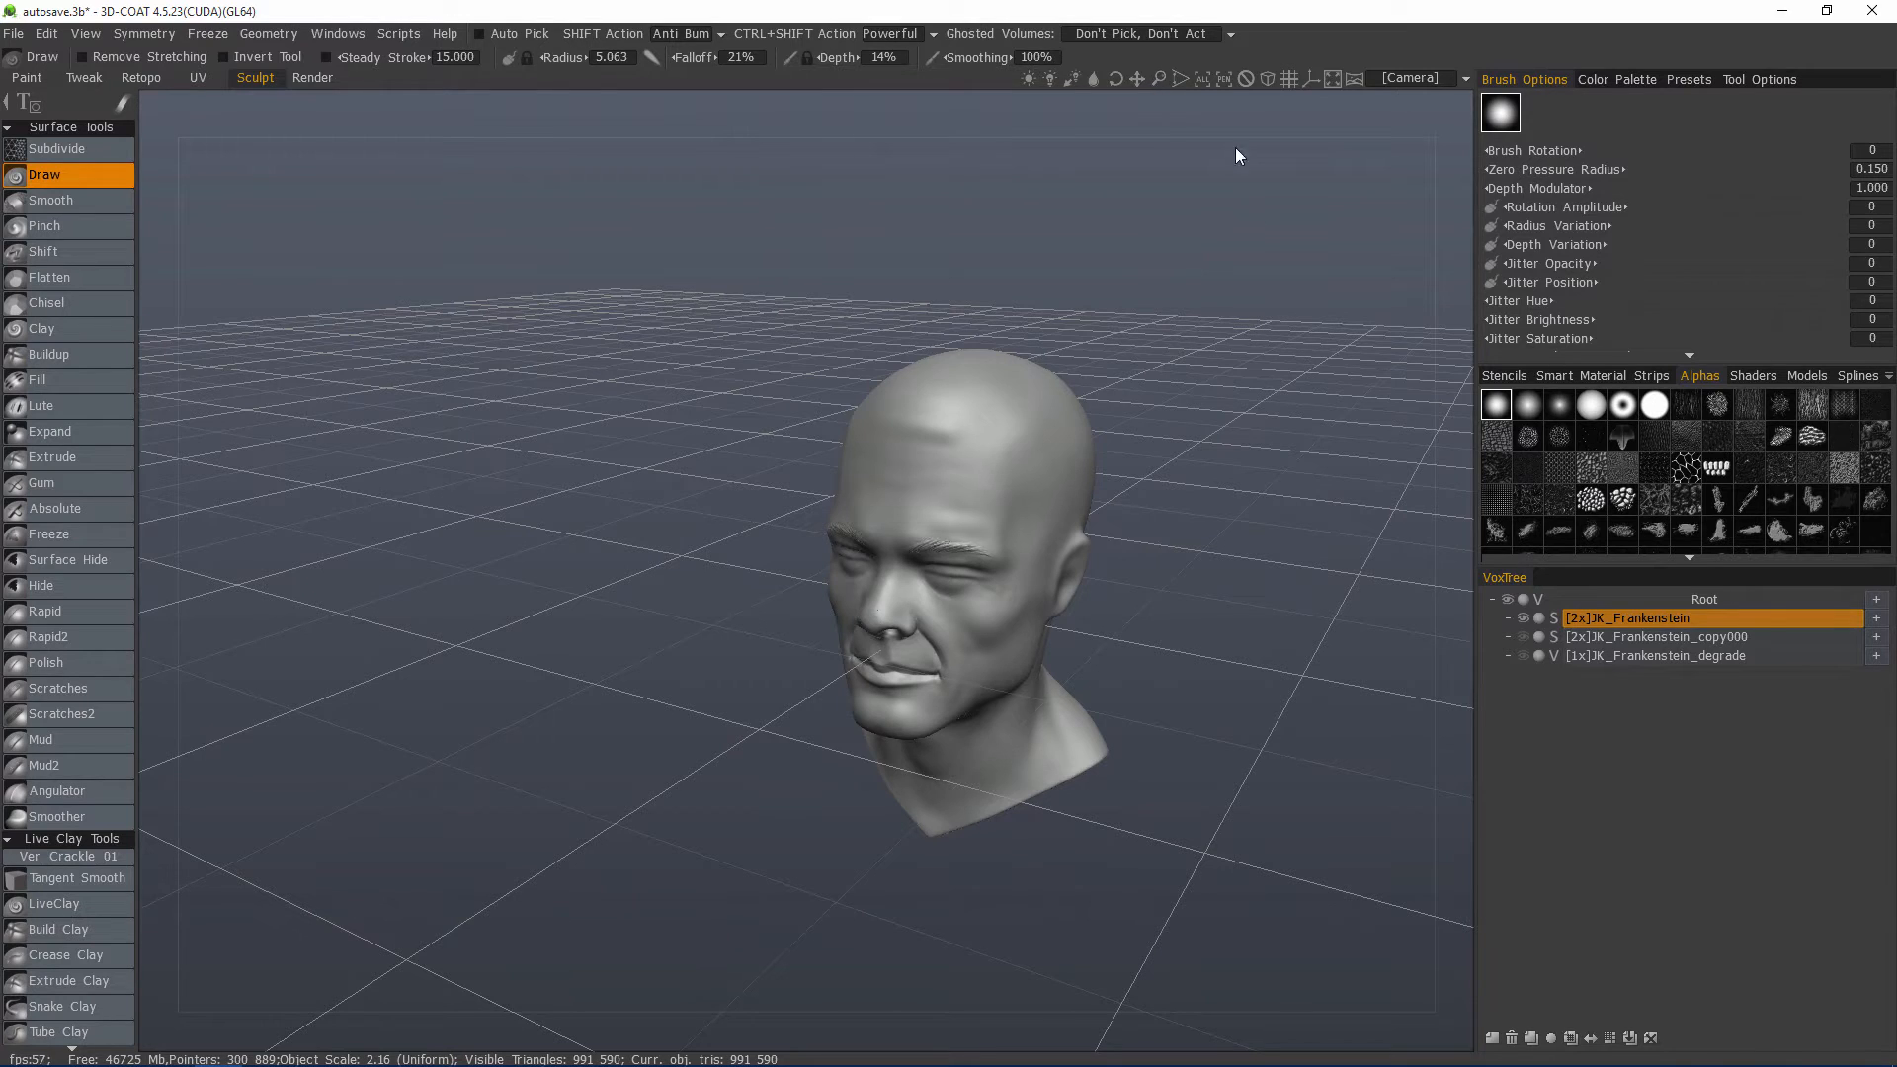
pyautogui.moveTo(648, 744)
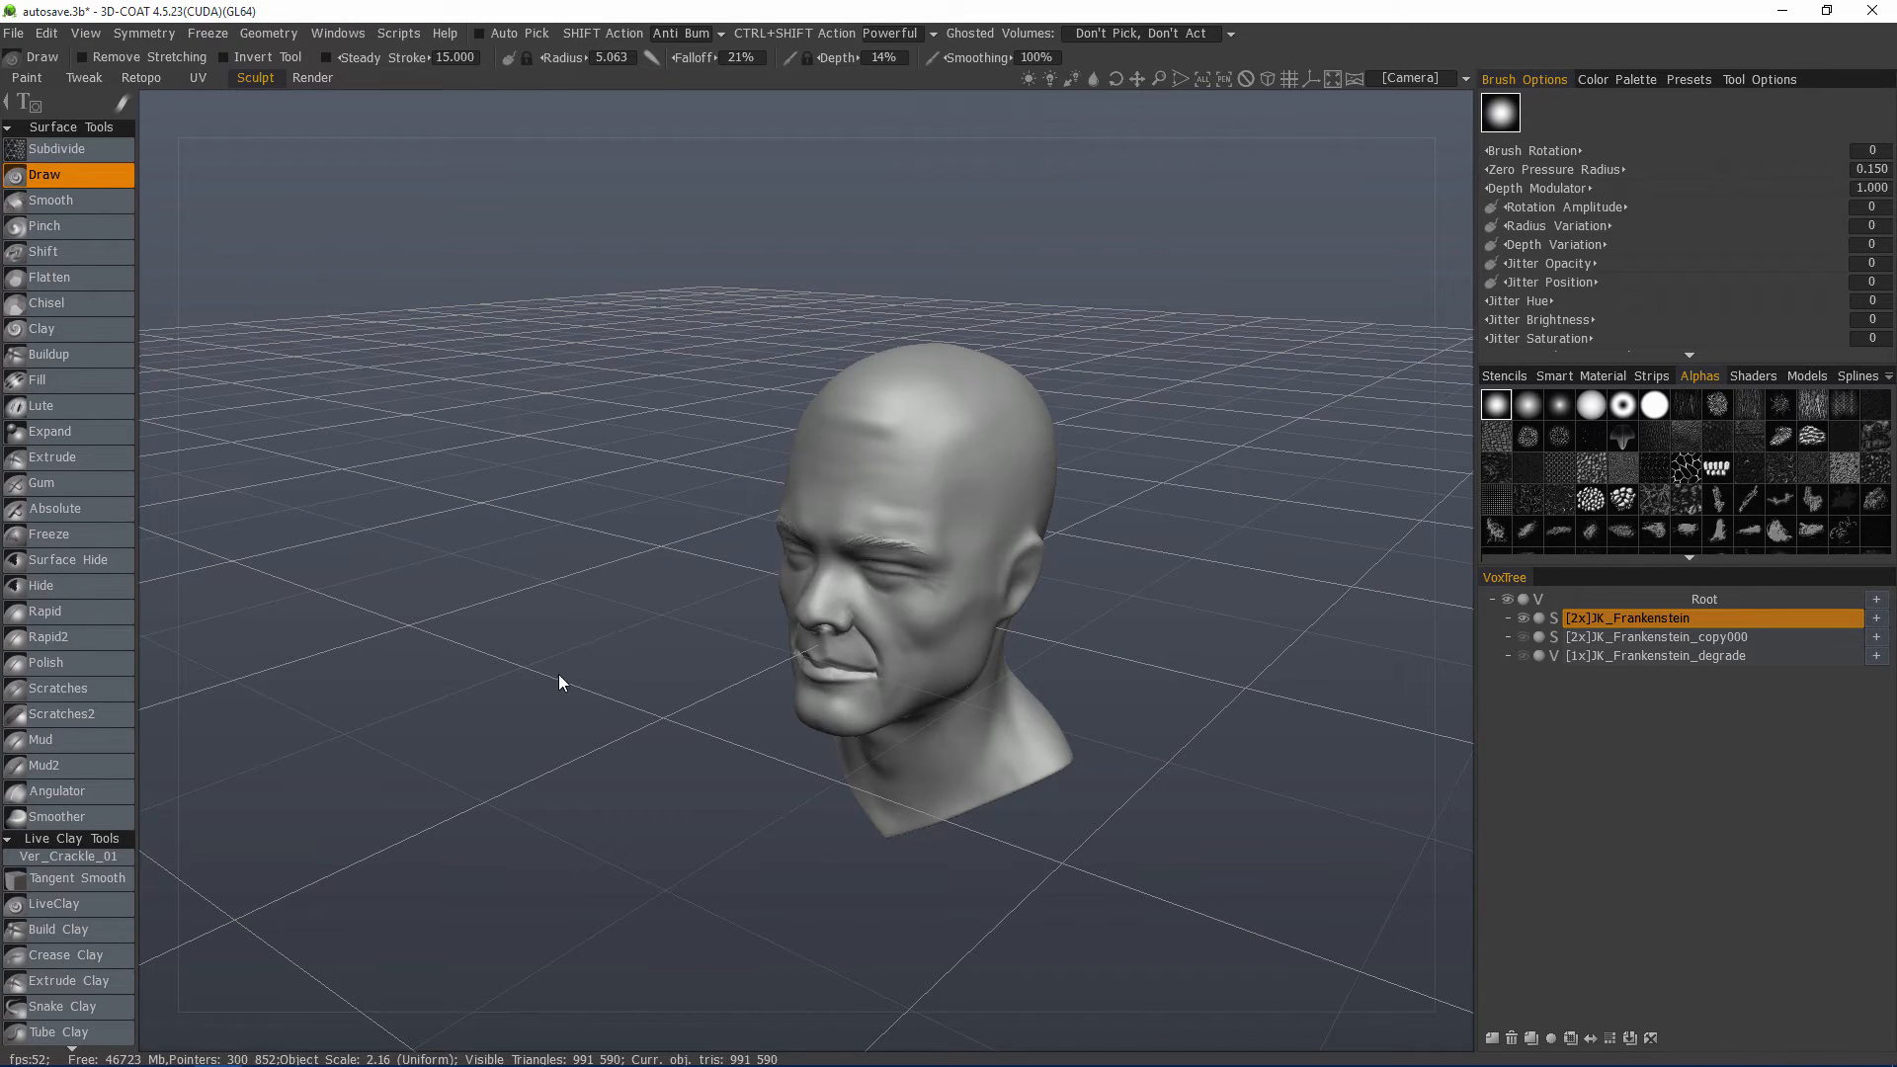
pyautogui.moveTo(1202, 91)
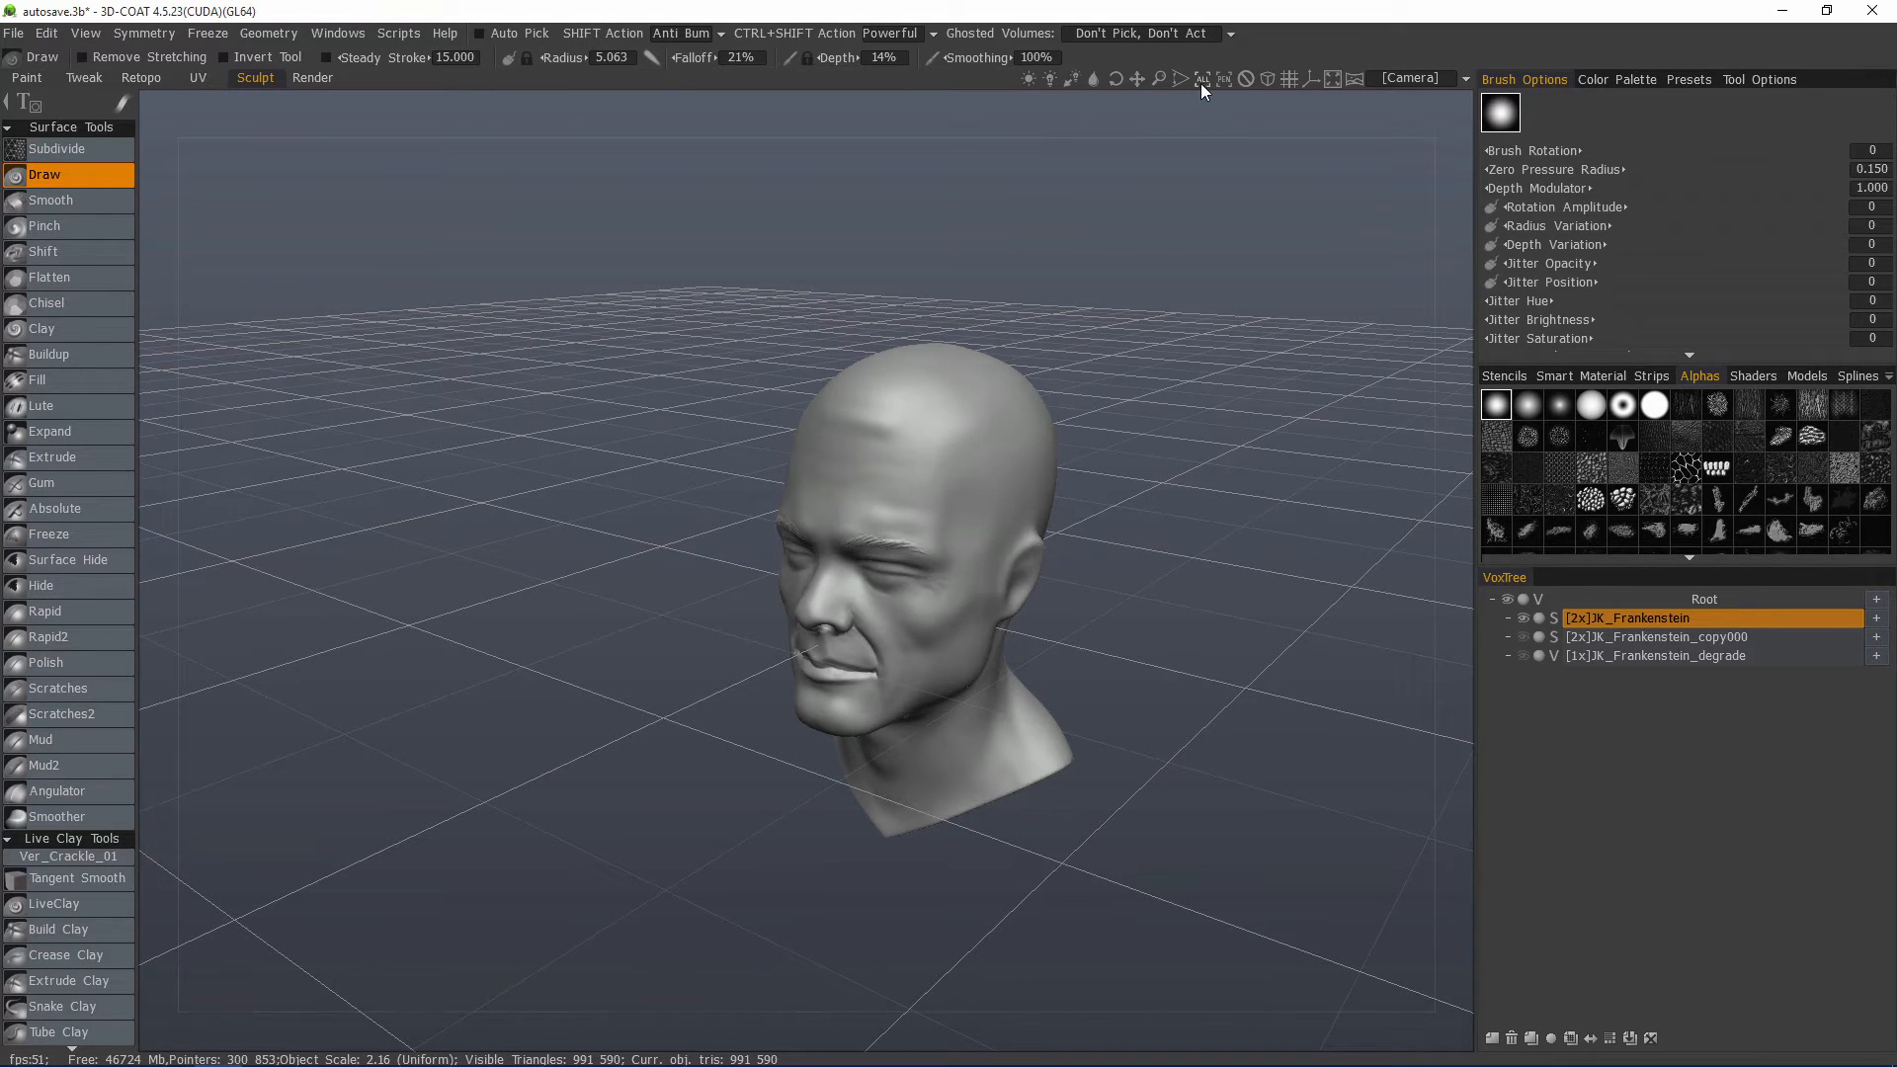
# Step: Frame the head sculpt with Shift+A so it fills the viewport
pyautogui.press('Shift+A')
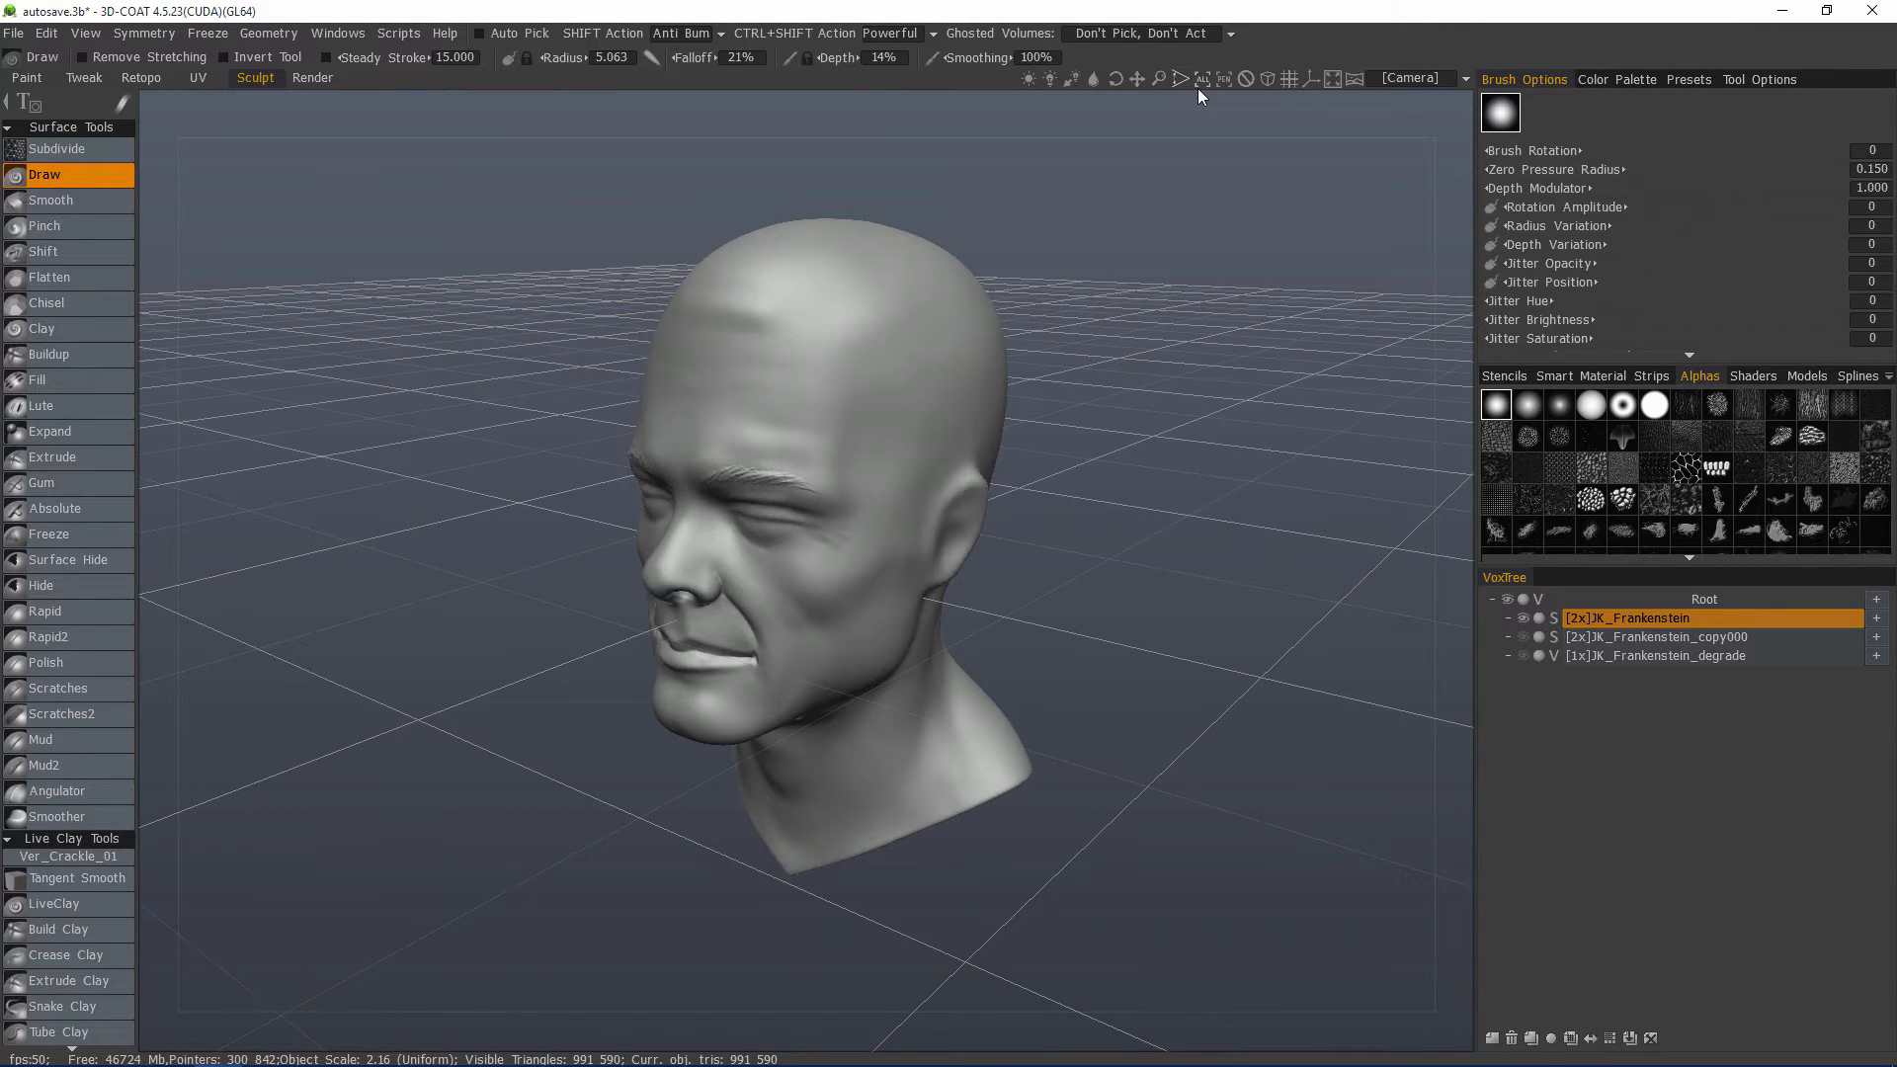
pyautogui.moveTo(1216, 135)
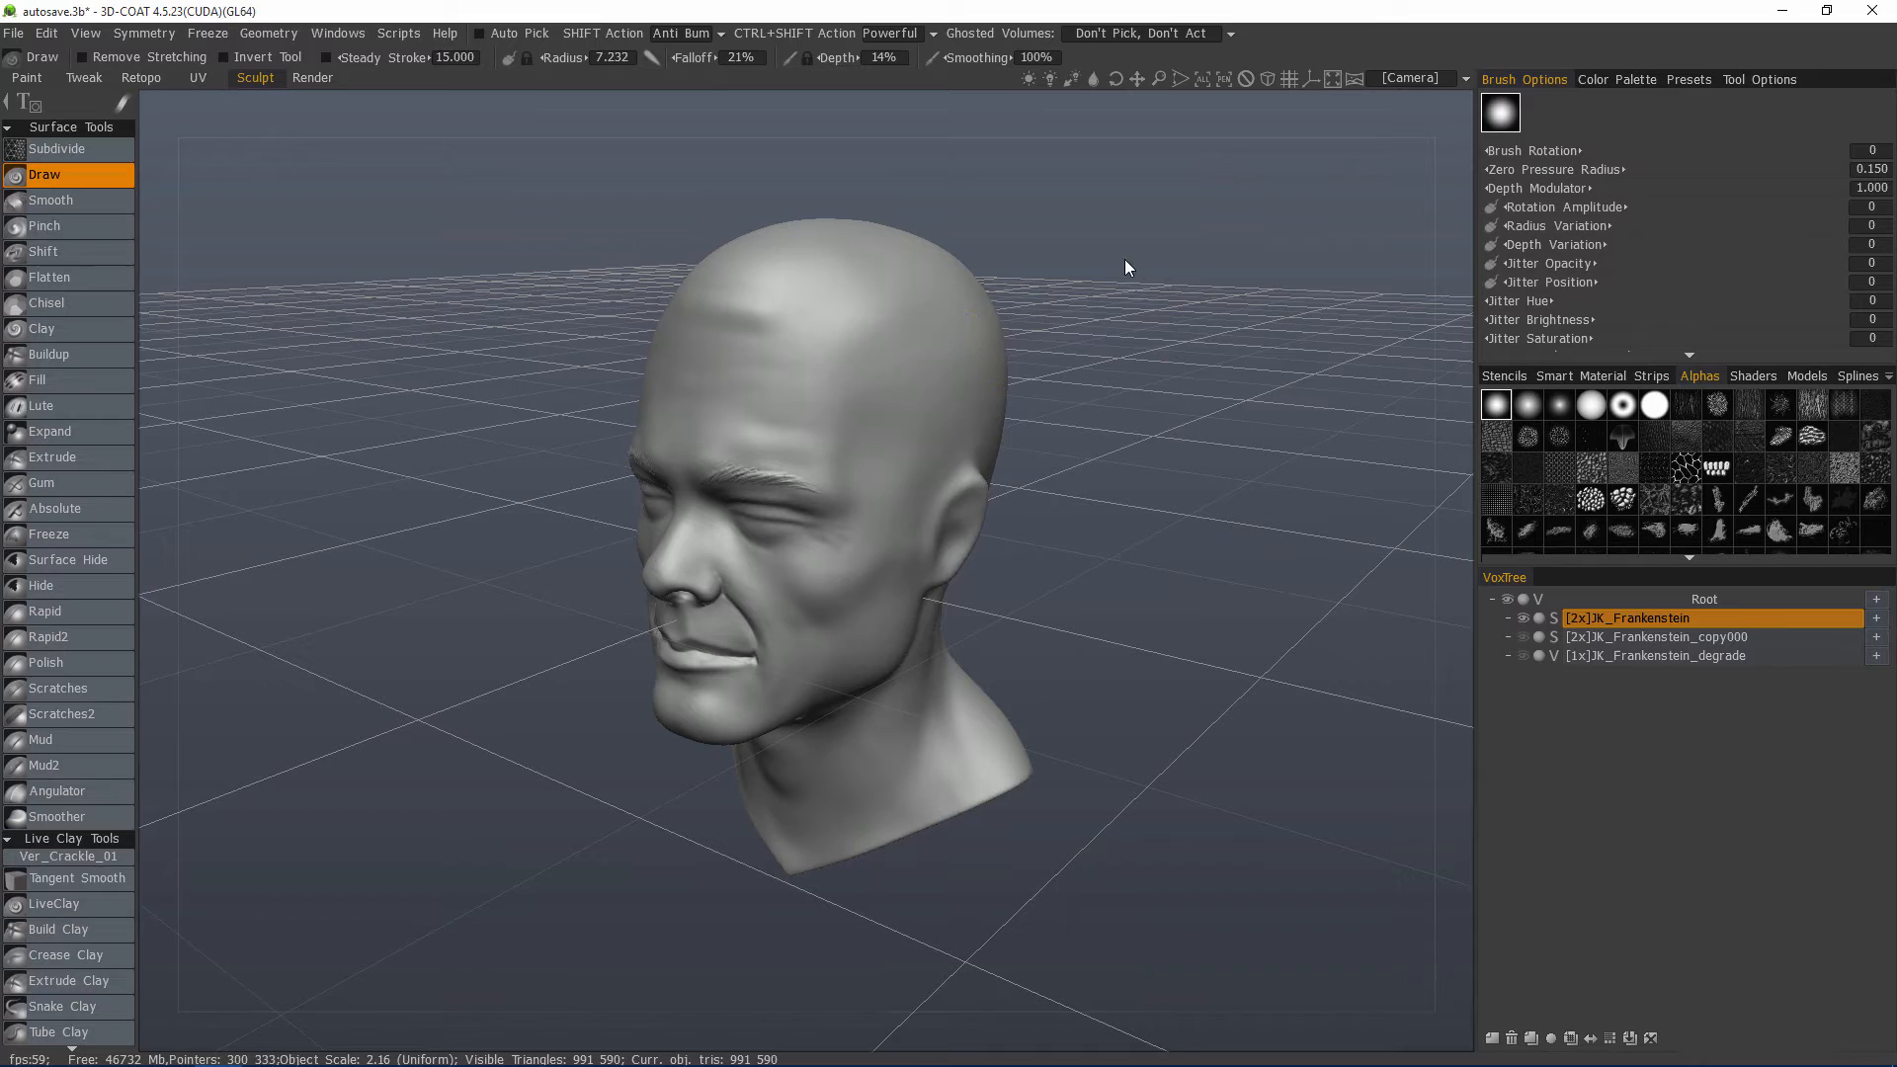
pyautogui.moveTo(1224, 79)
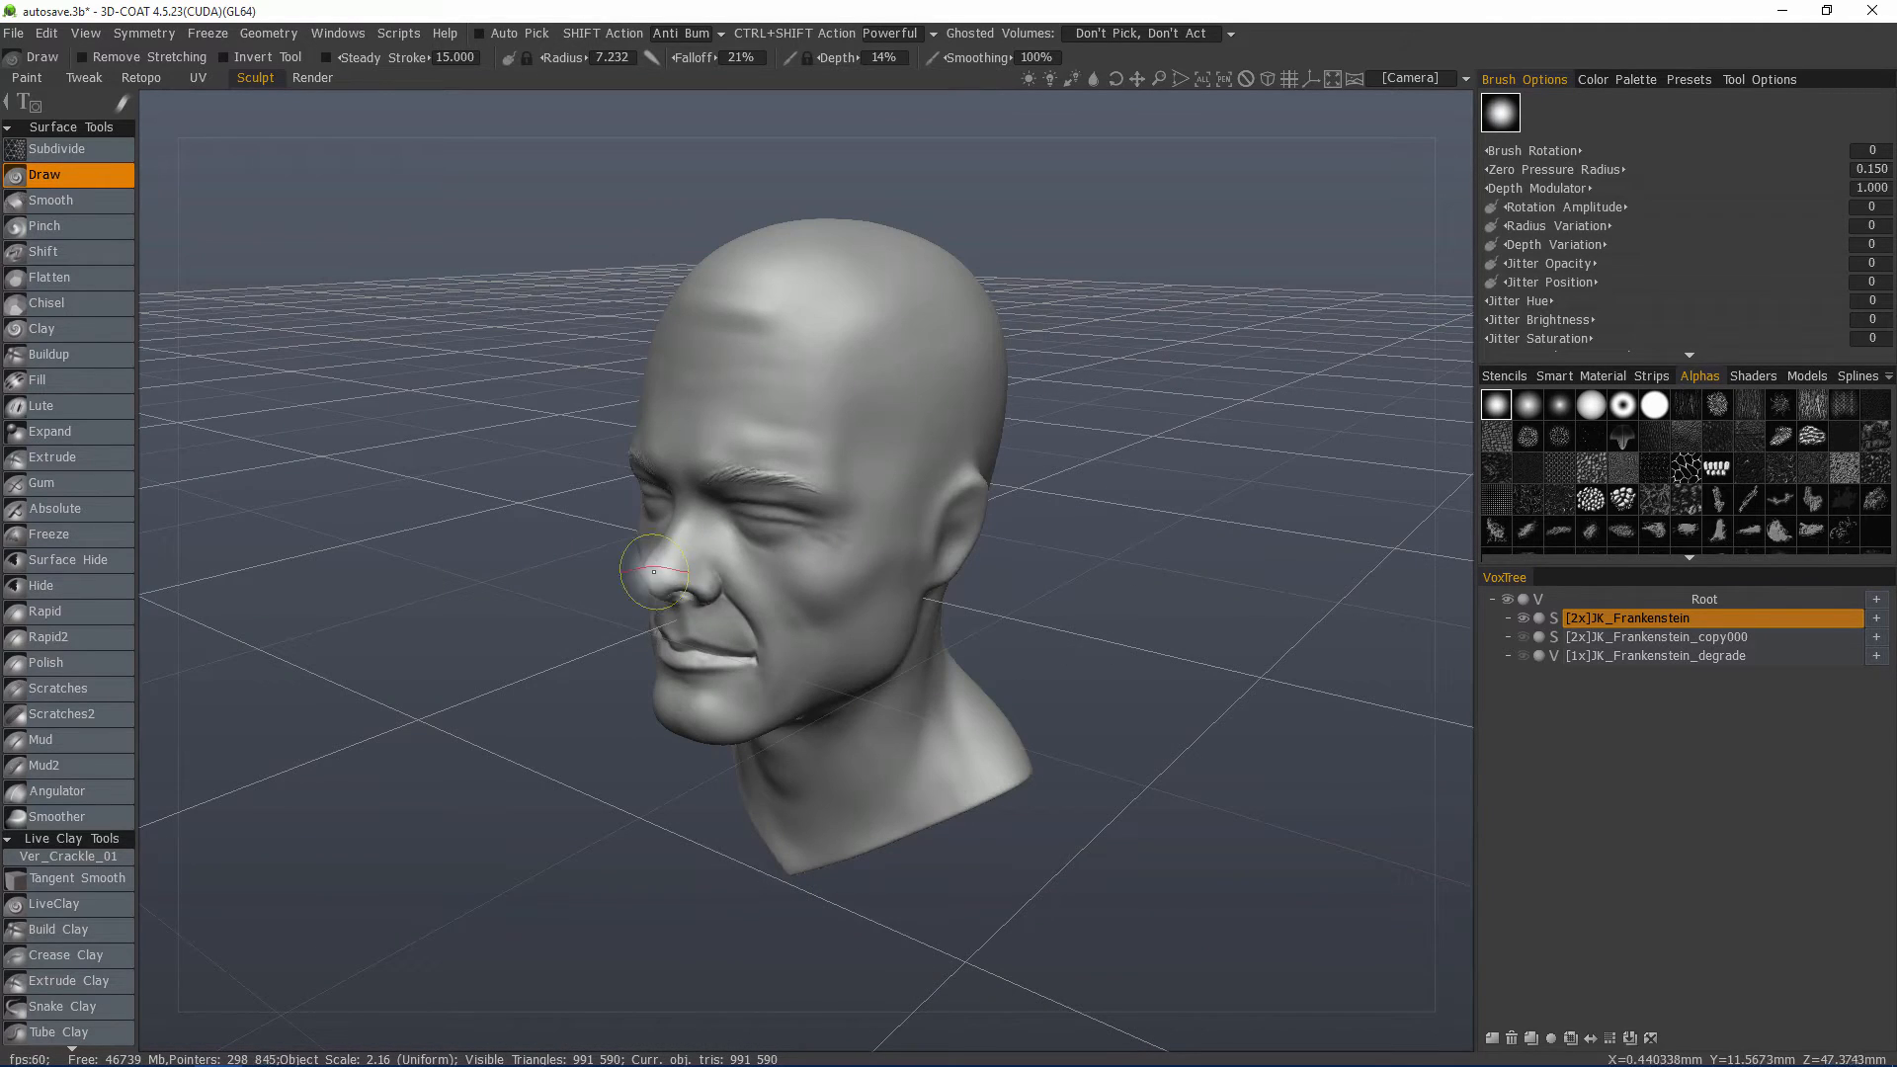
pyautogui.moveTo(658, 572)
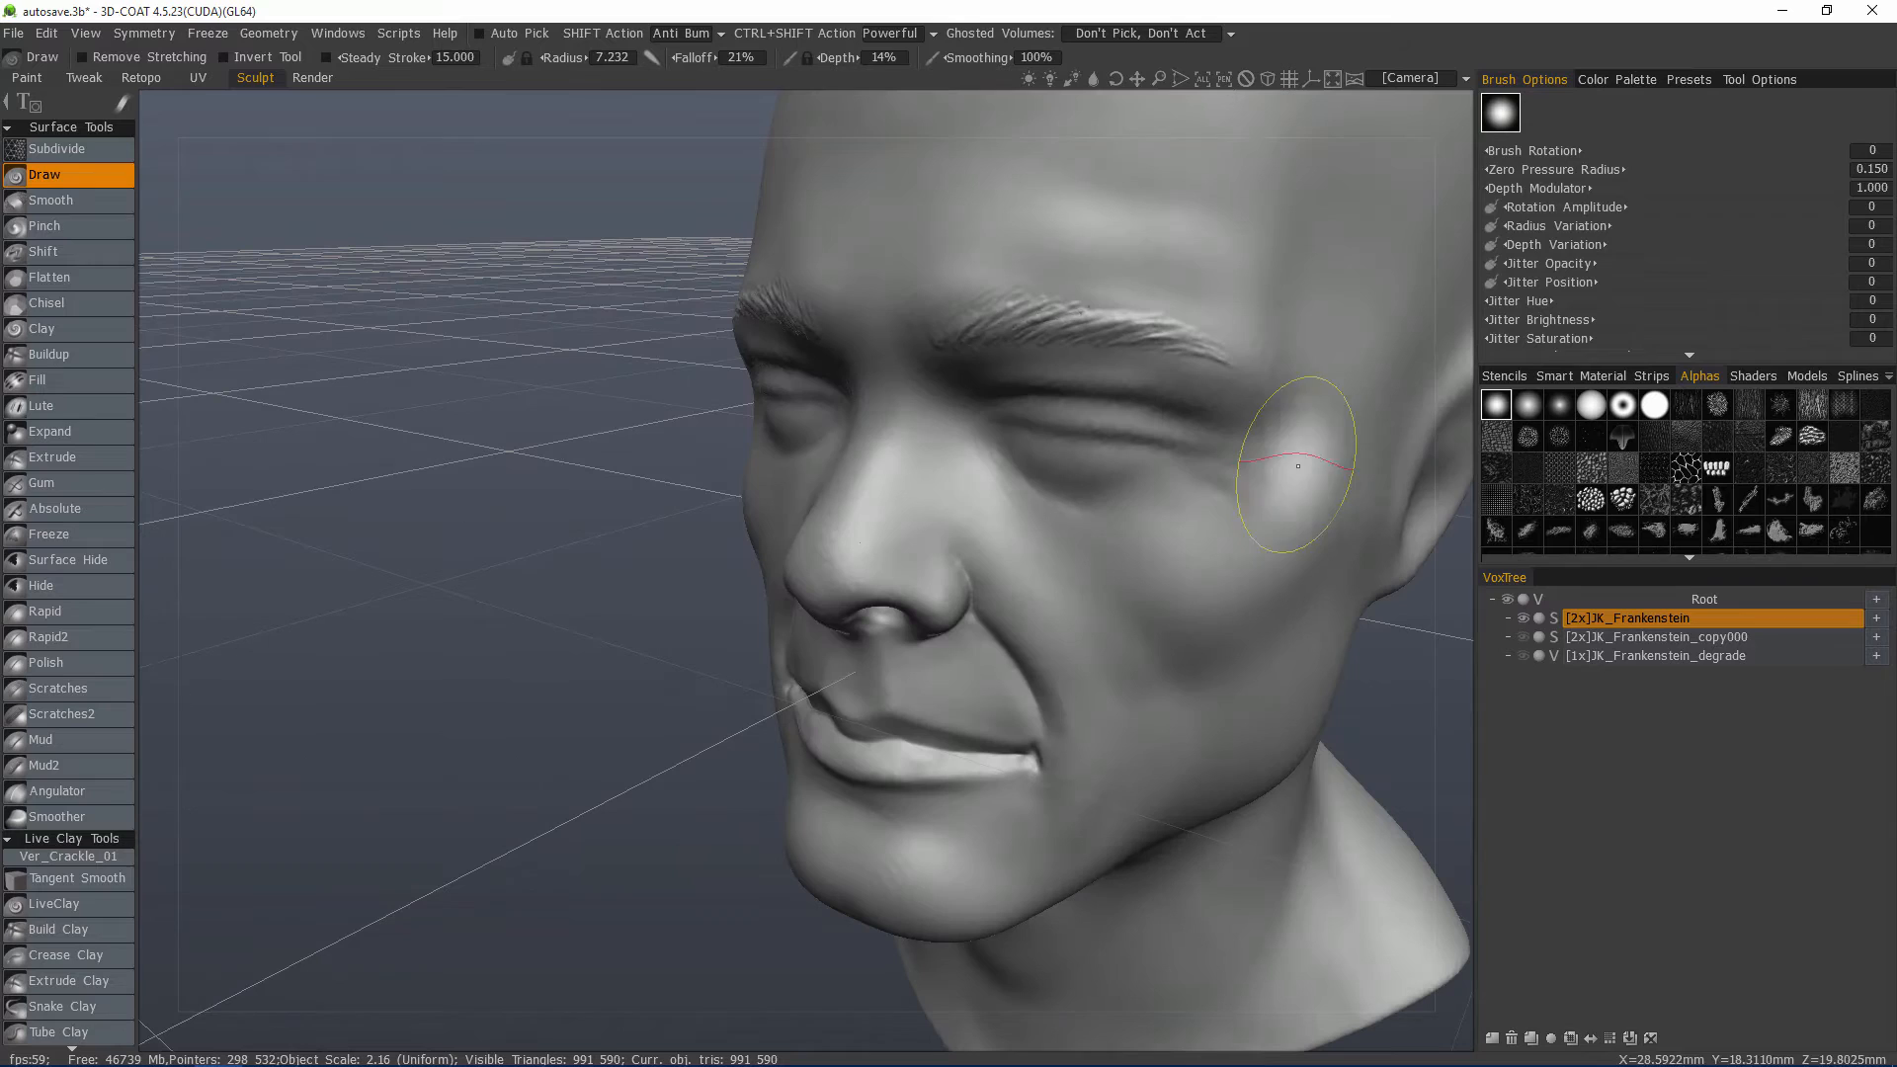
pyautogui.moveTo(448, 731)
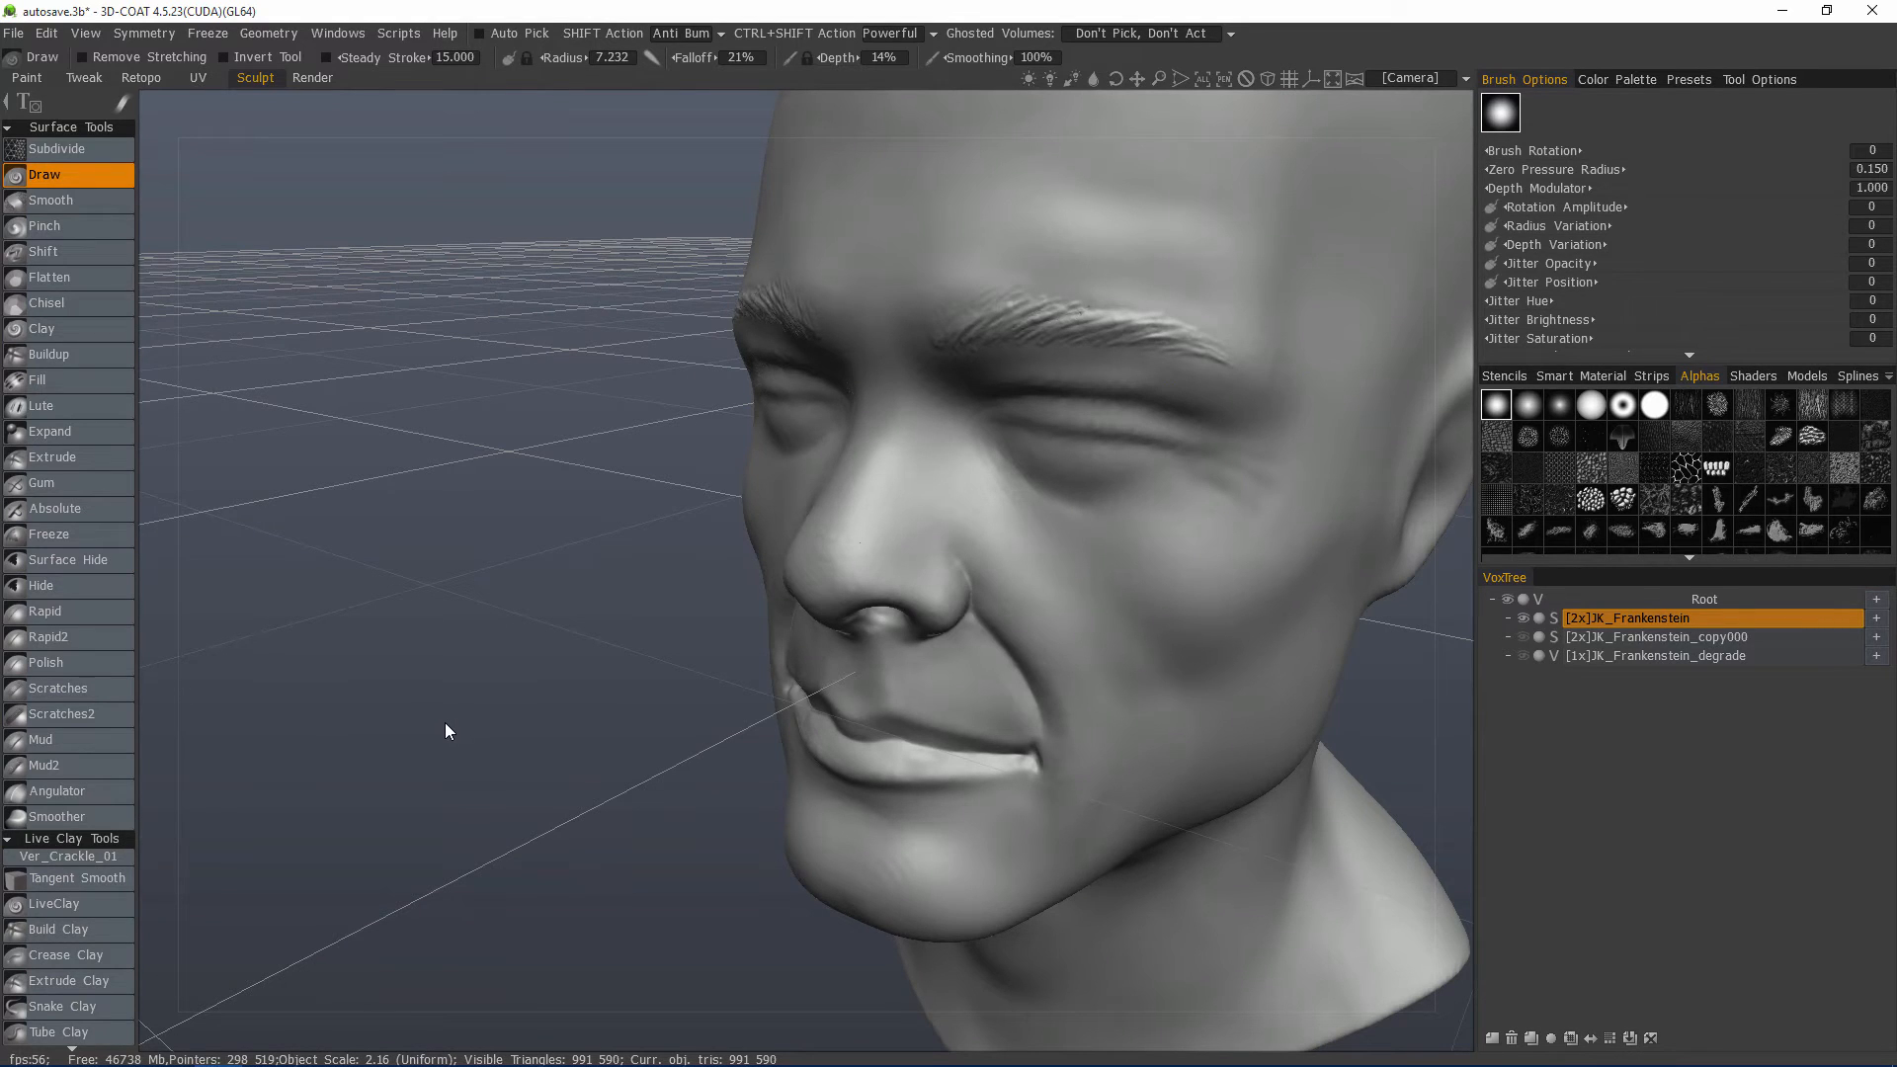
pyautogui.moveTo(368, 642)
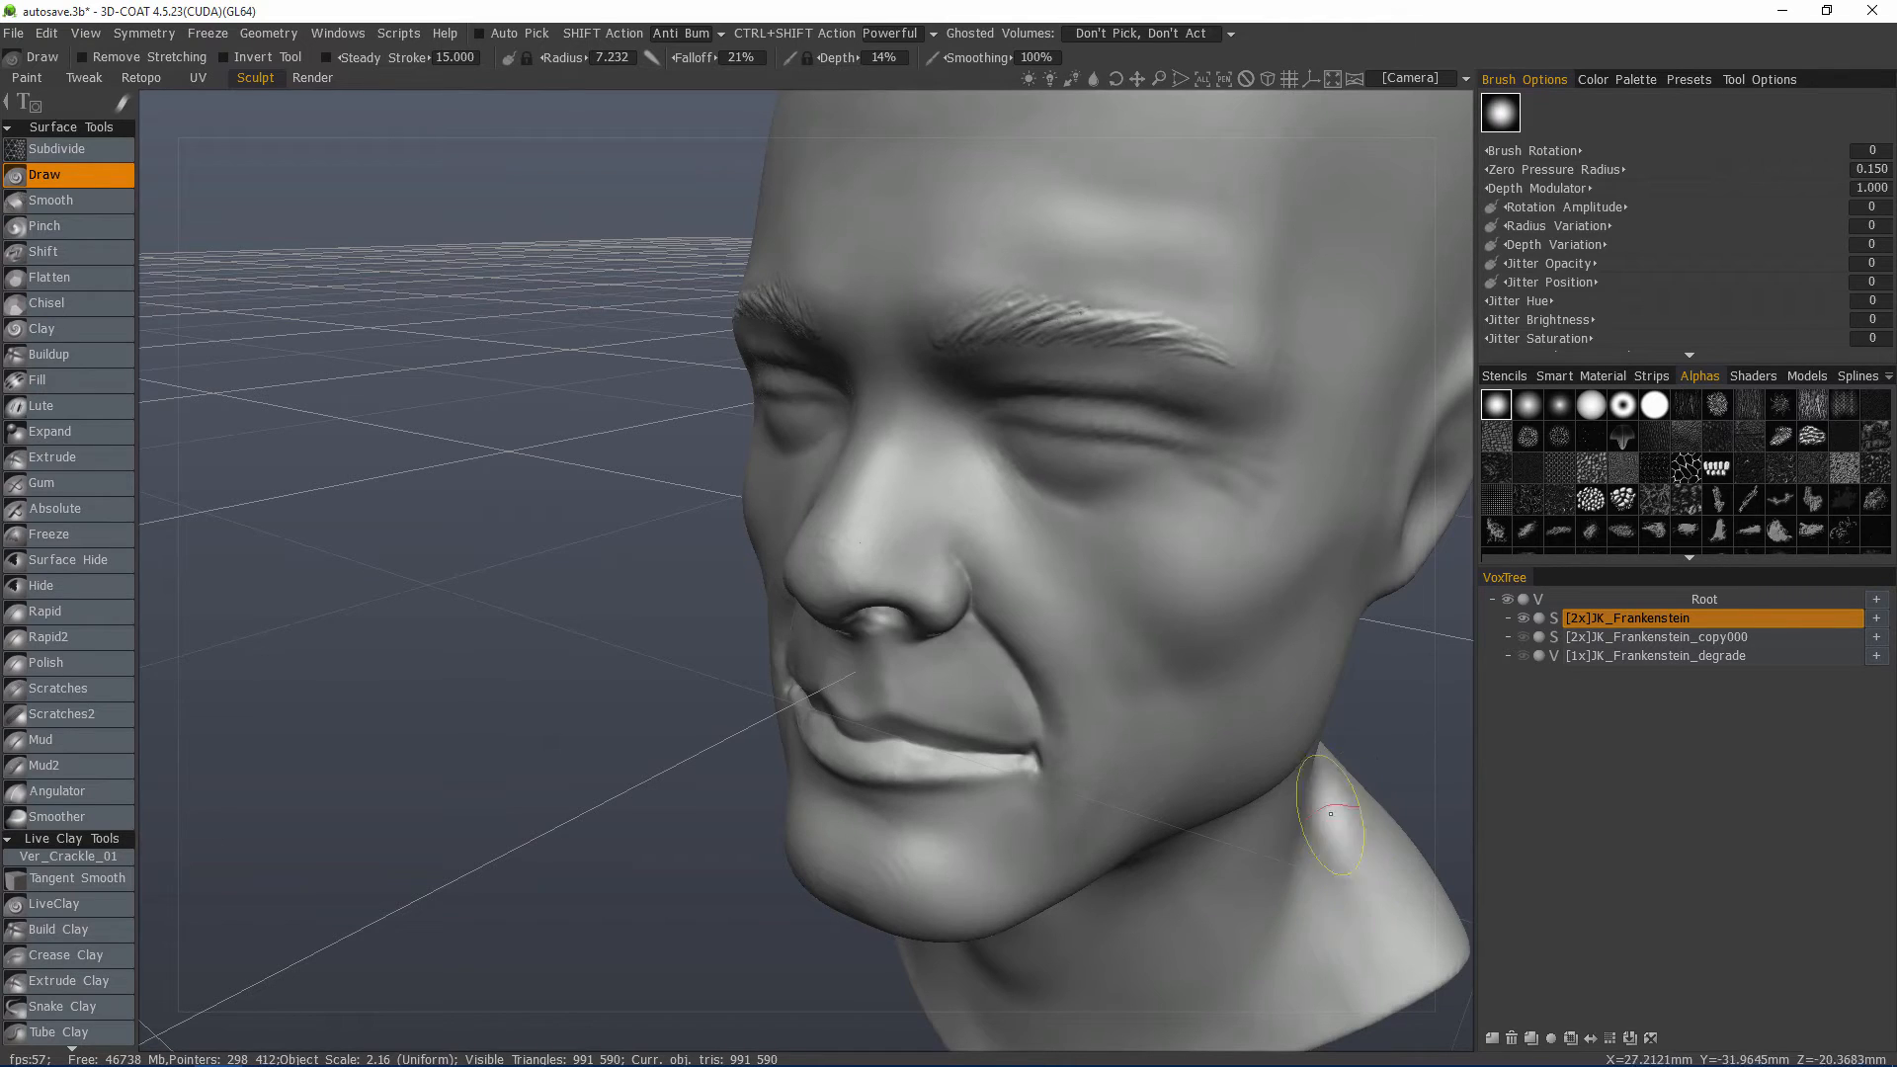
pyautogui.moveTo(1374, 329)
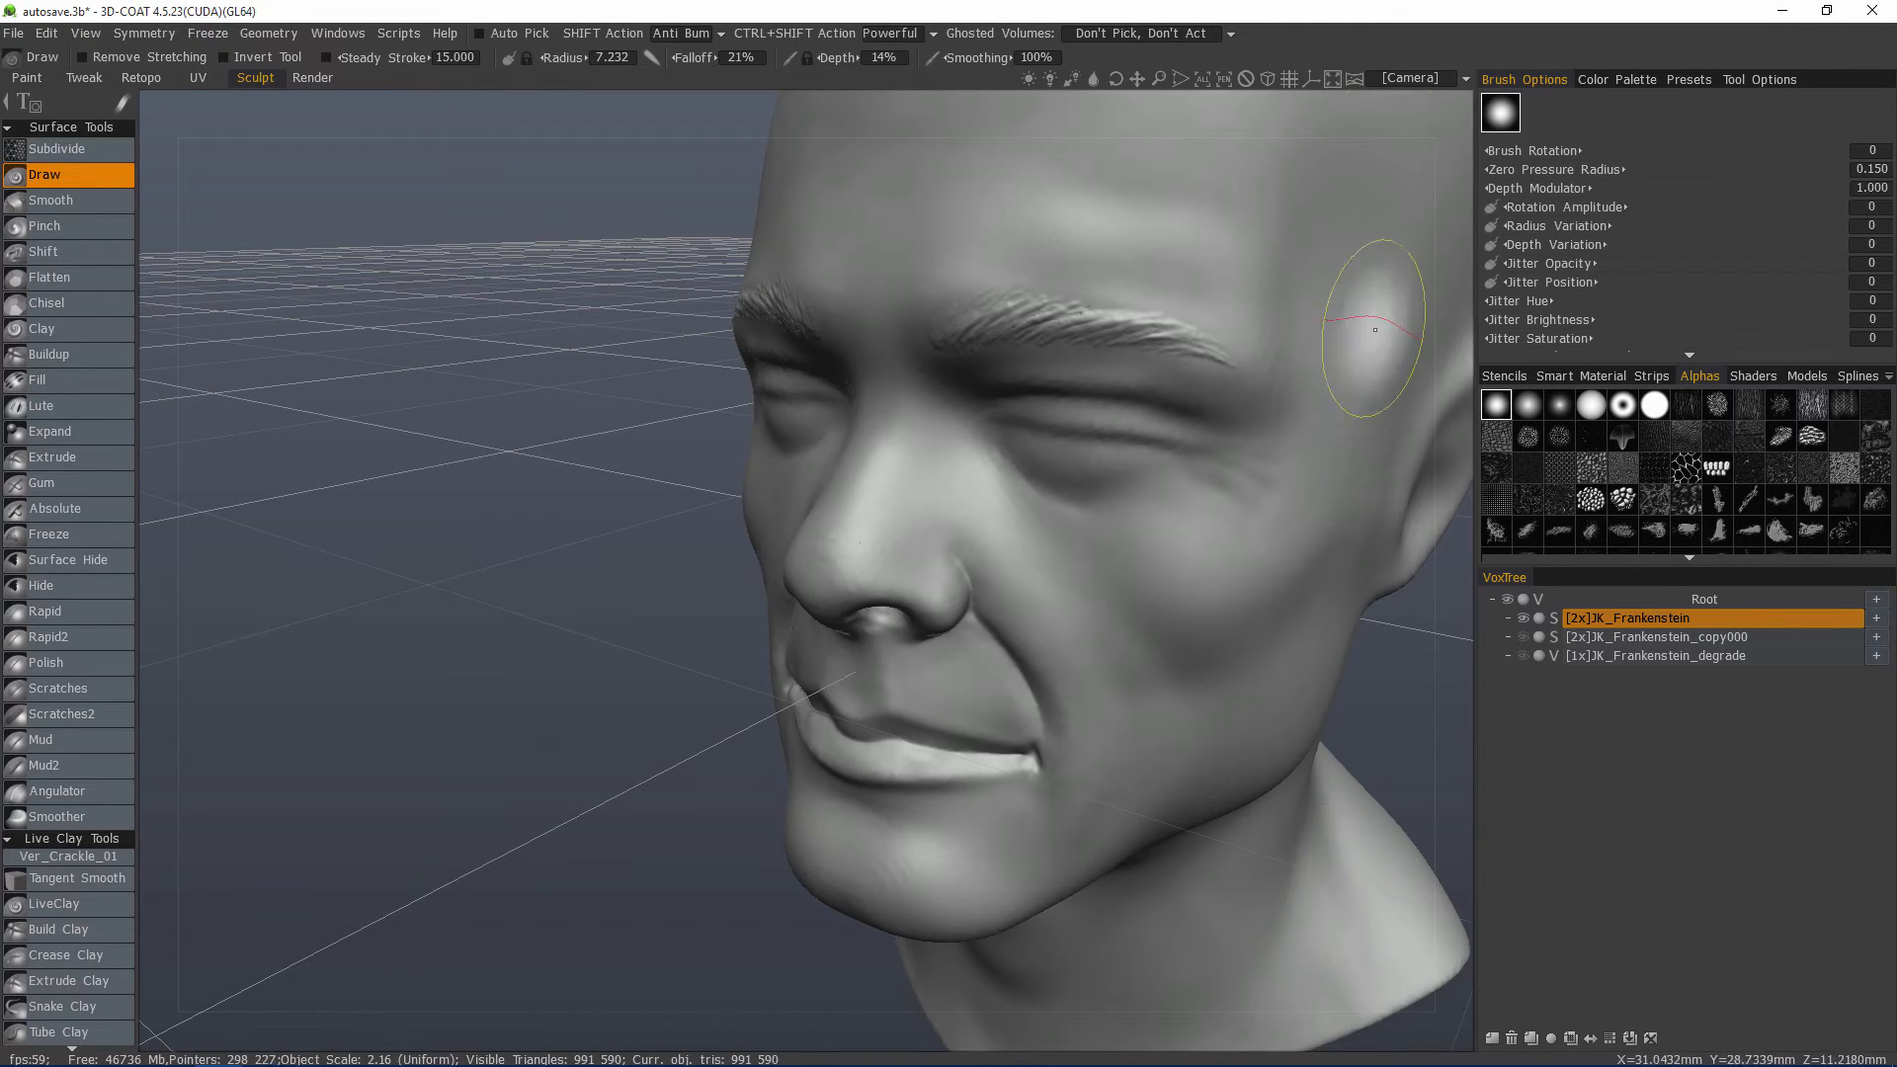
pyautogui.moveTo(1354, 495)
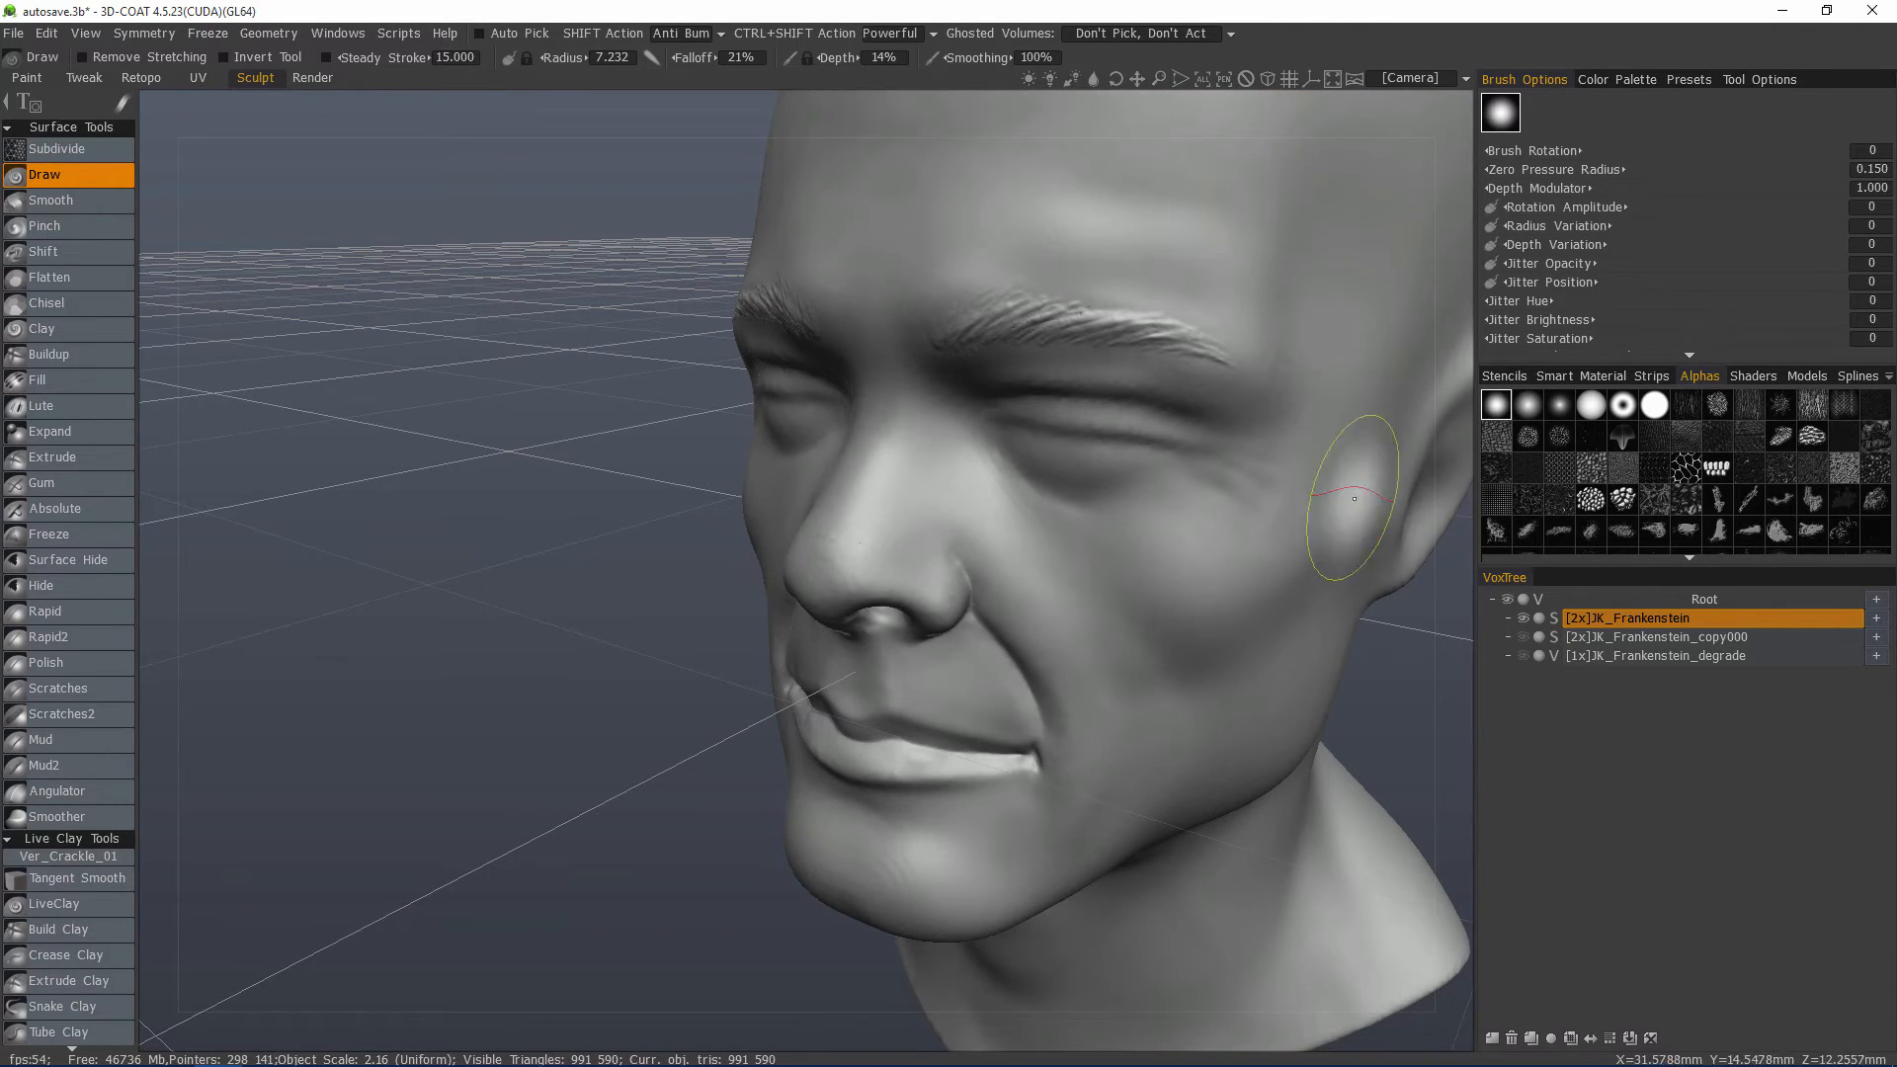
pyautogui.moveTo(1379, 659)
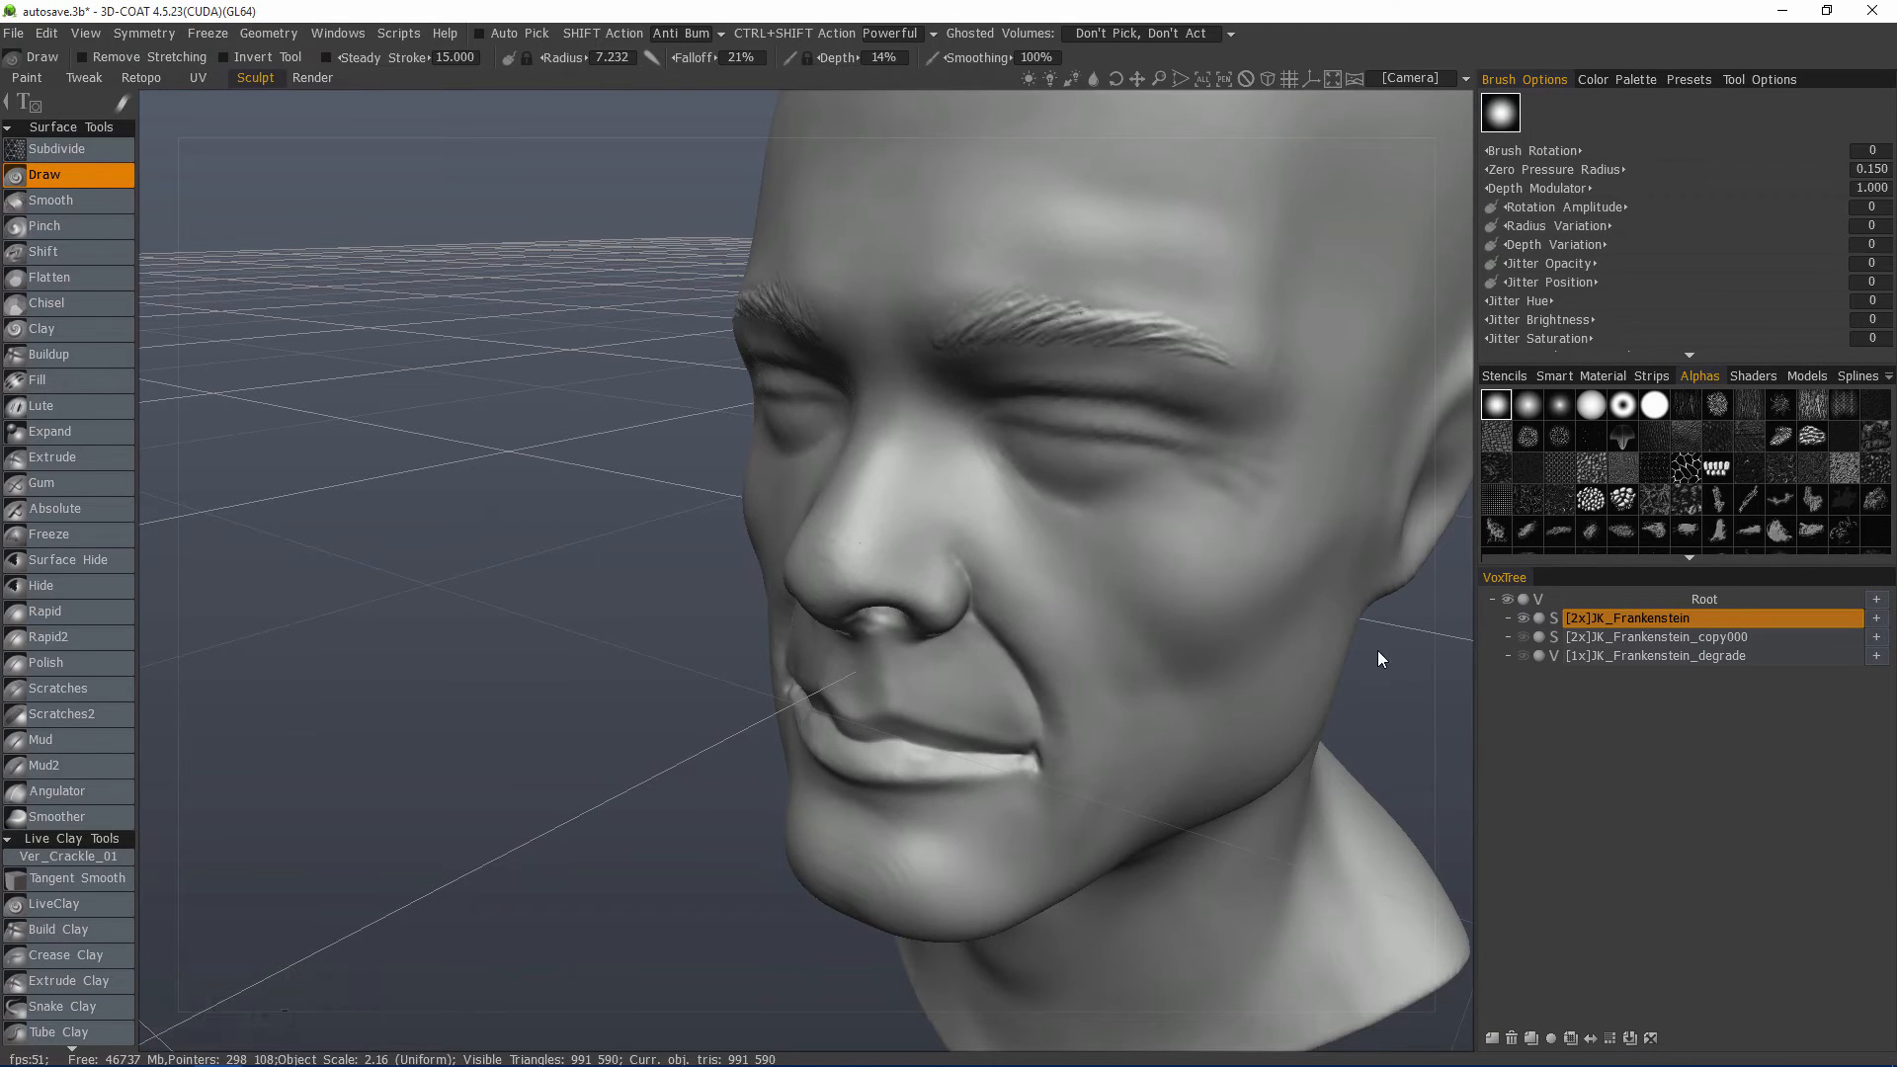
pyautogui.moveTo(1321, 840)
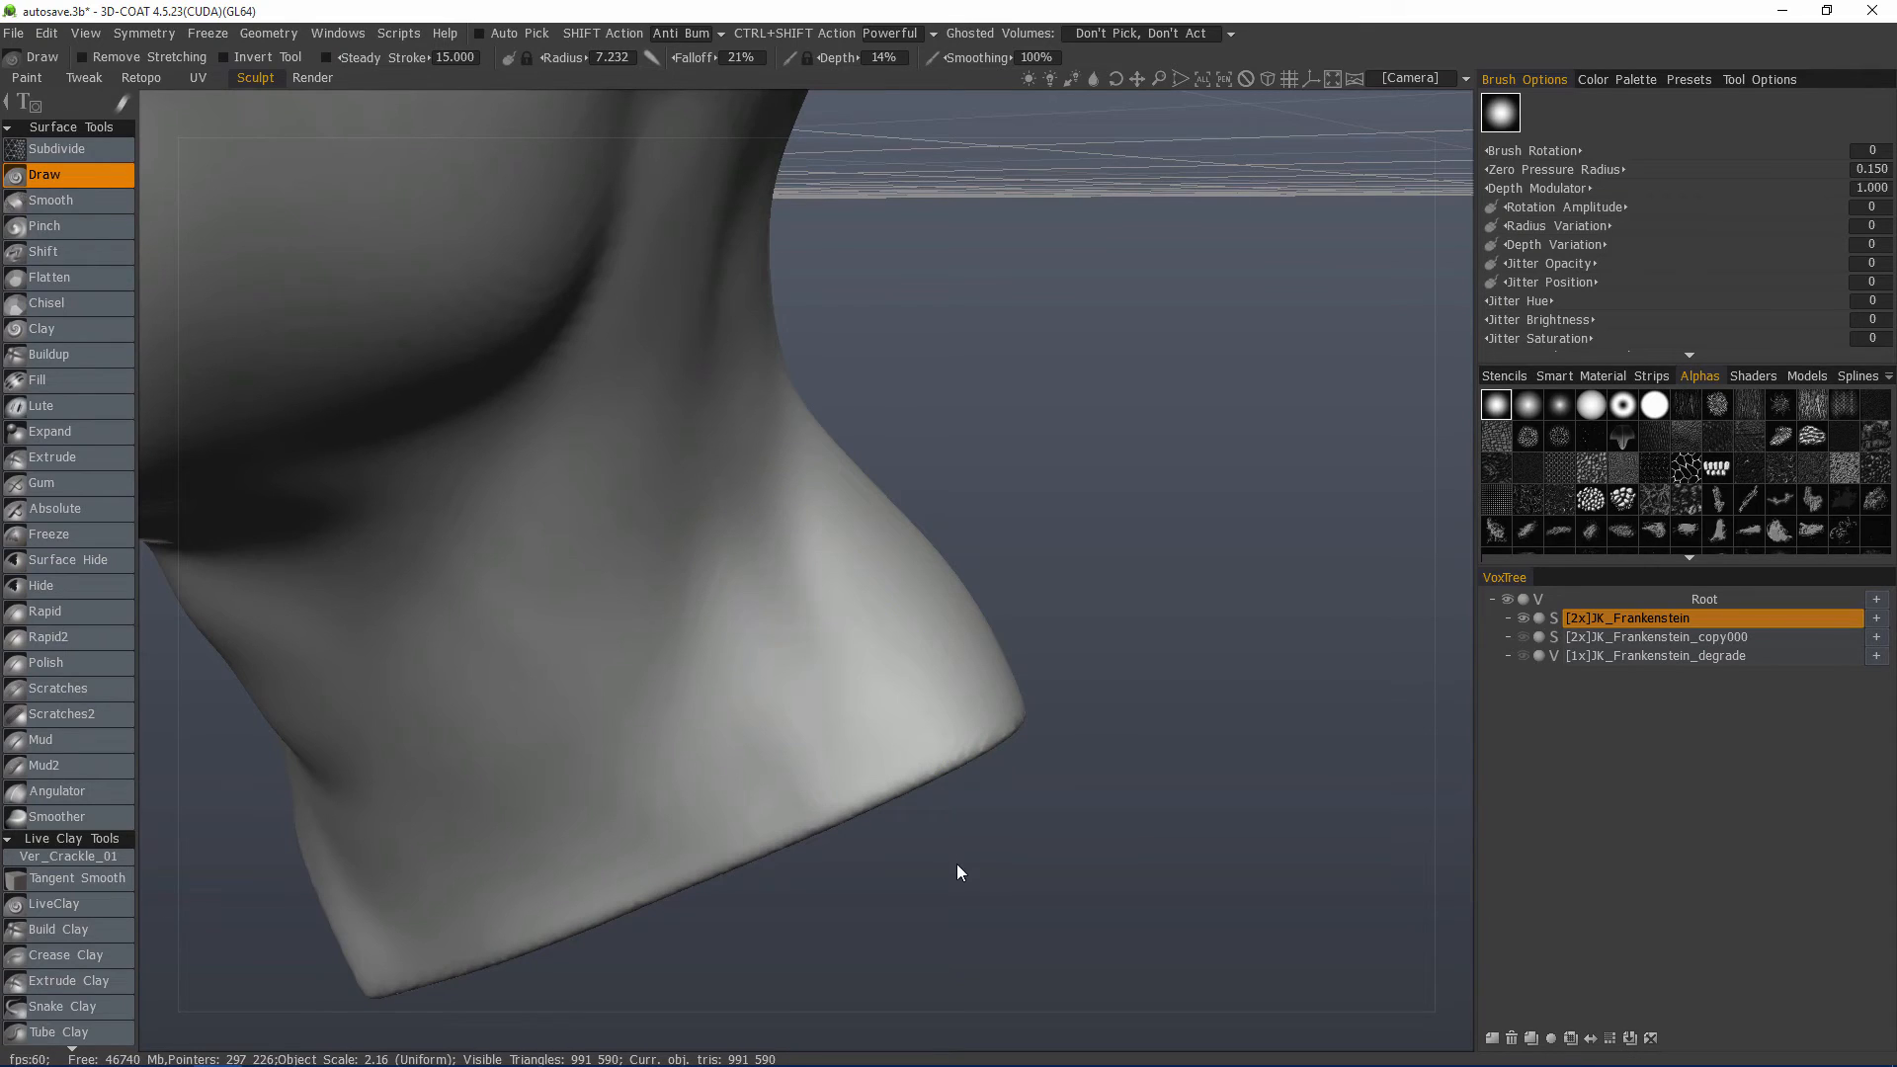
pyautogui.moveTo(1192, 415)
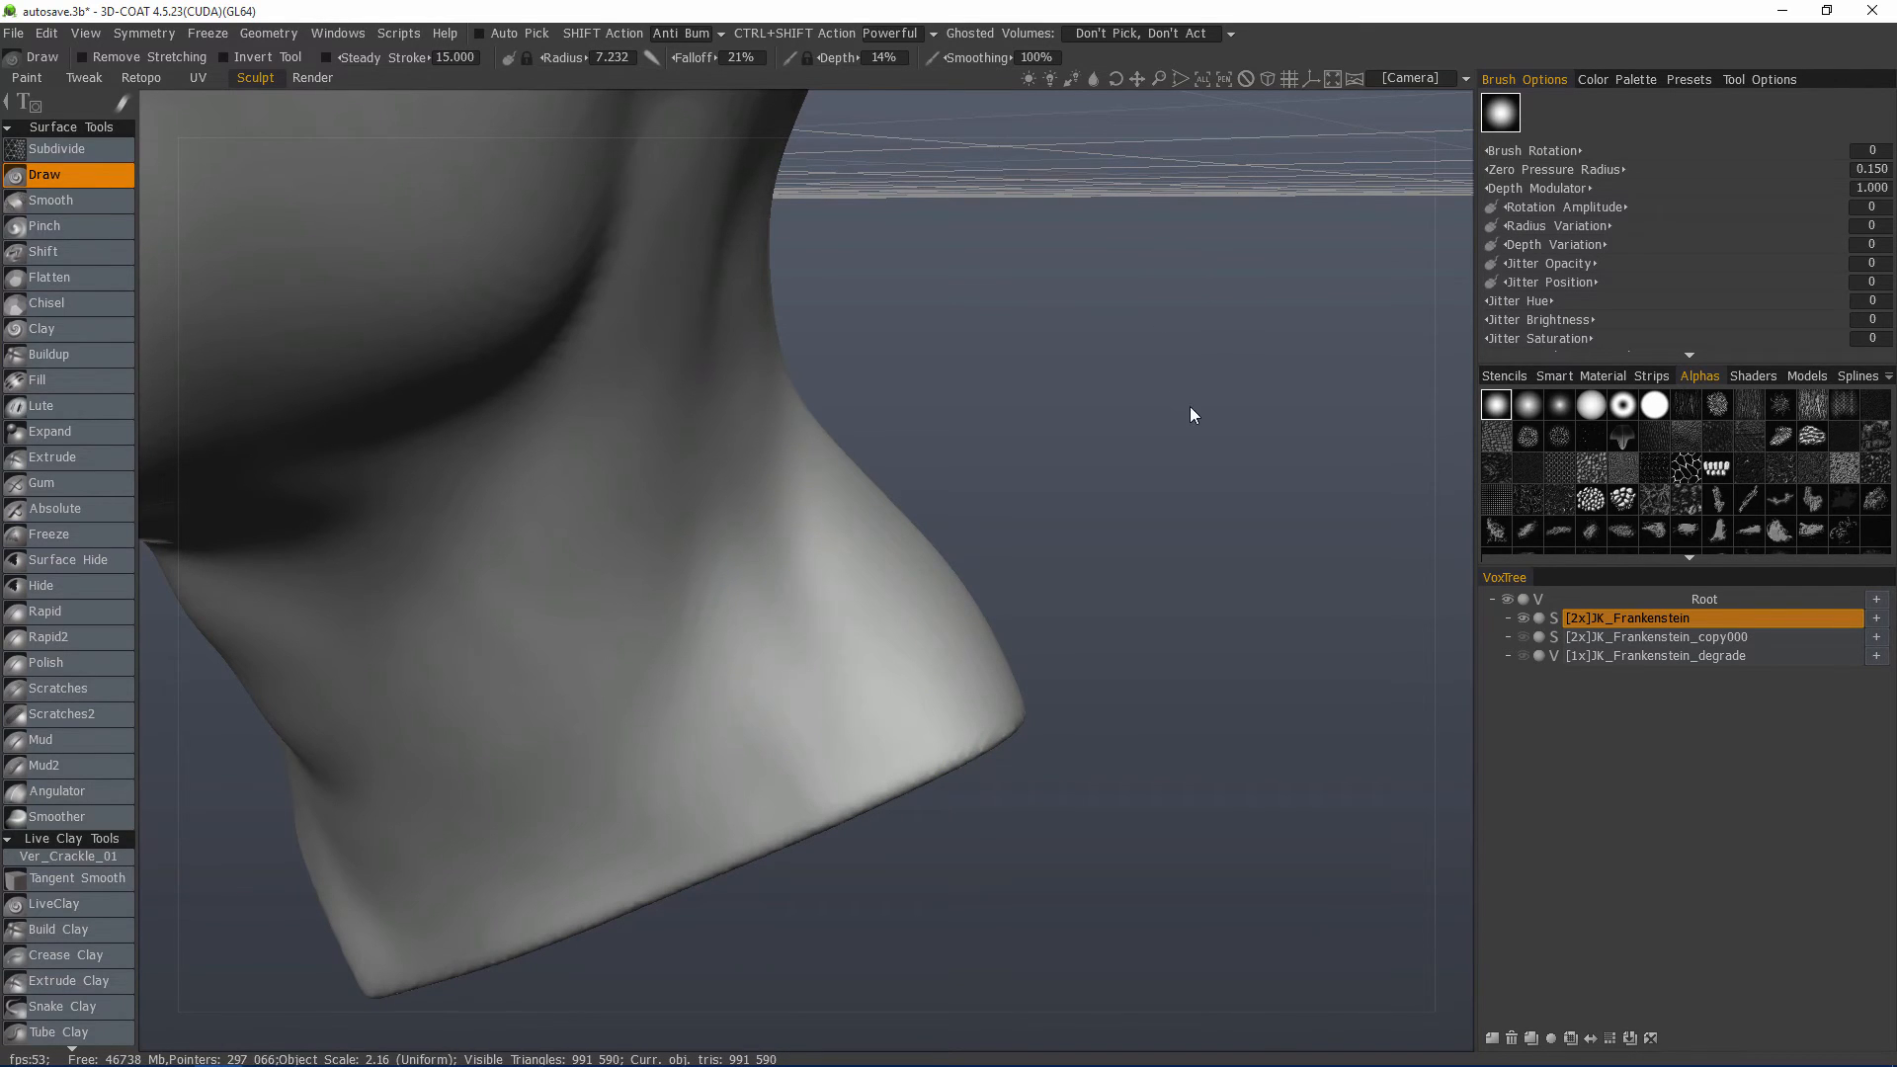
pyautogui.moveTo(1103, 411)
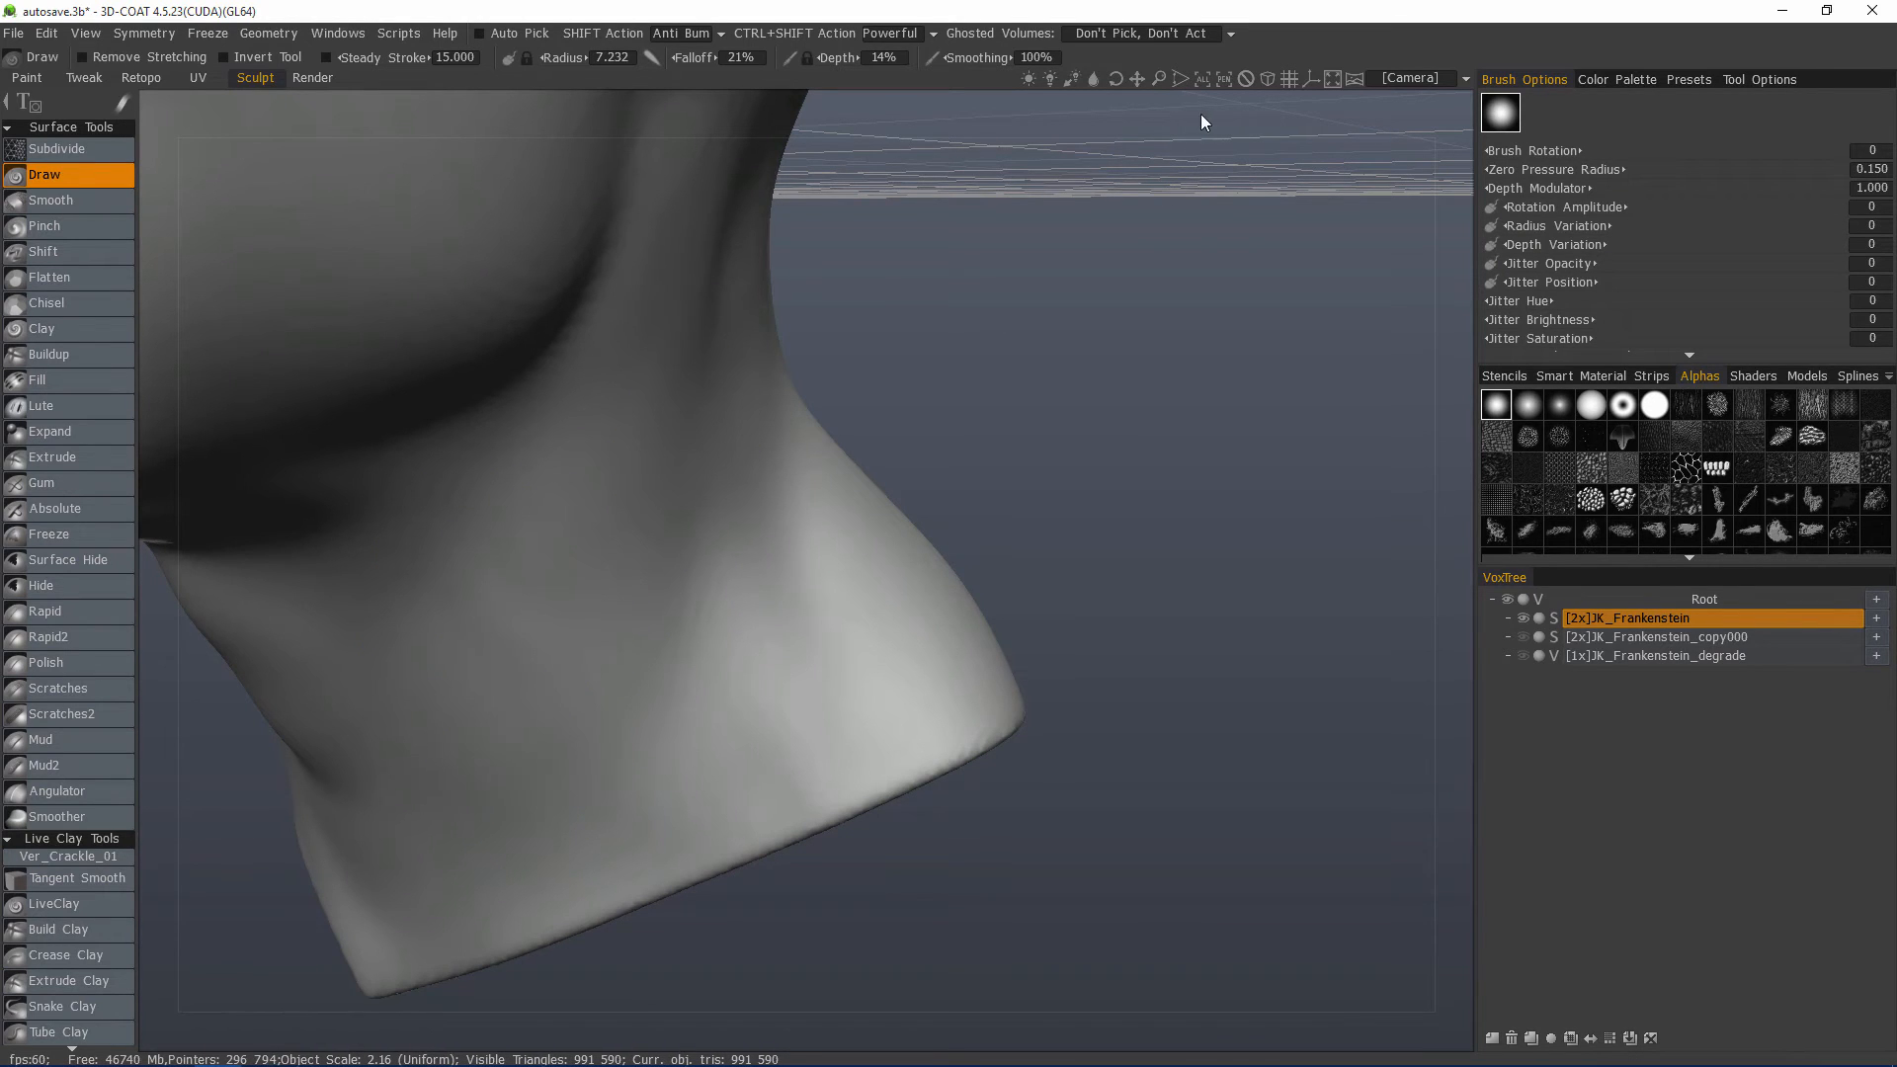
pyautogui.moveTo(1245, 79)
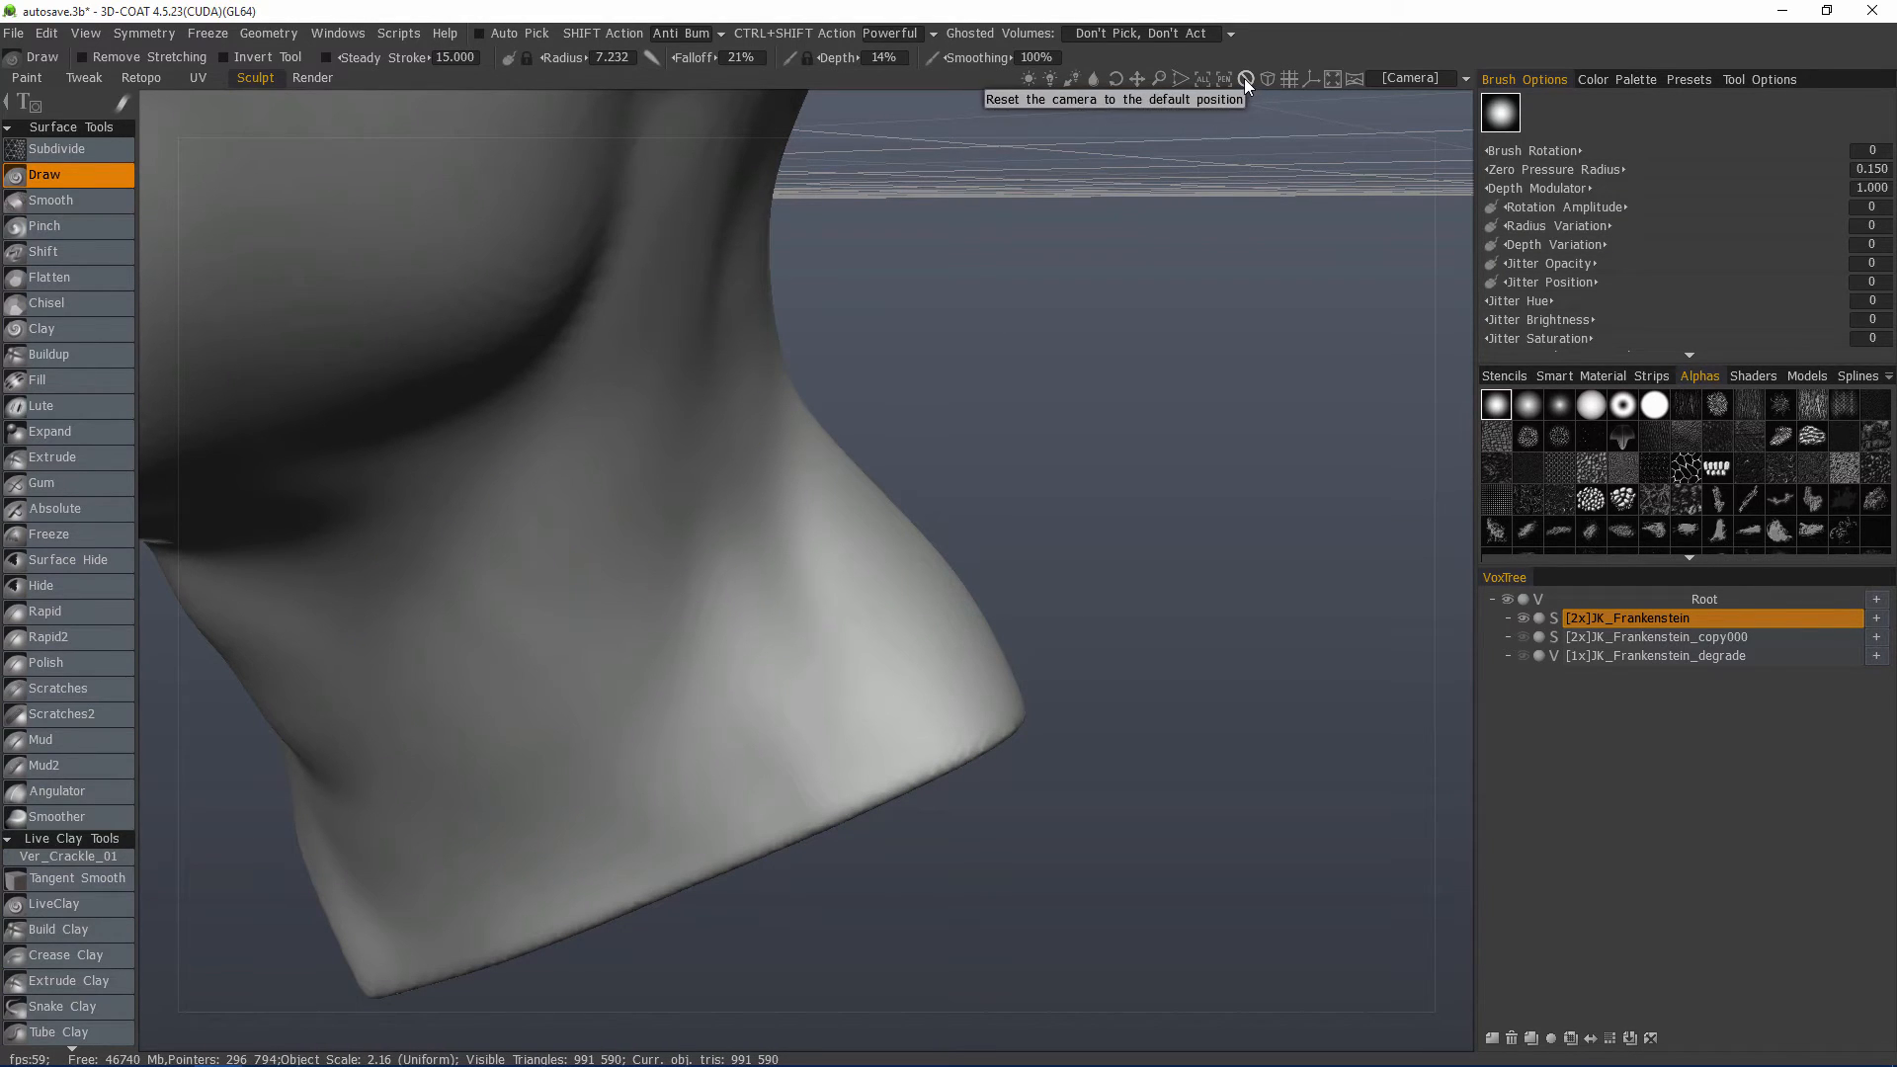
# Step: Reset the camera to its default position and pan around the grid
pyautogui.click(1245, 79)
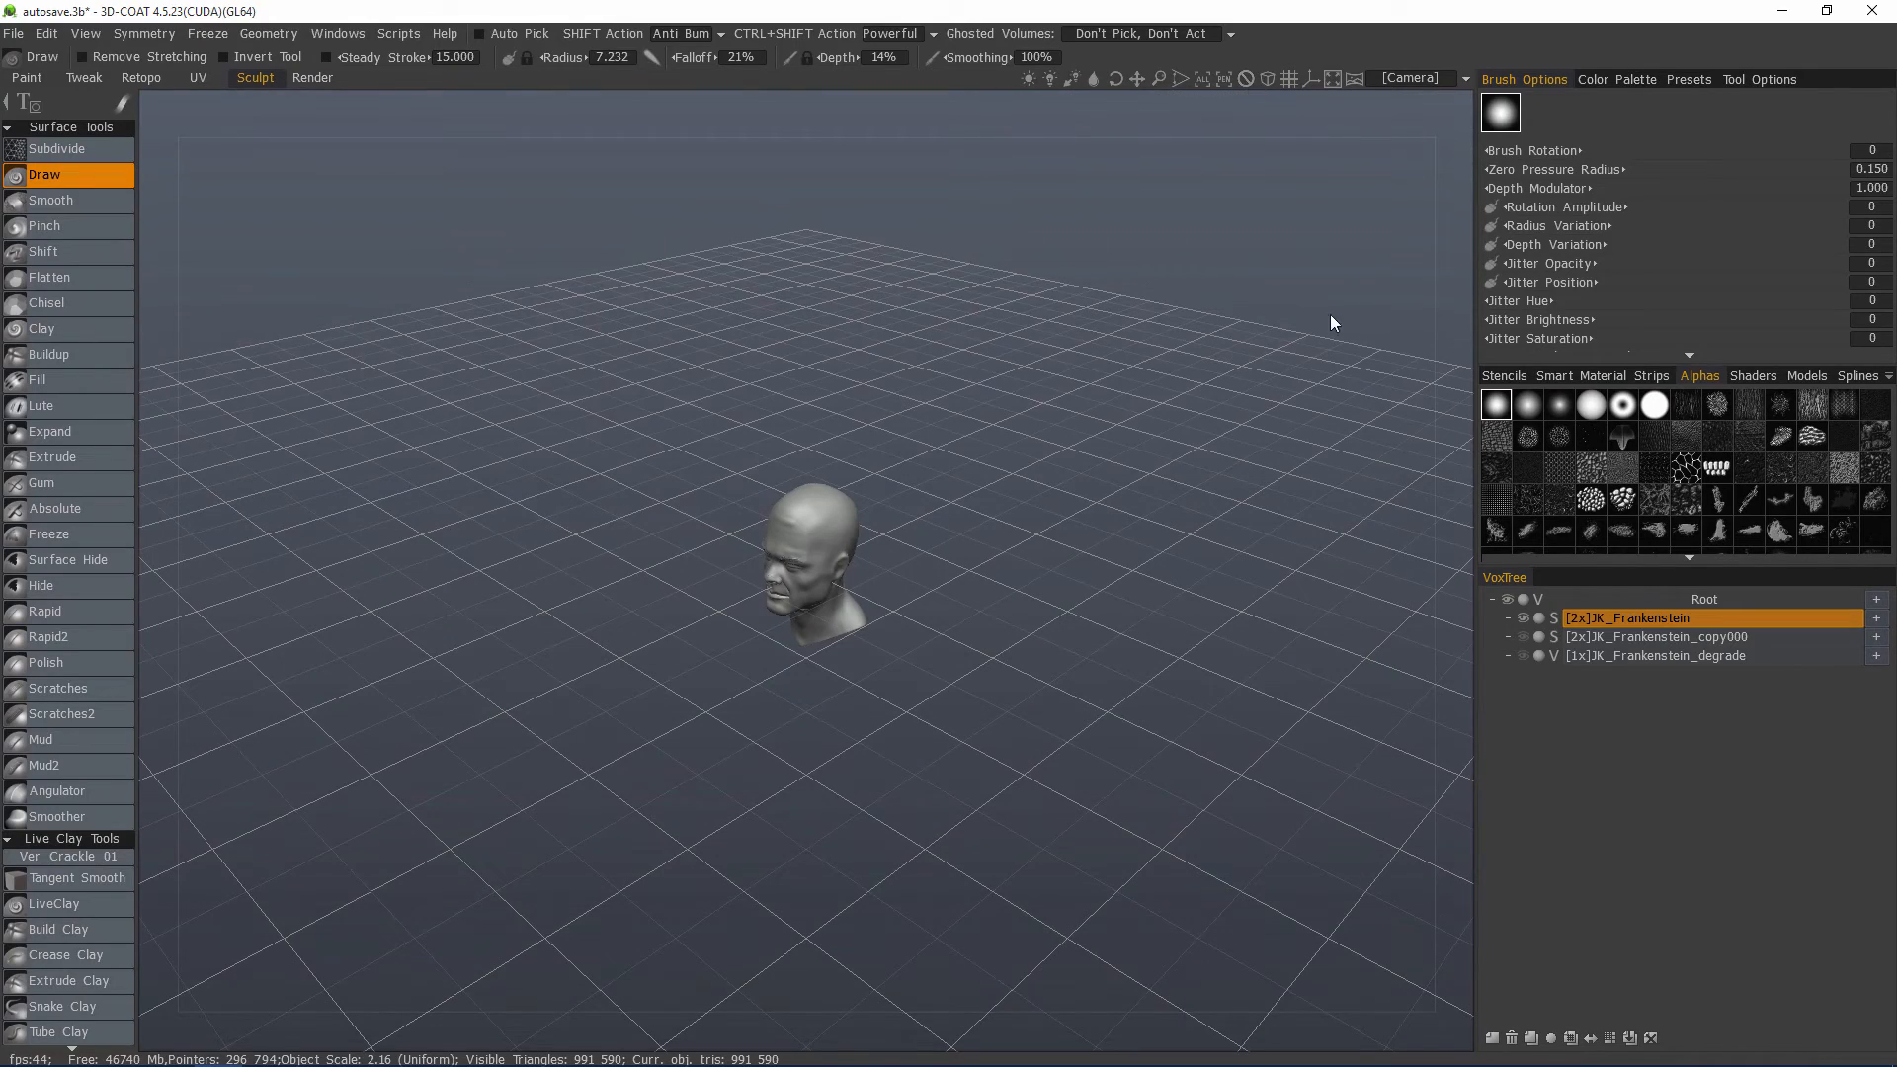
pyautogui.moveTo(483, 674)
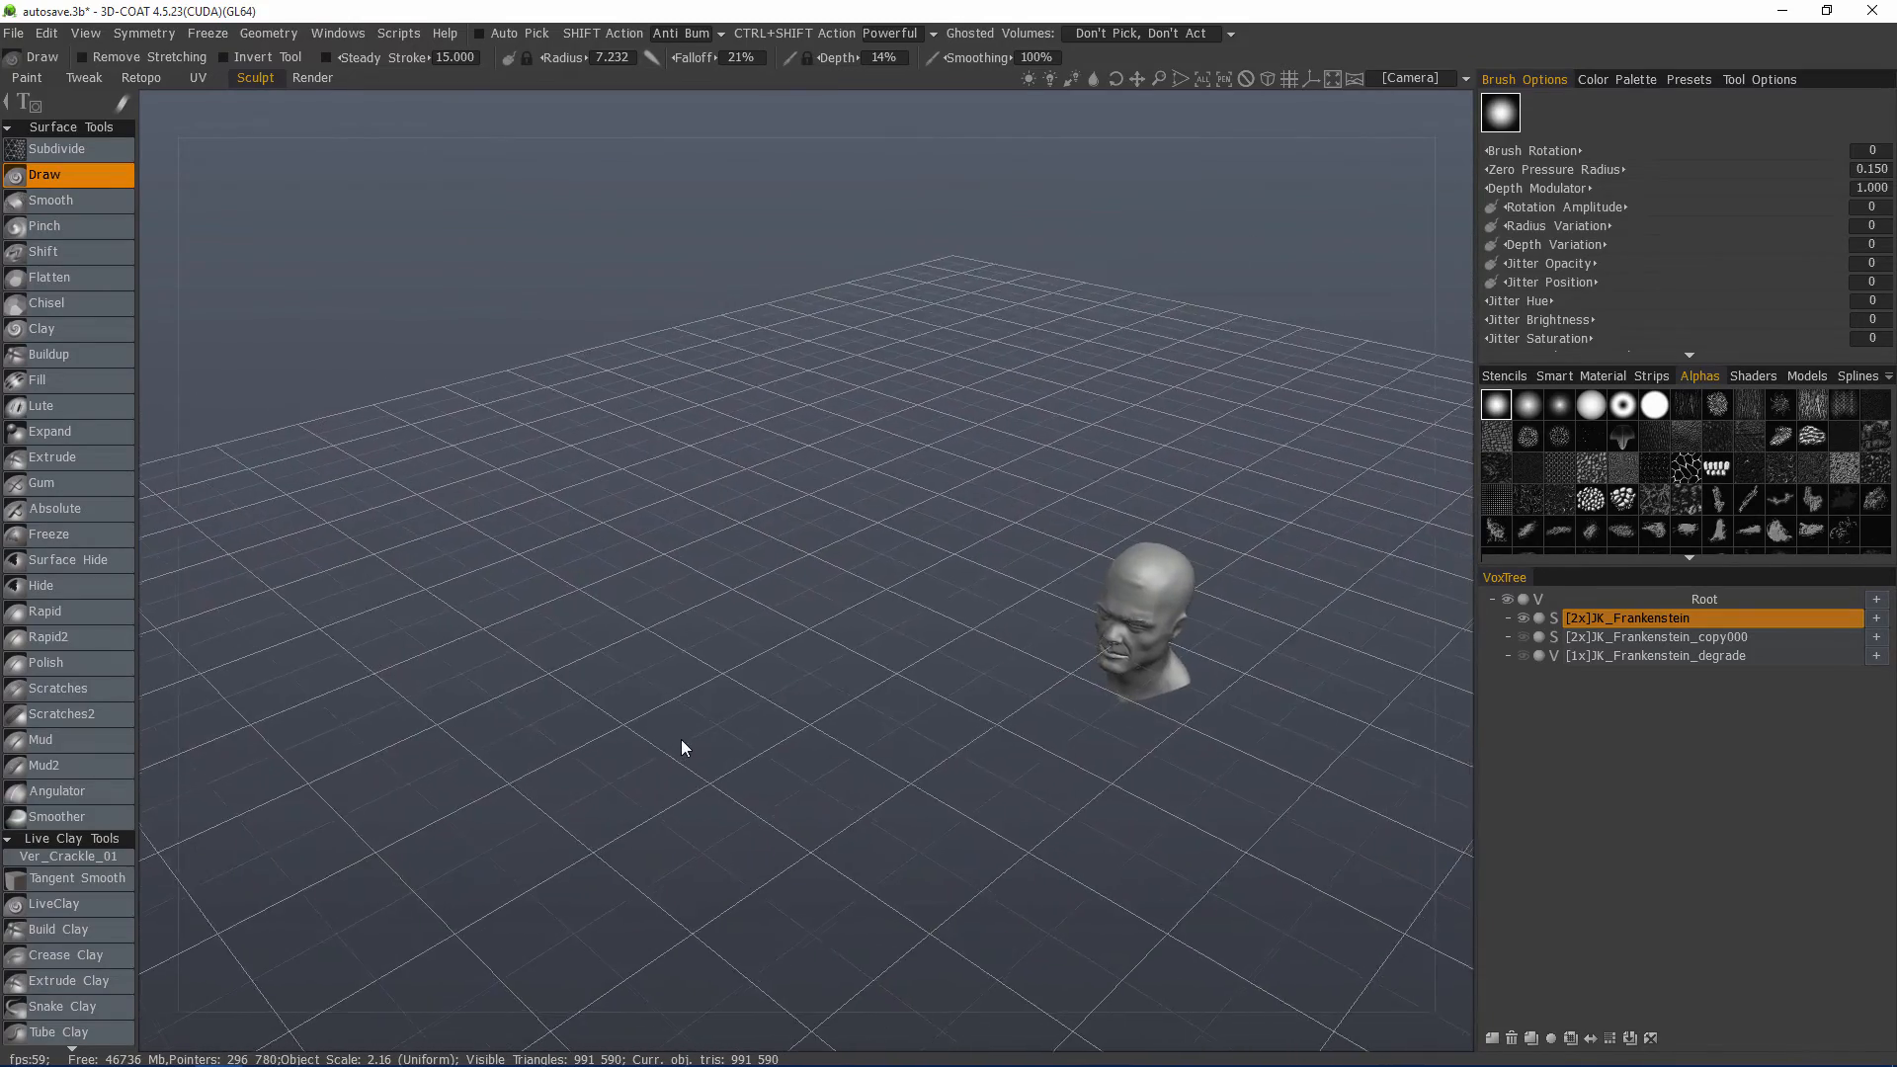
pyautogui.moveTo(684, 748); pyautogui.dragTo(747, 692)
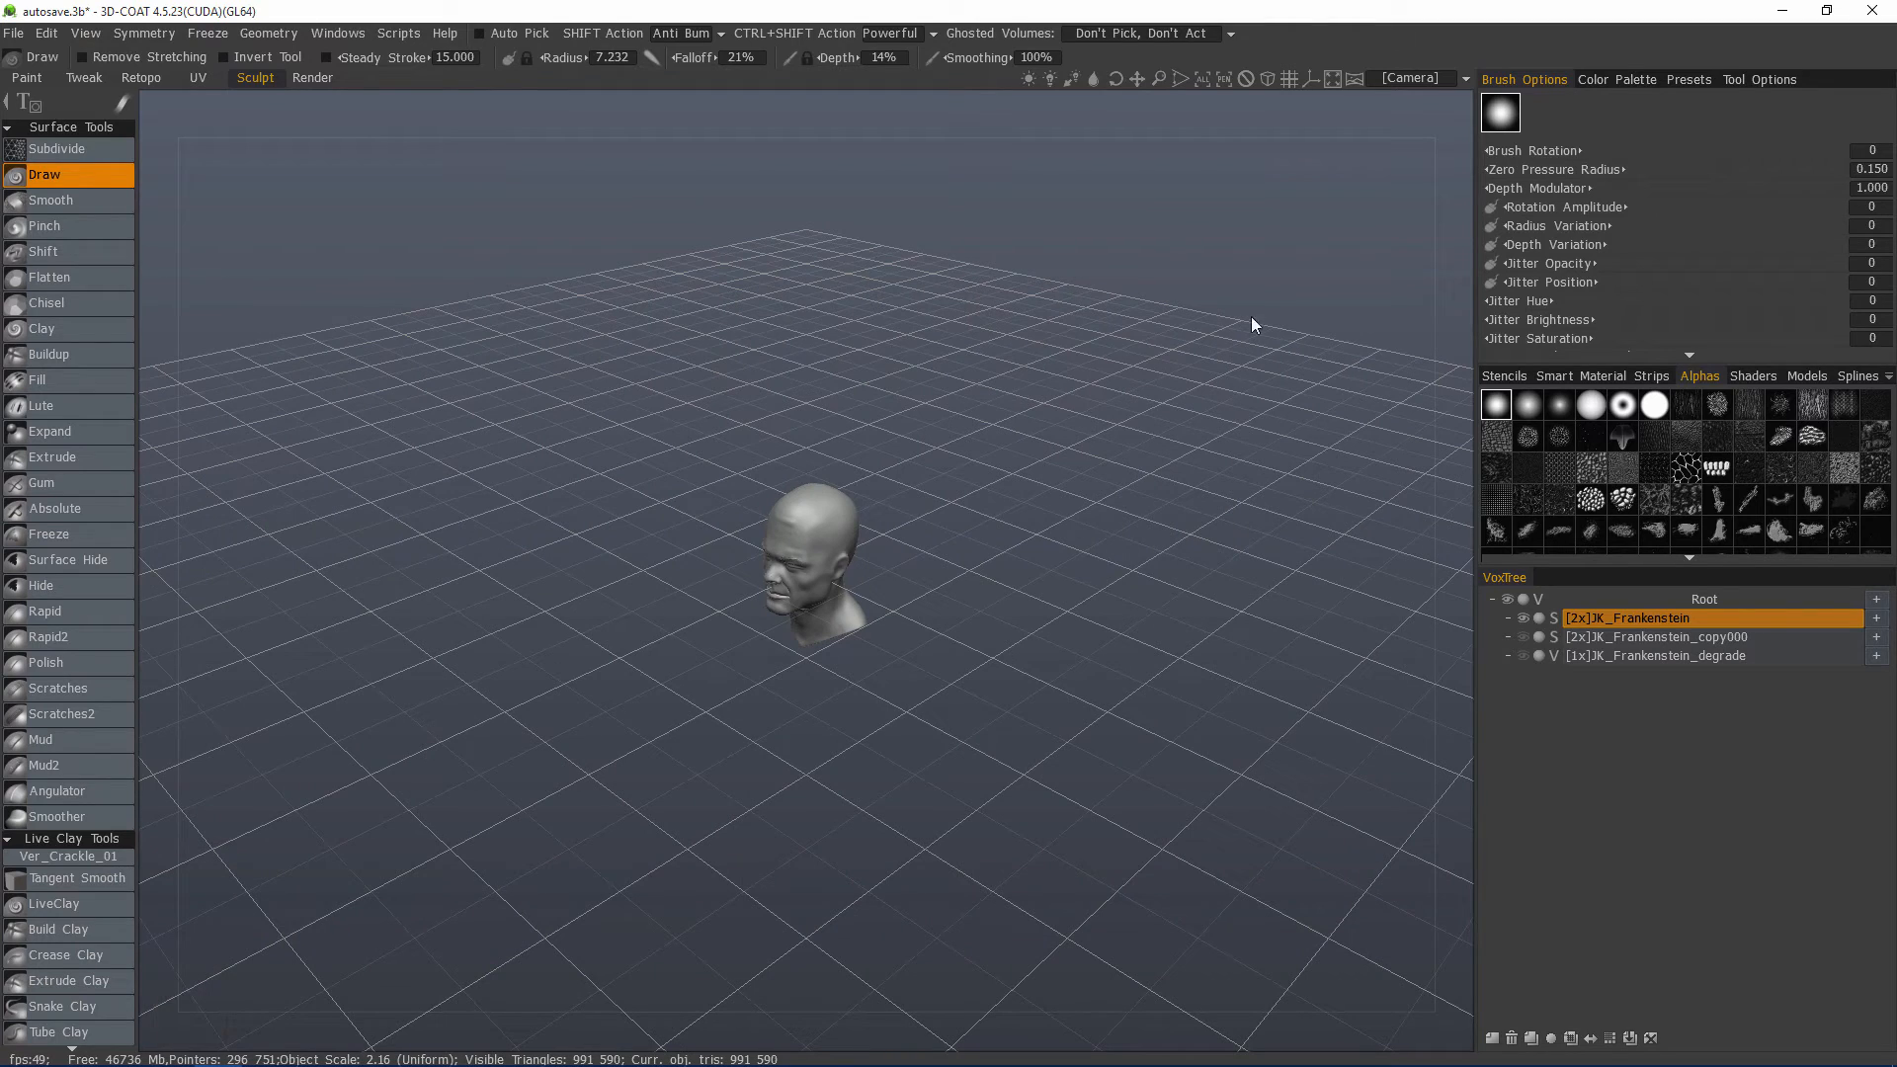
pyautogui.moveTo(1100, 653)
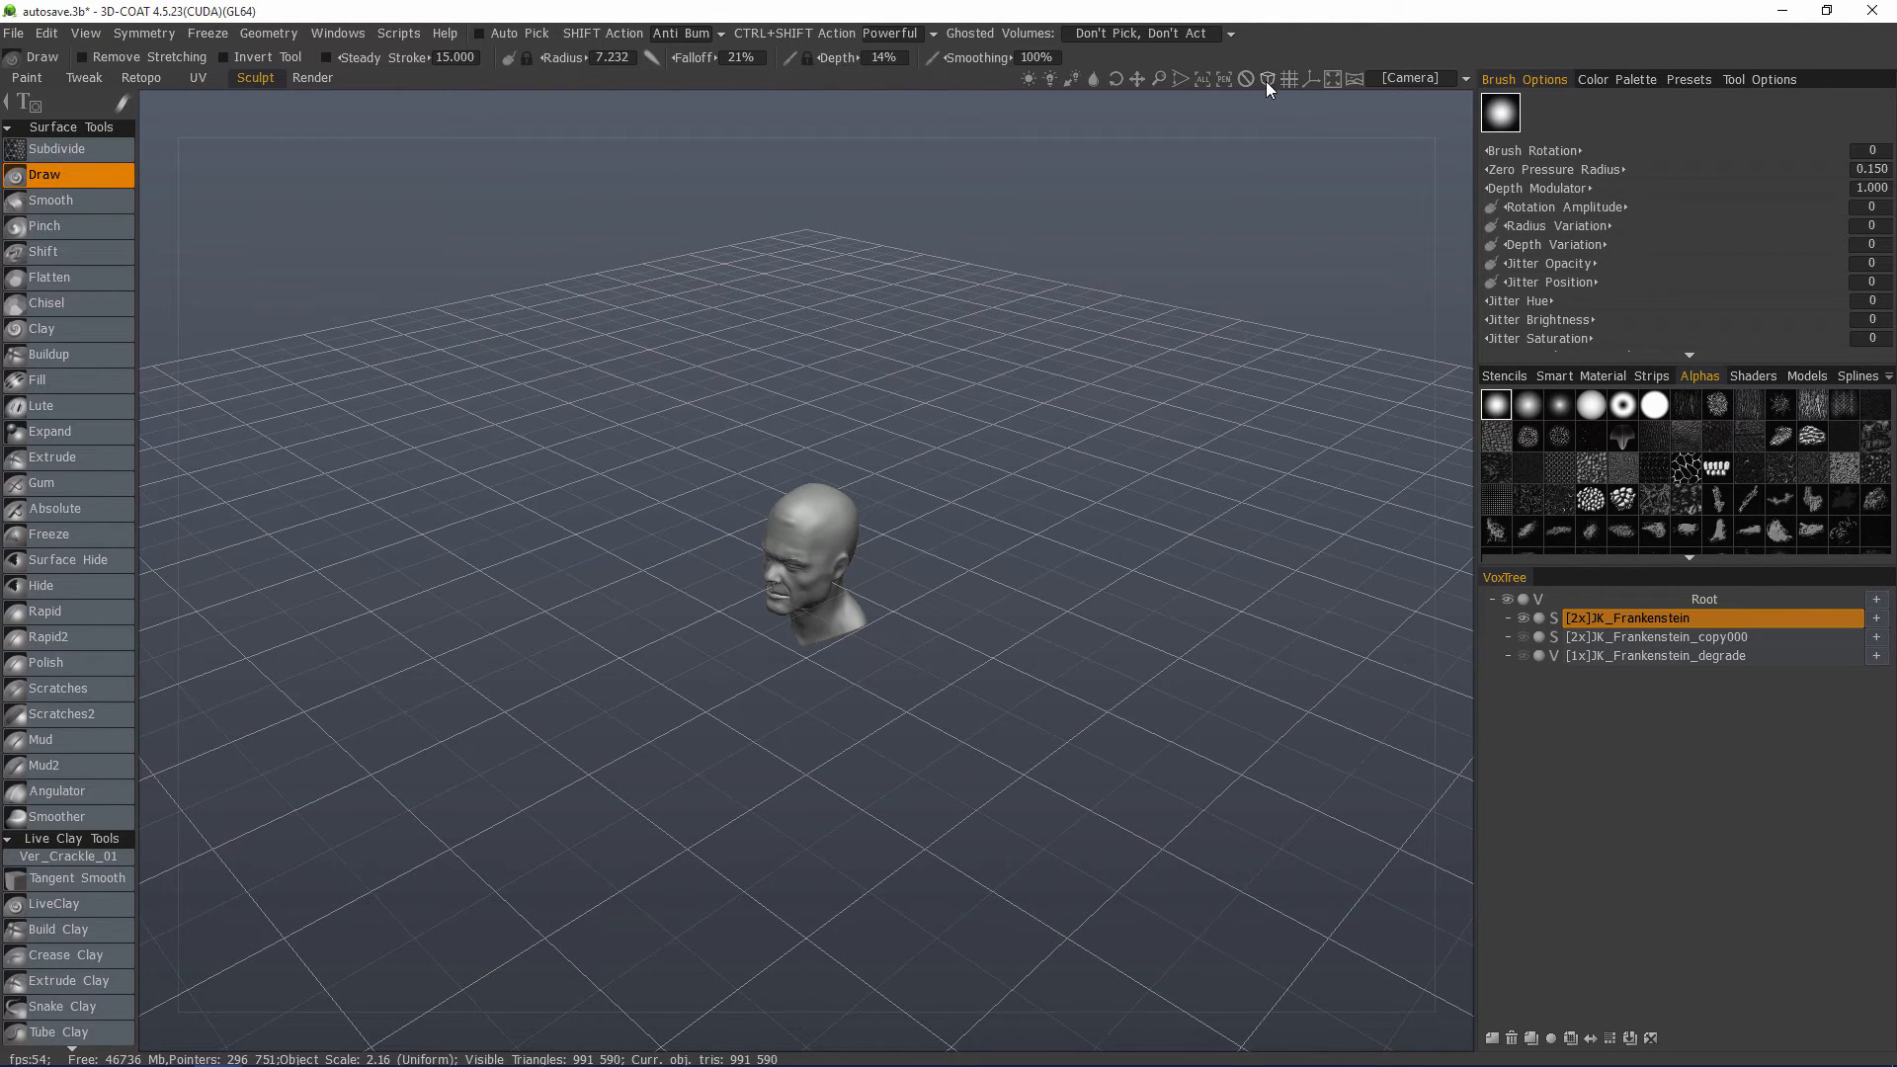
pyautogui.moveTo(1267, 79)
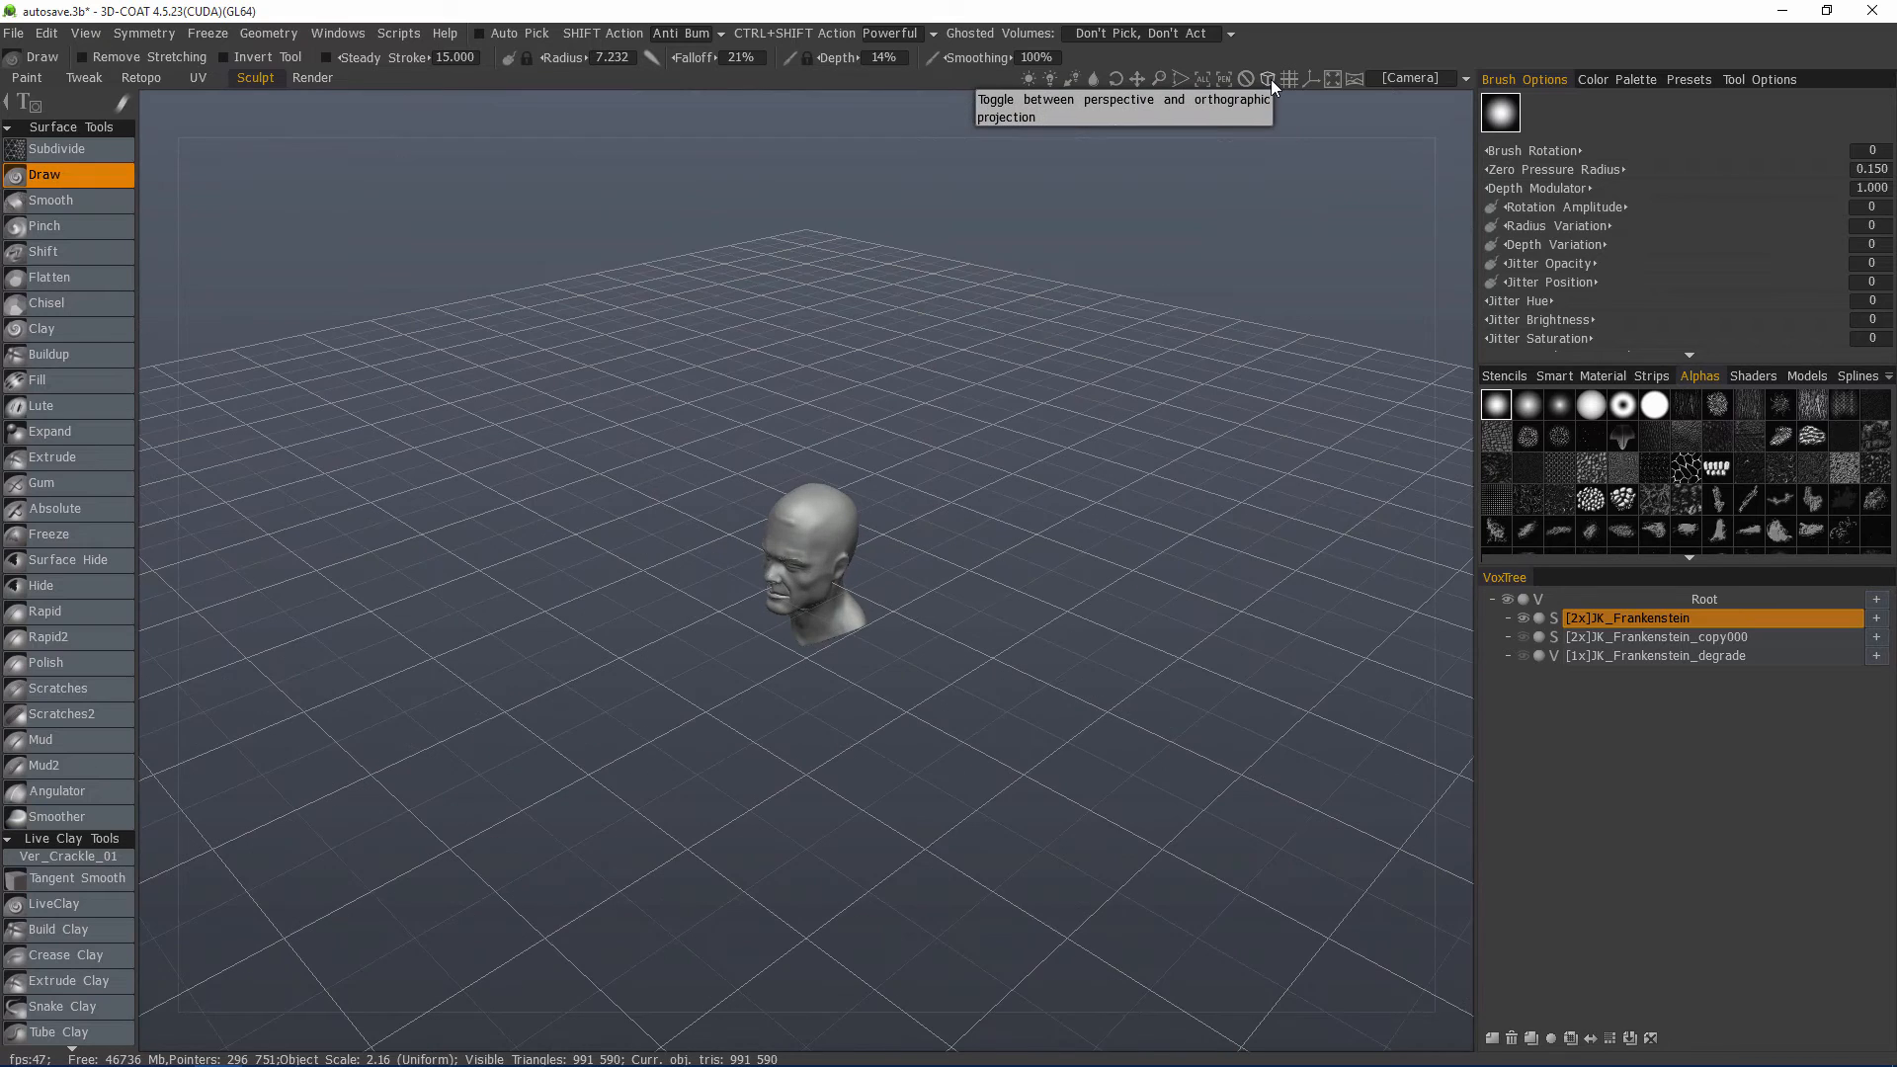
# Step: Toggle orthographic projection with Numpad 5
pyautogui.press('5')
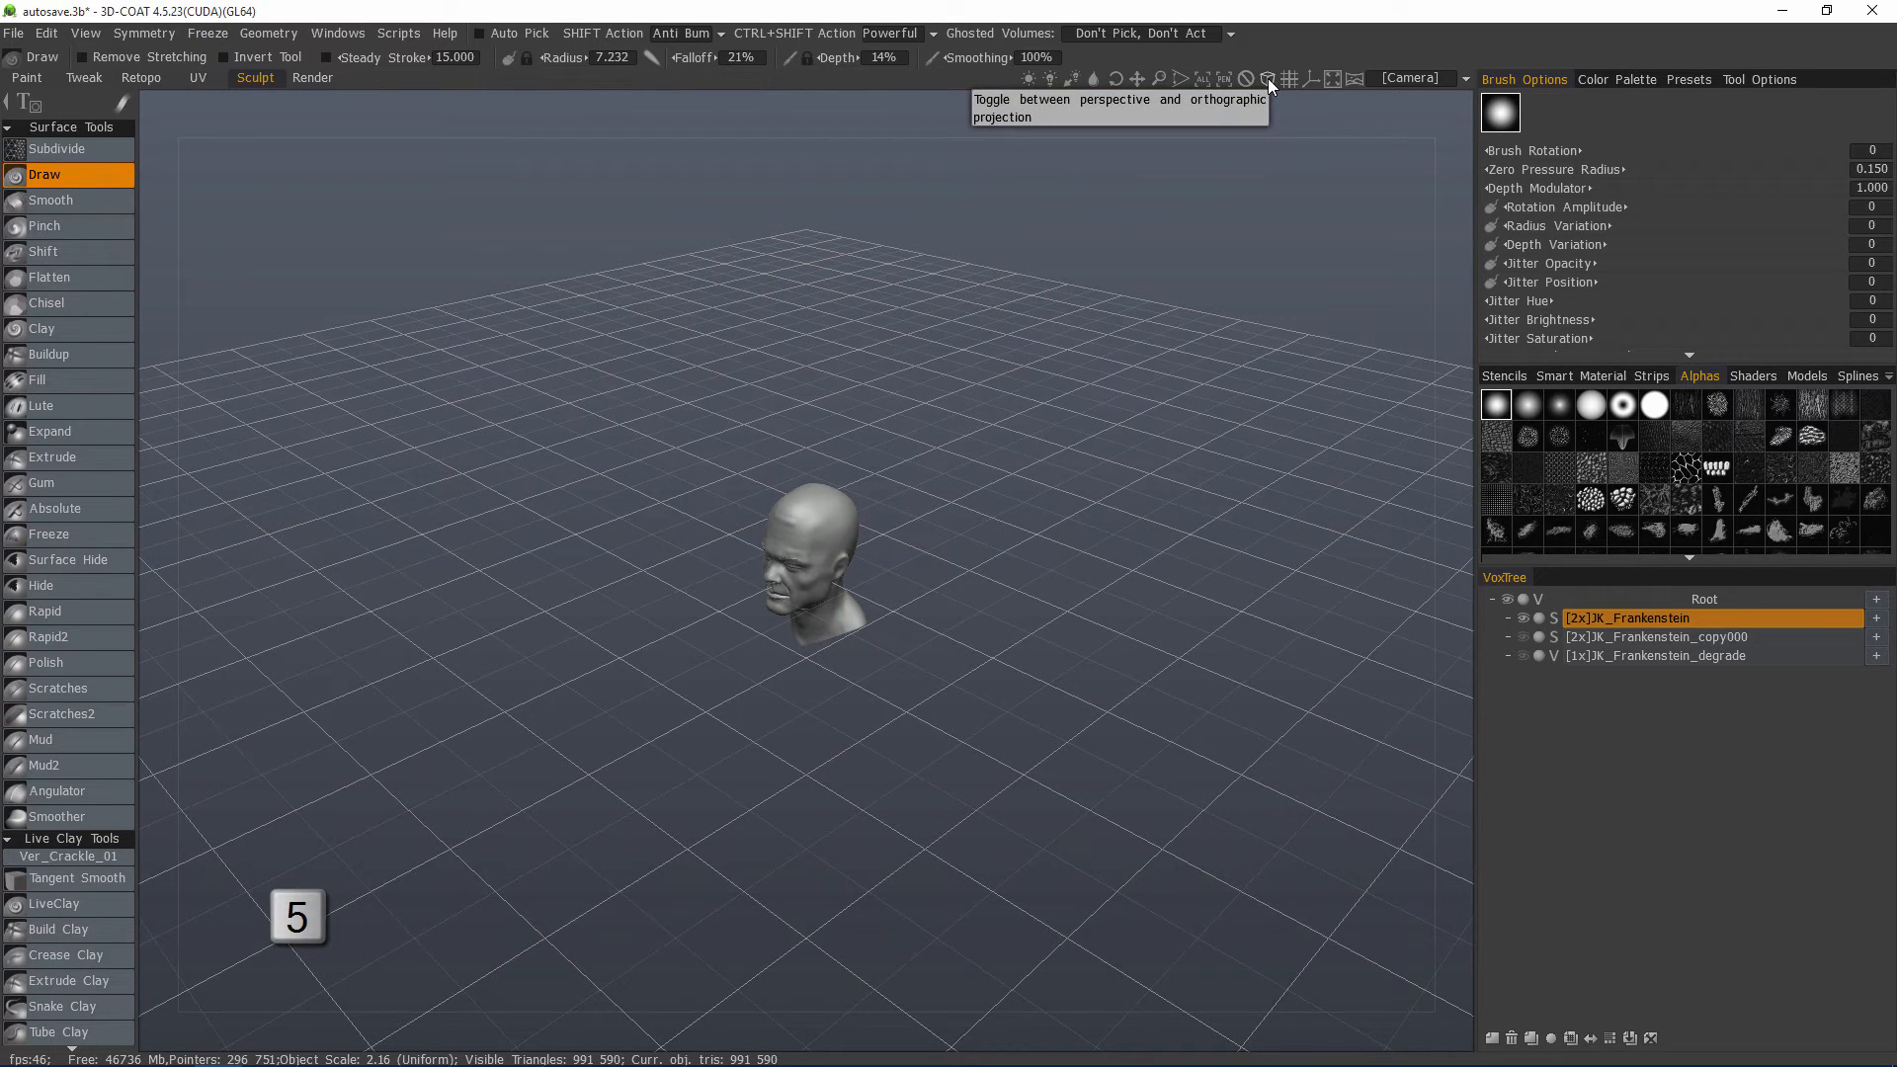
pyautogui.moveTo(1224, 10)
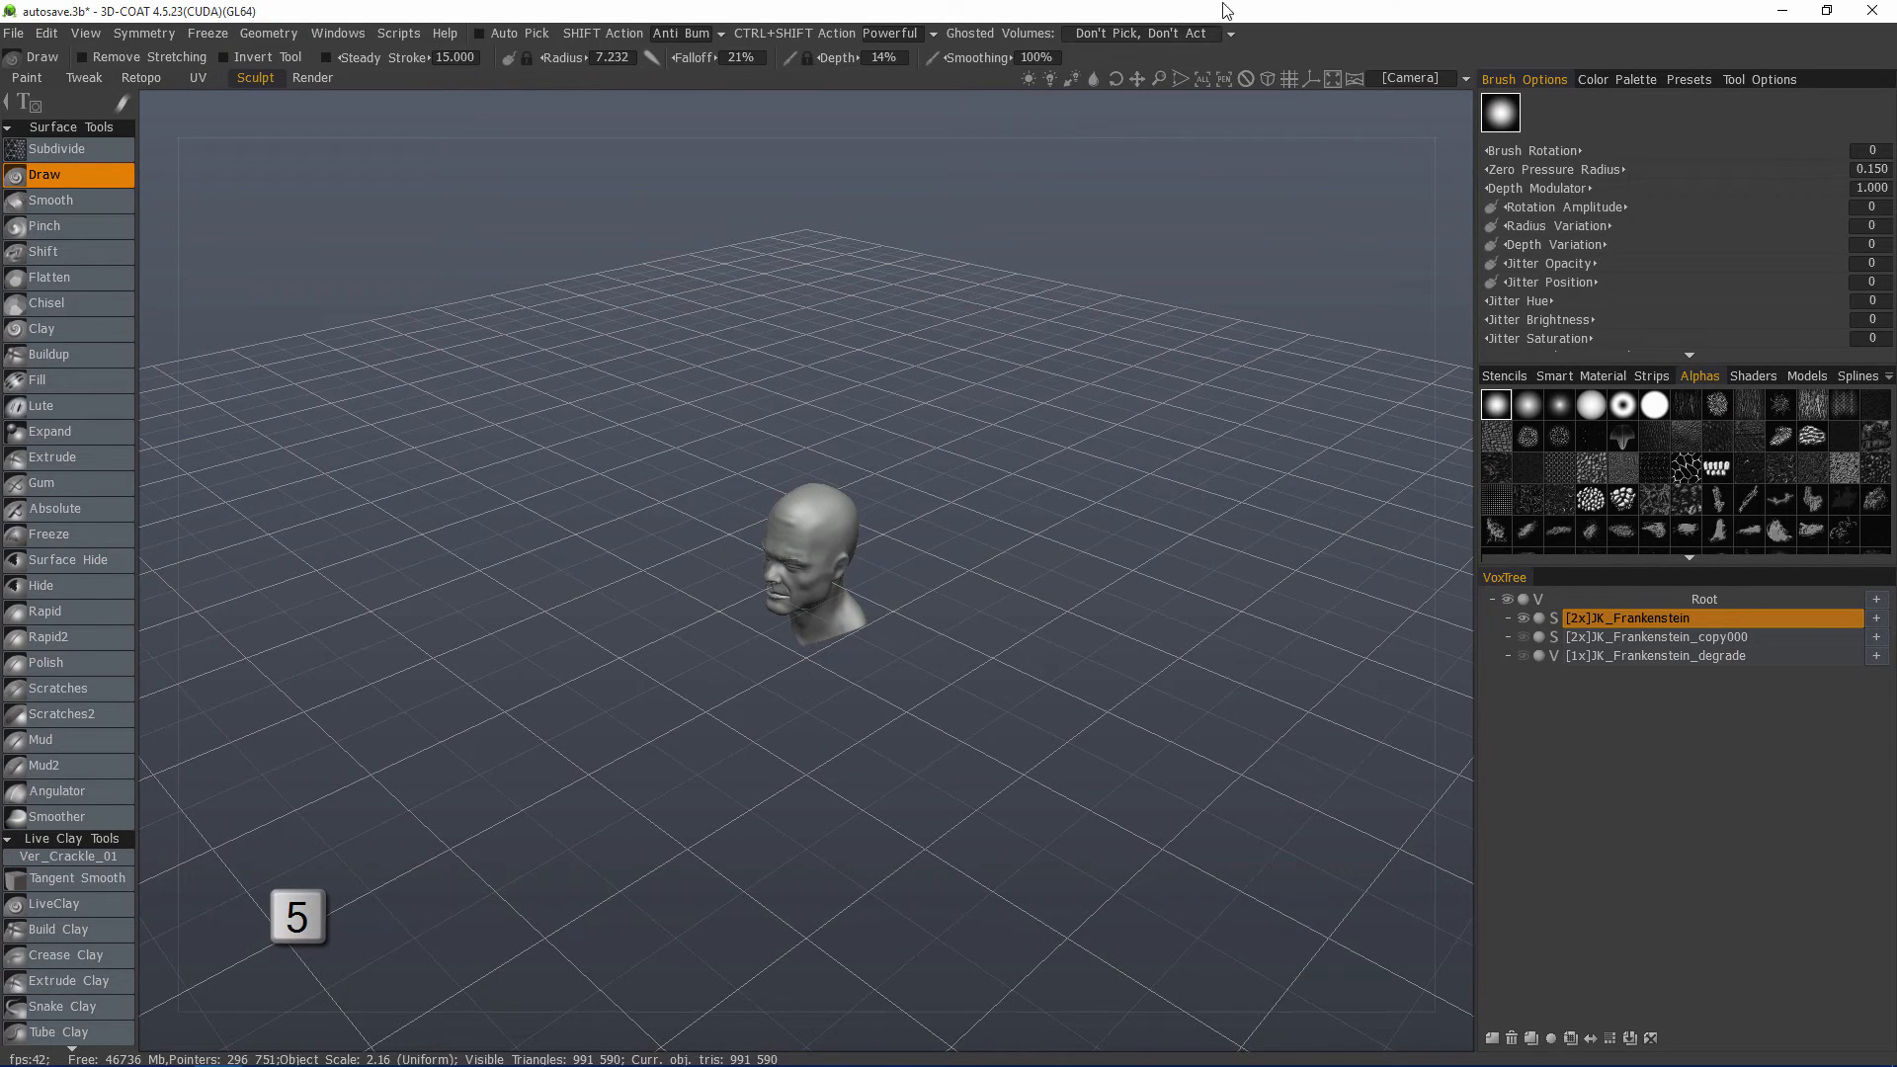
pyautogui.moveTo(1173, 515)
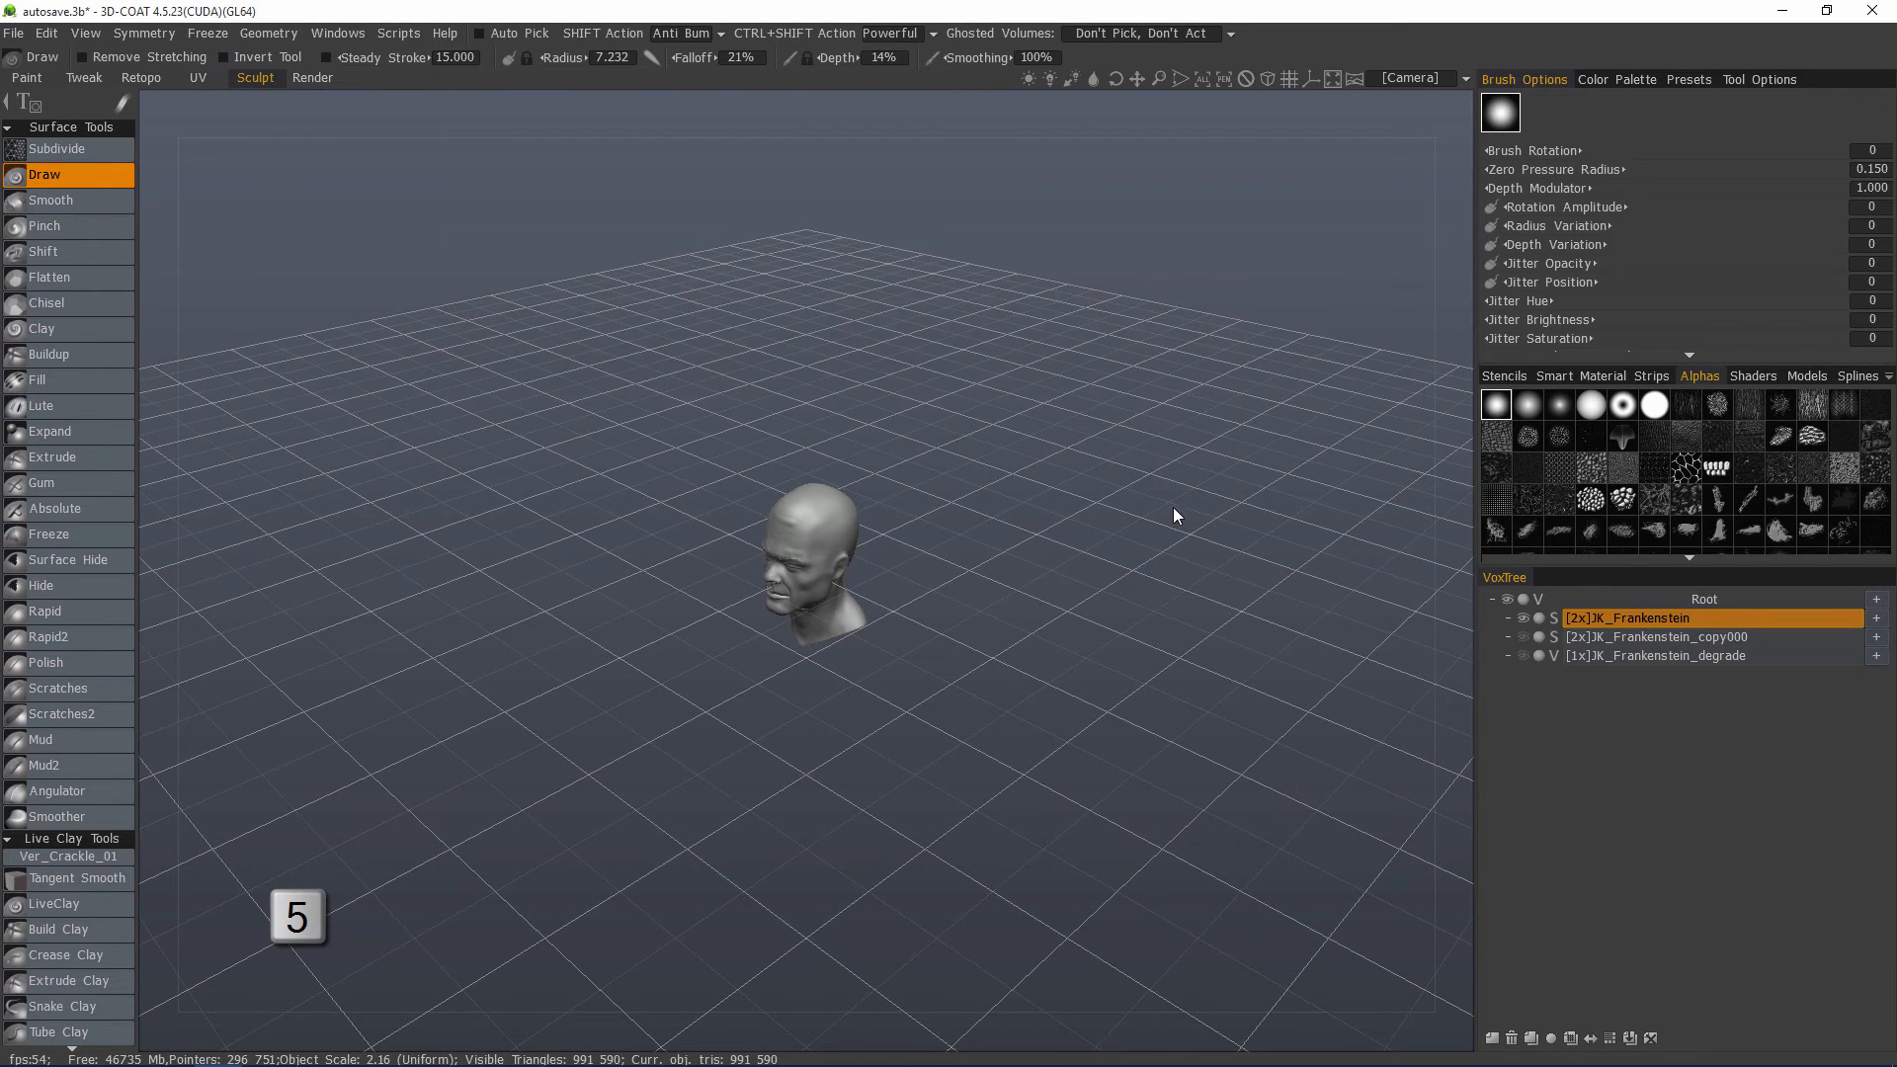
pyautogui.moveTo(1029, 479)
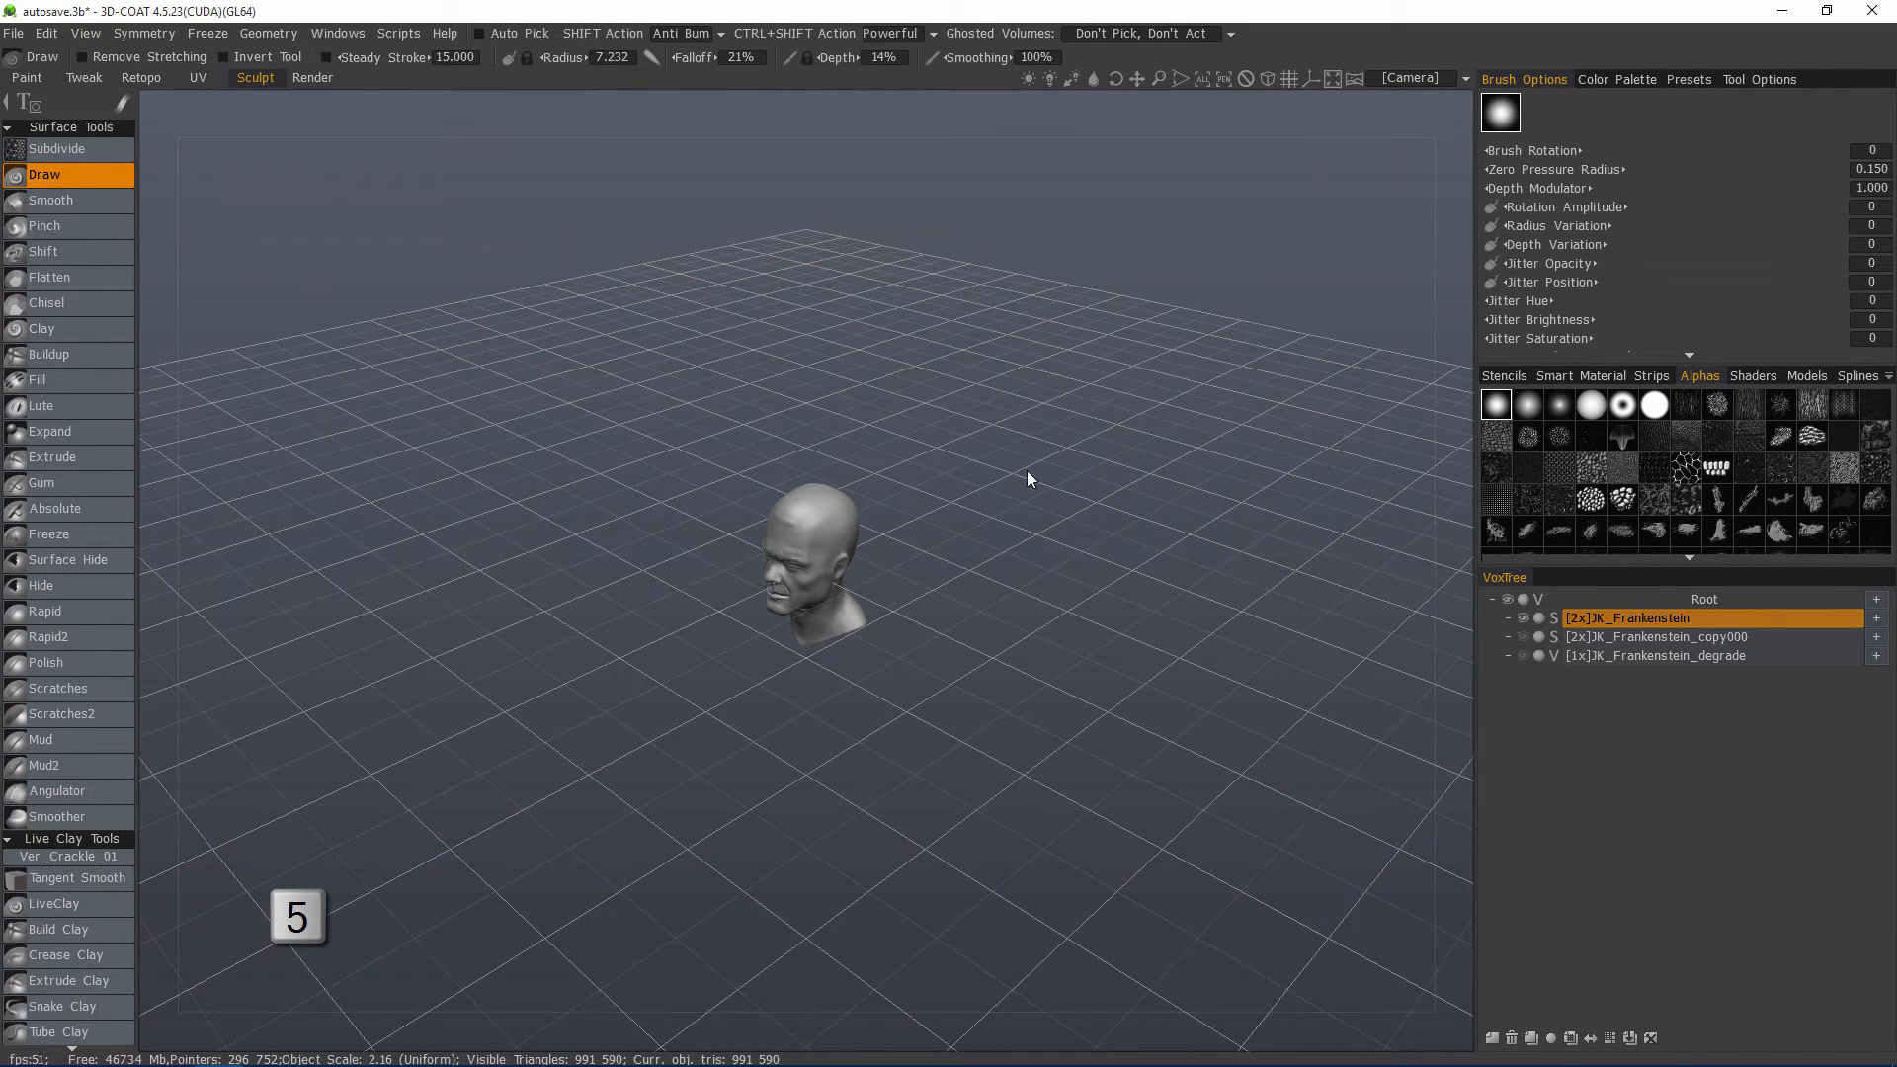
pyautogui.moveTo(593, 751)
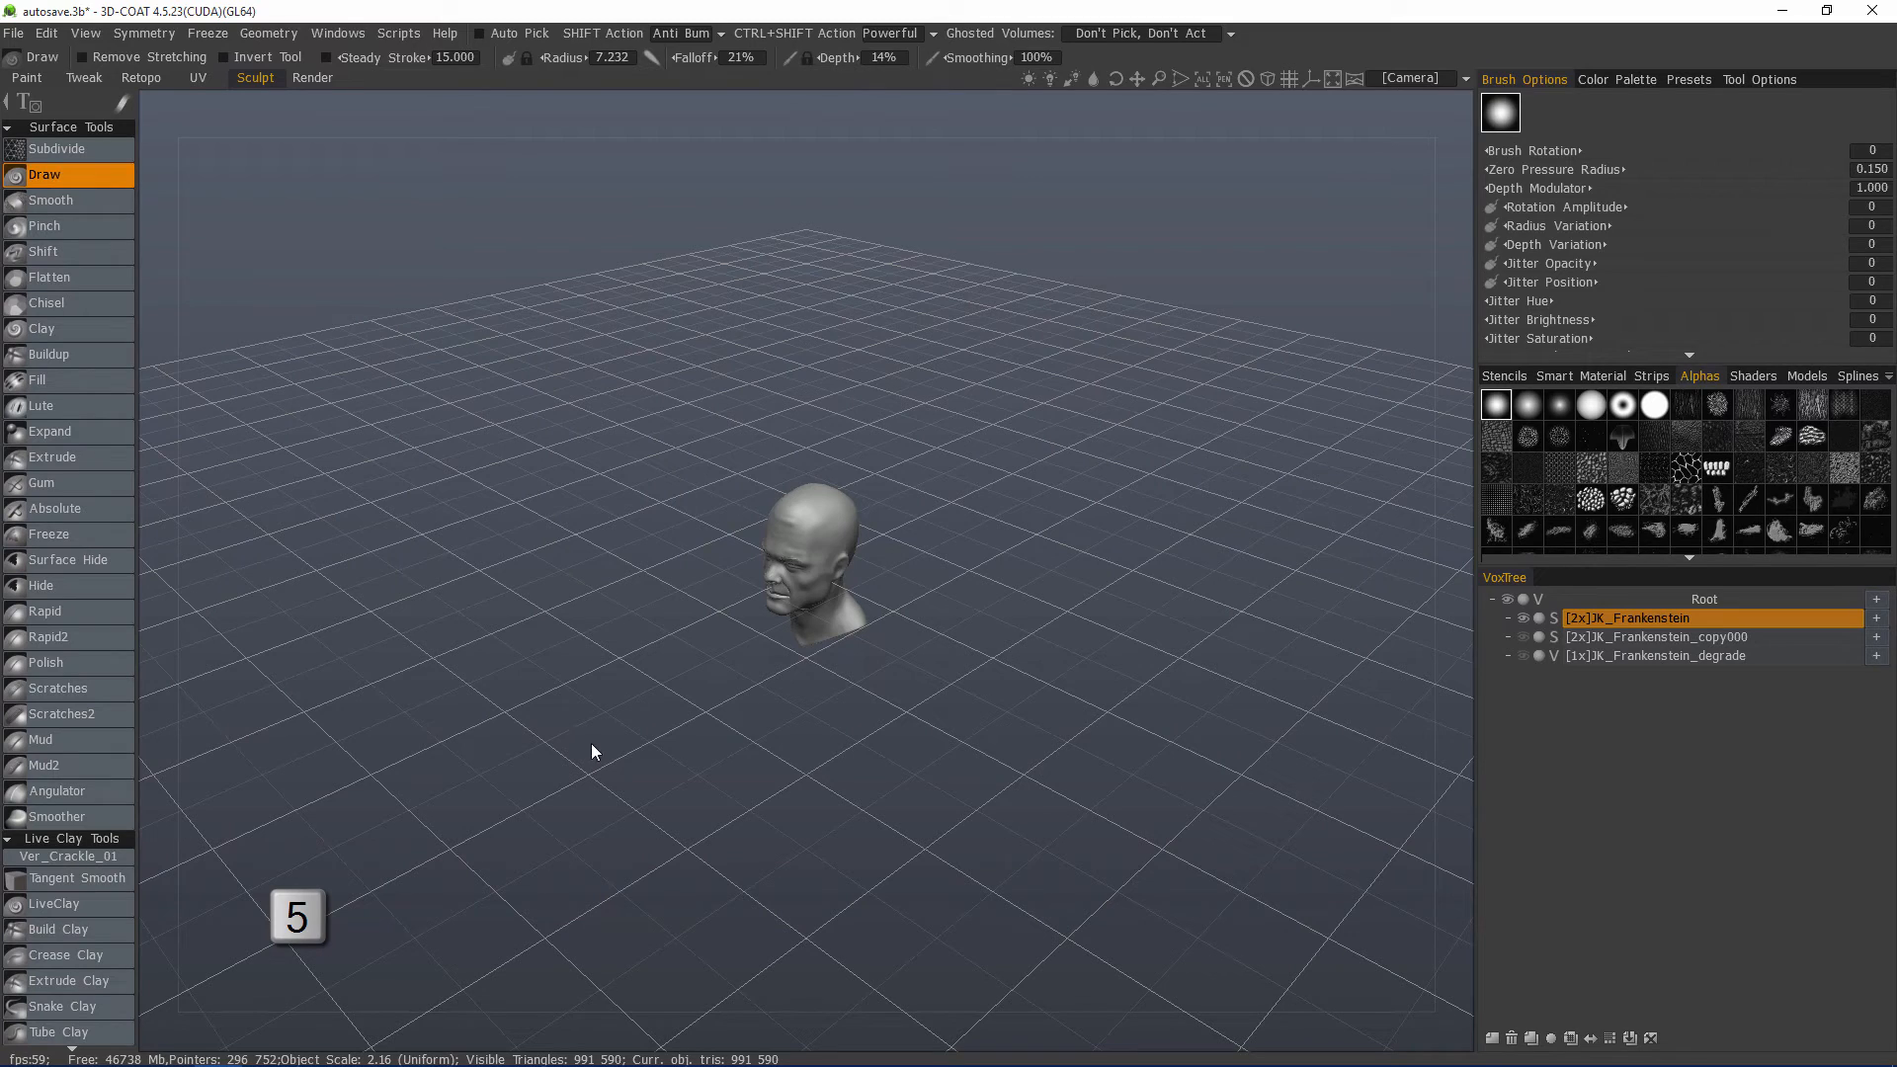
pyautogui.moveTo(929, 694)
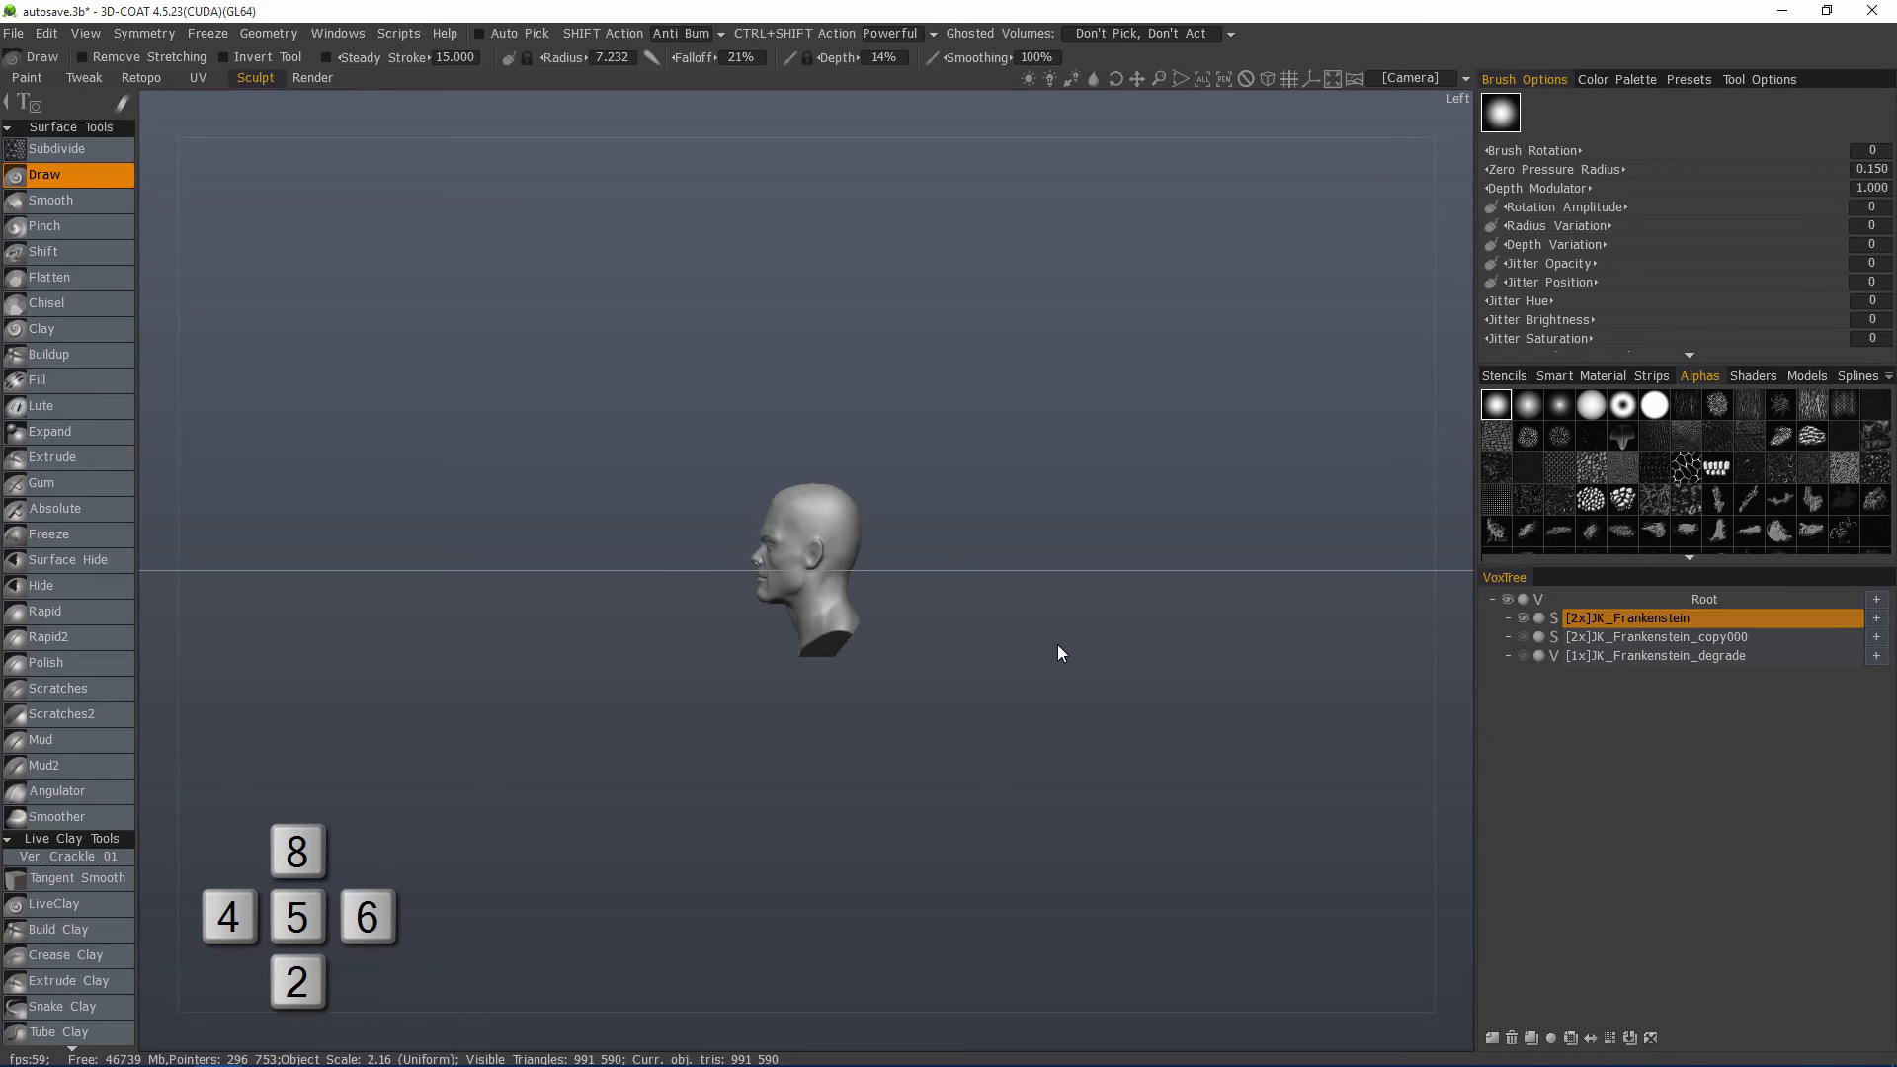
pyautogui.moveTo(1004, 644)
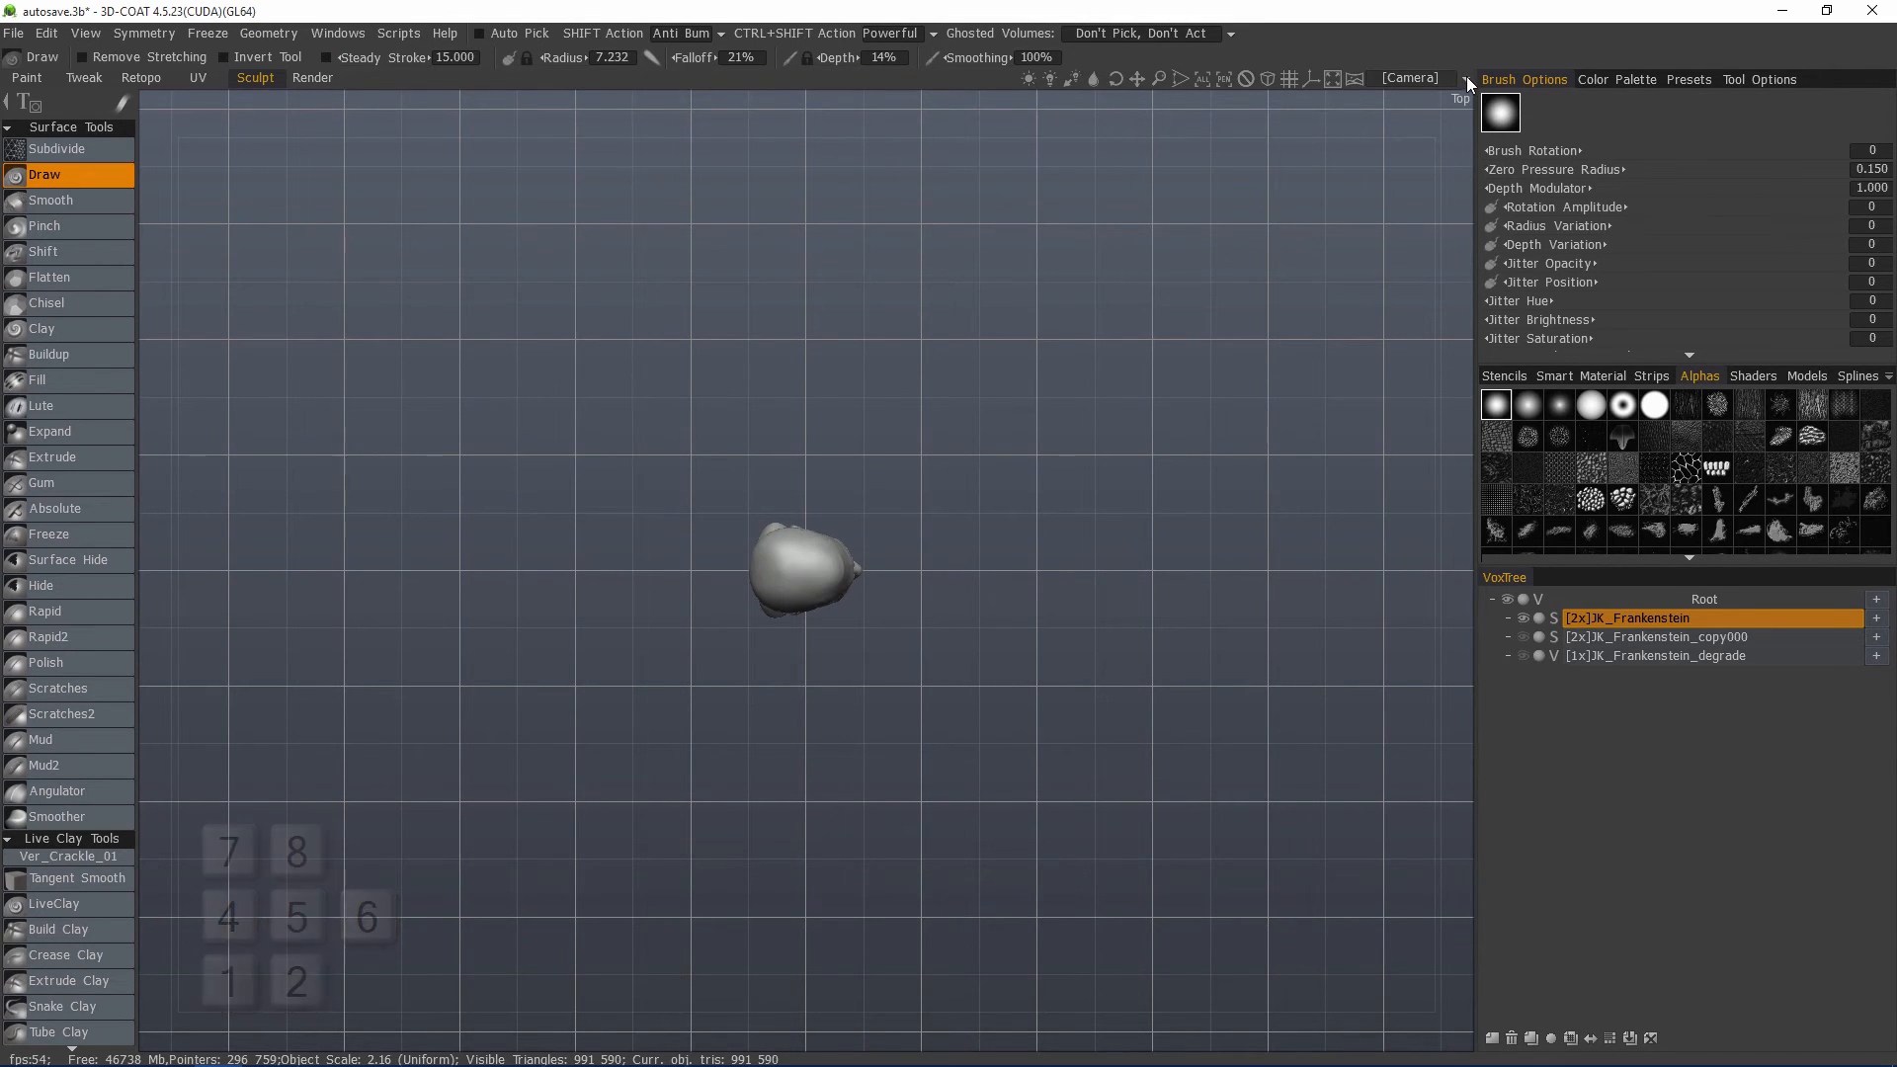
# Step: Choose 'Look along normal' from the Camera dropdown
pyautogui.click(1409, 79)
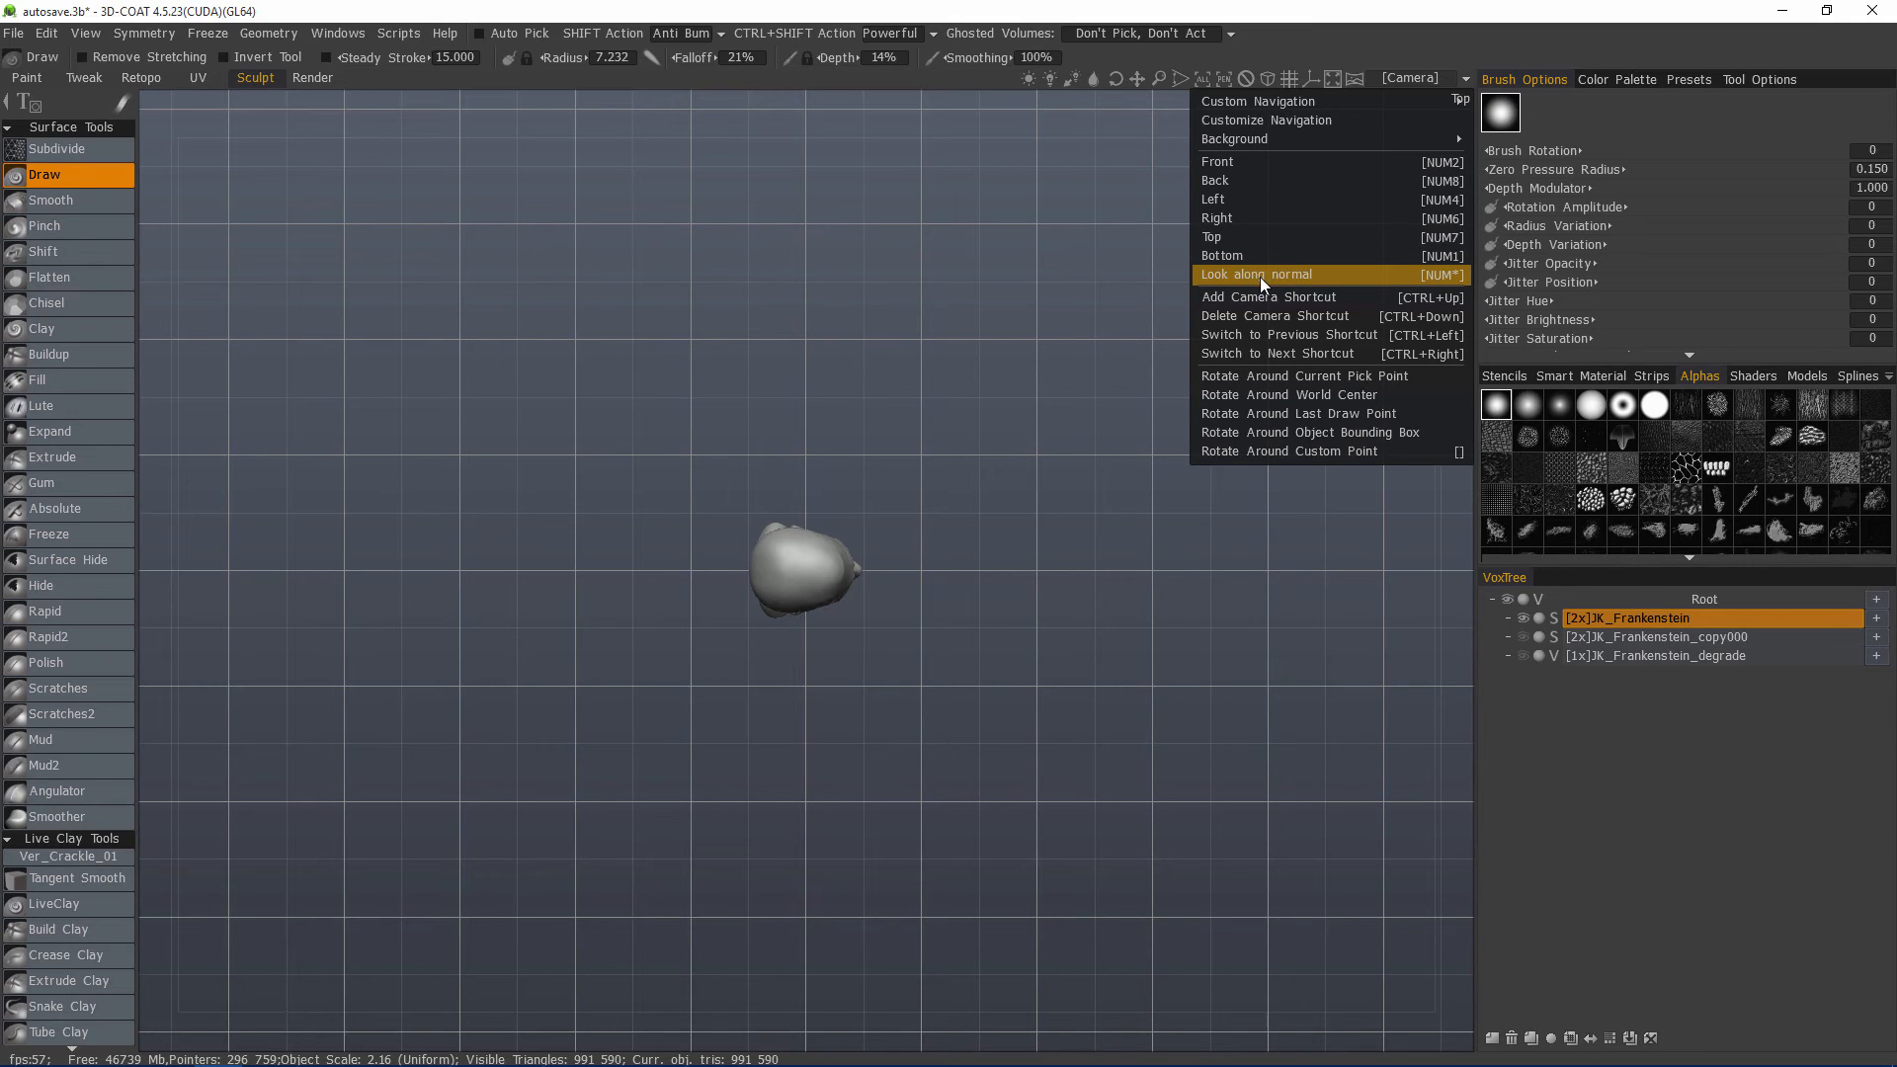
pyautogui.moveTo(1266, 282)
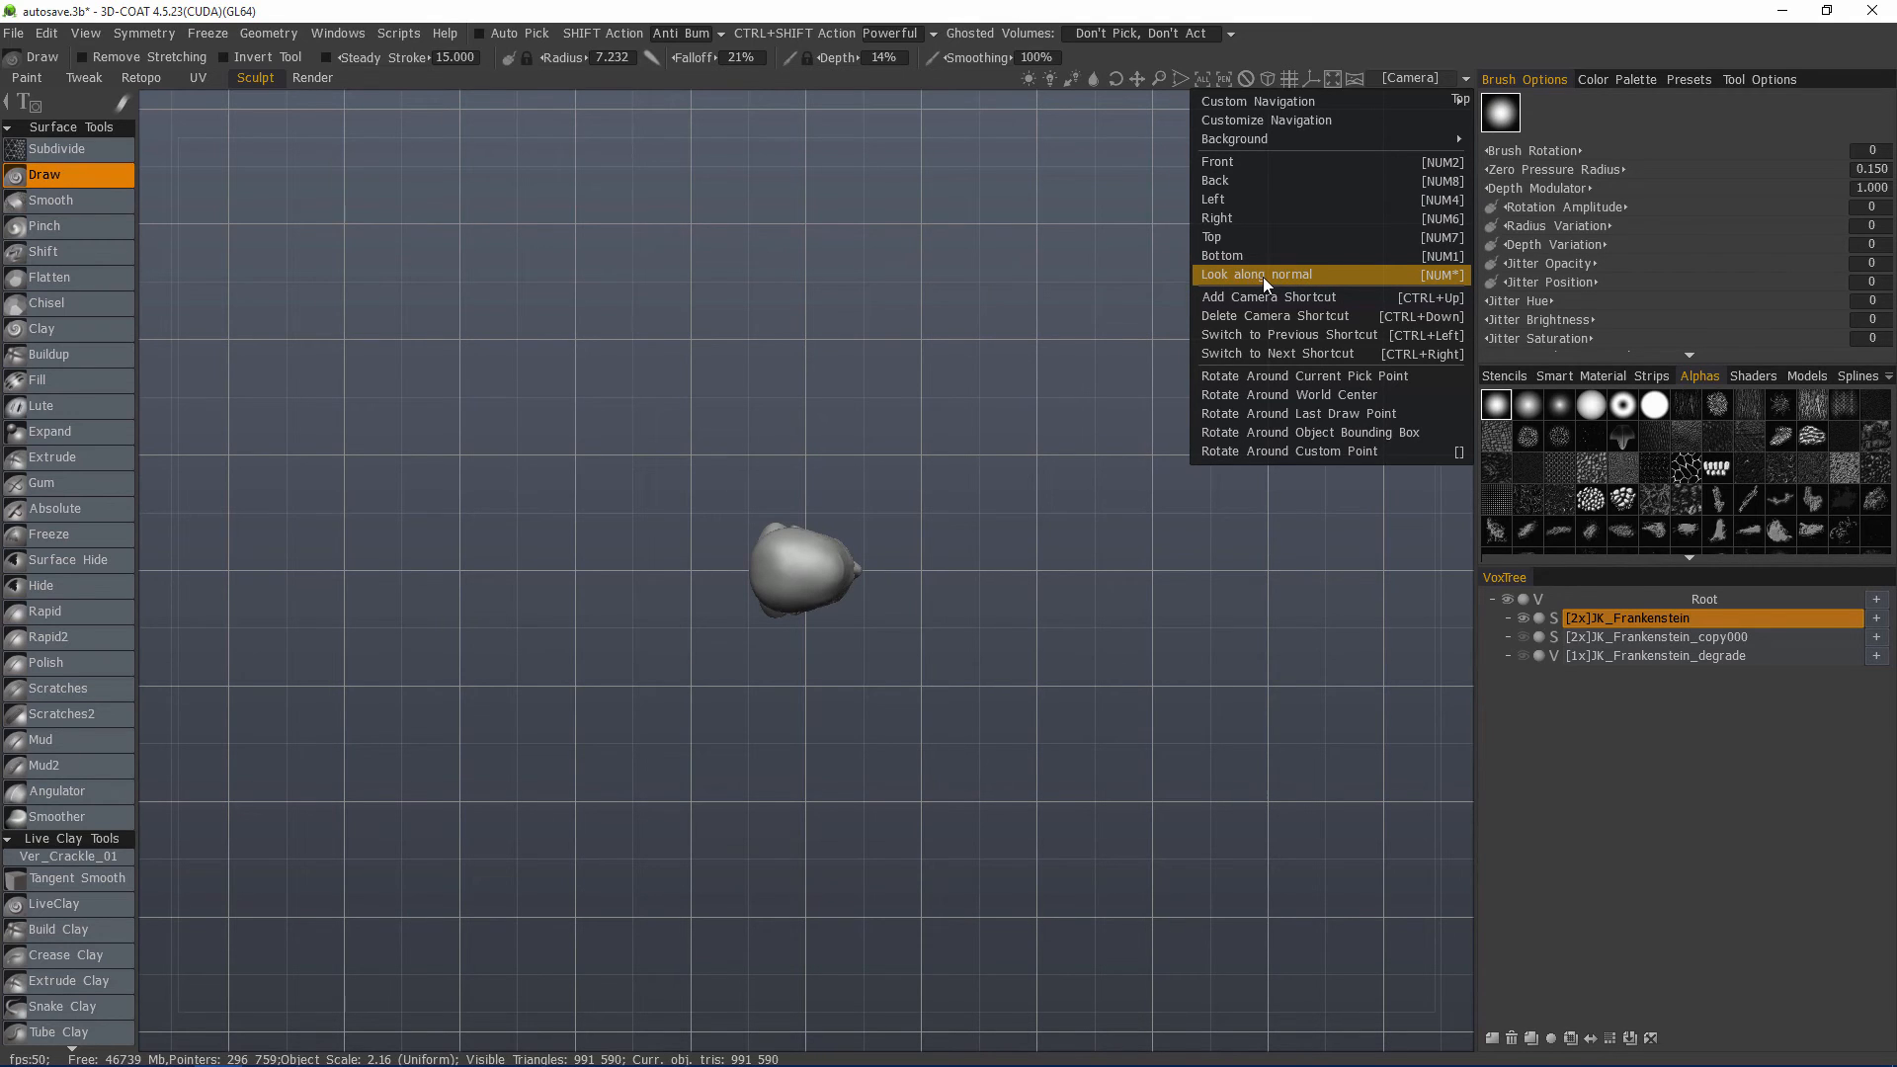
pyautogui.click(1251, 274)
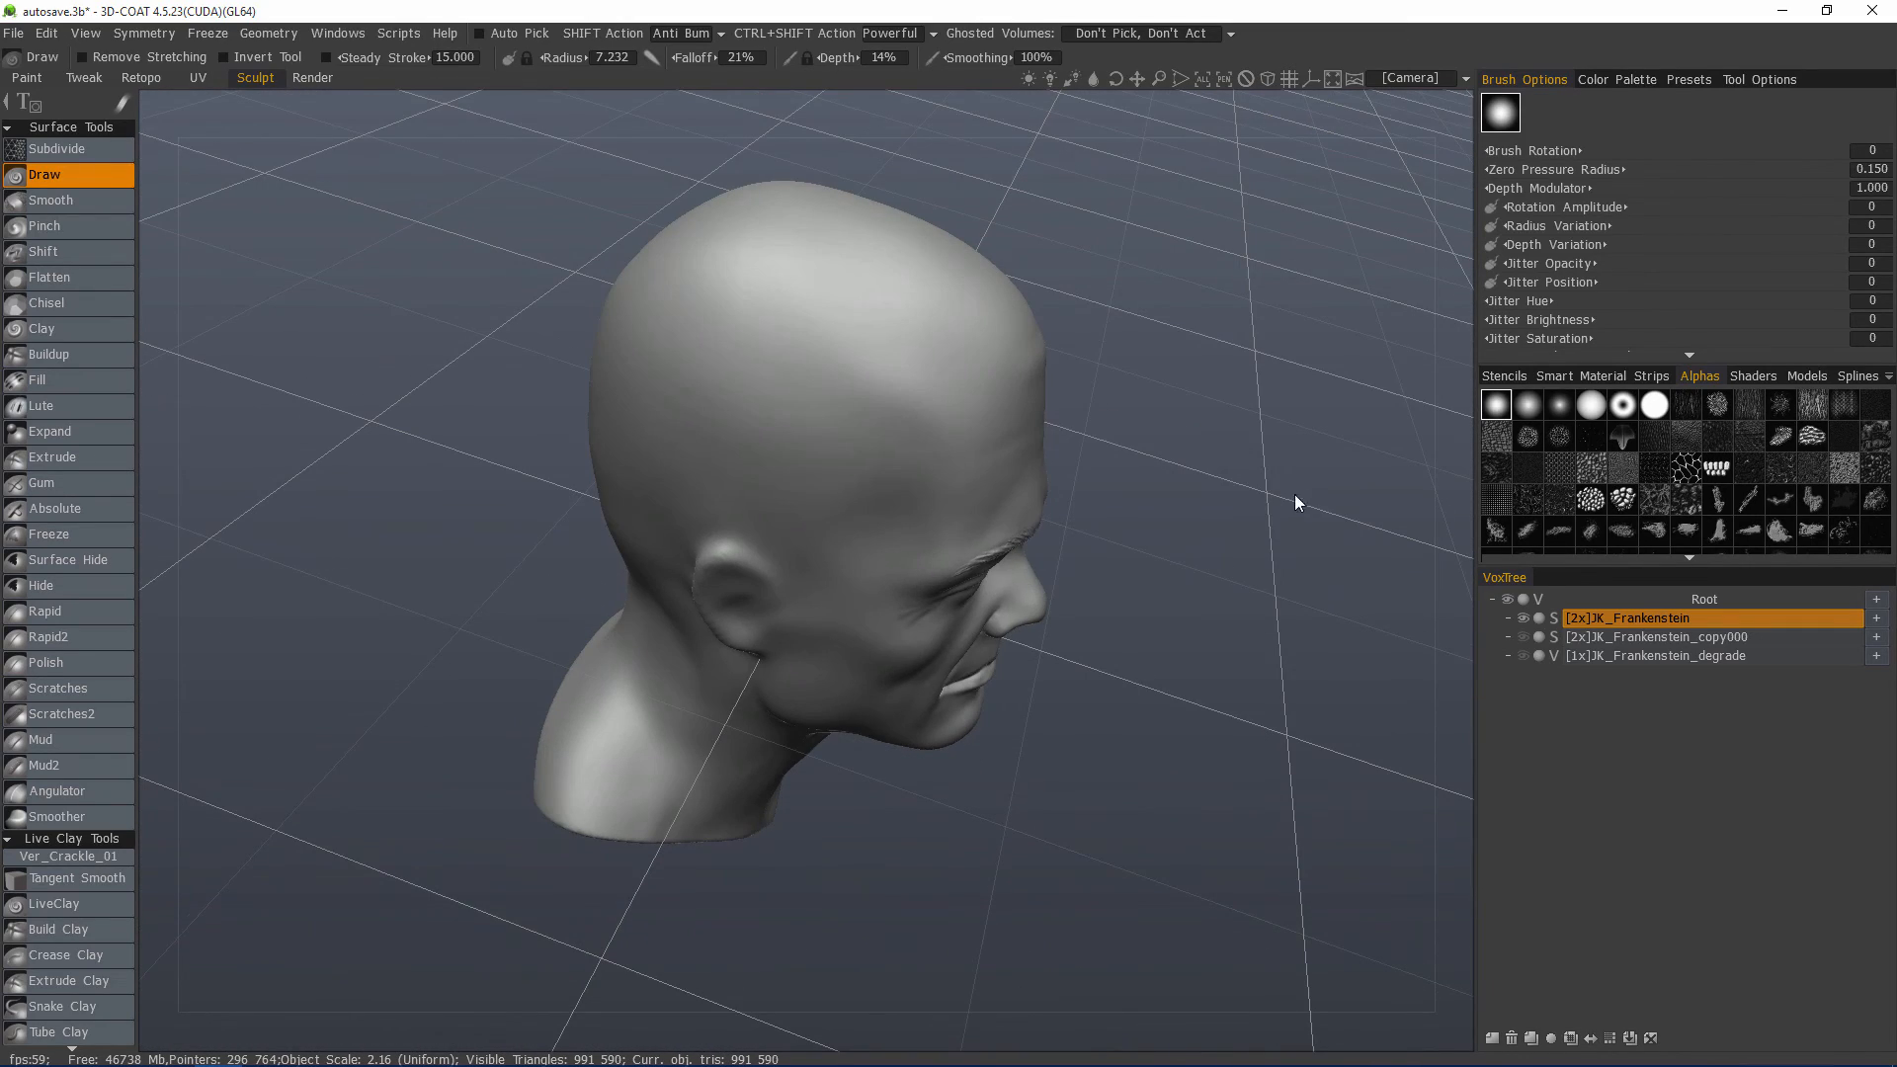
# Step: Open the preset camera views list, then reopen it after switching views
pyautogui.click(1408, 79)
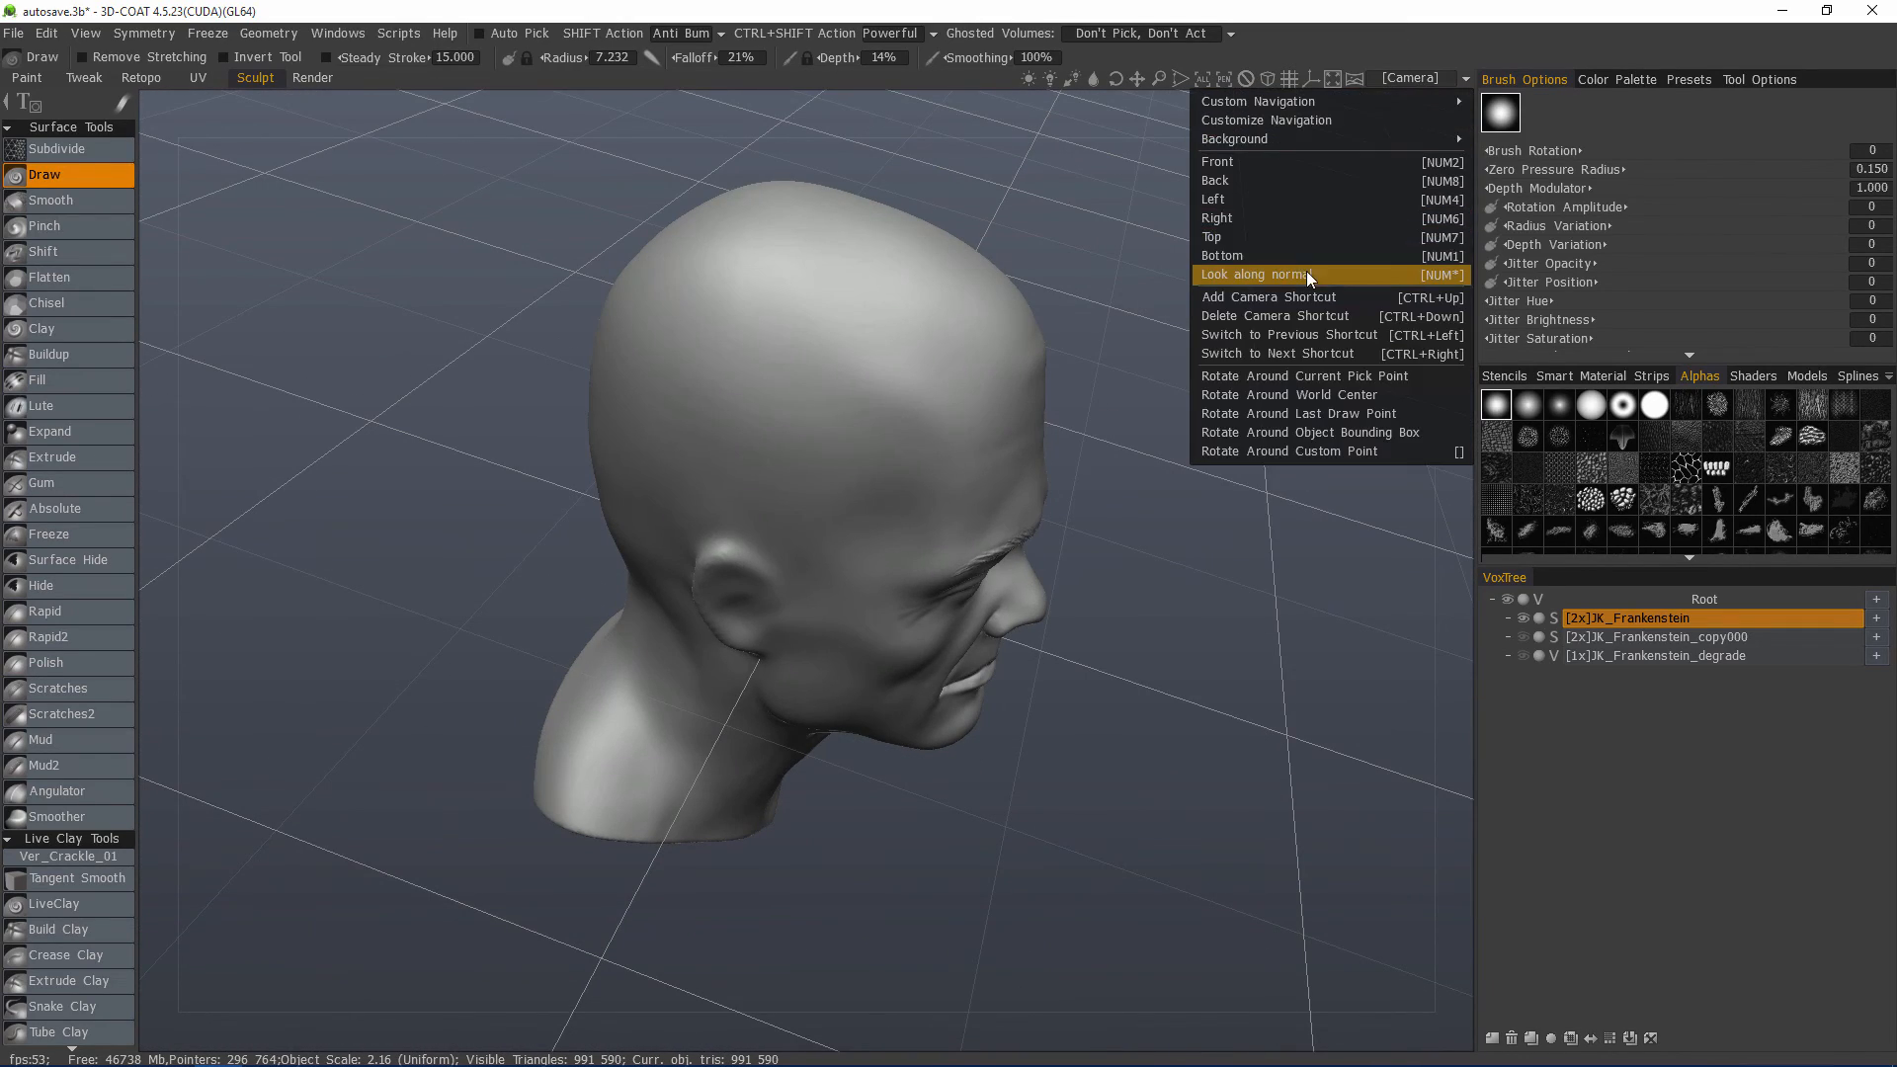
pyautogui.moveTo(1304, 274)
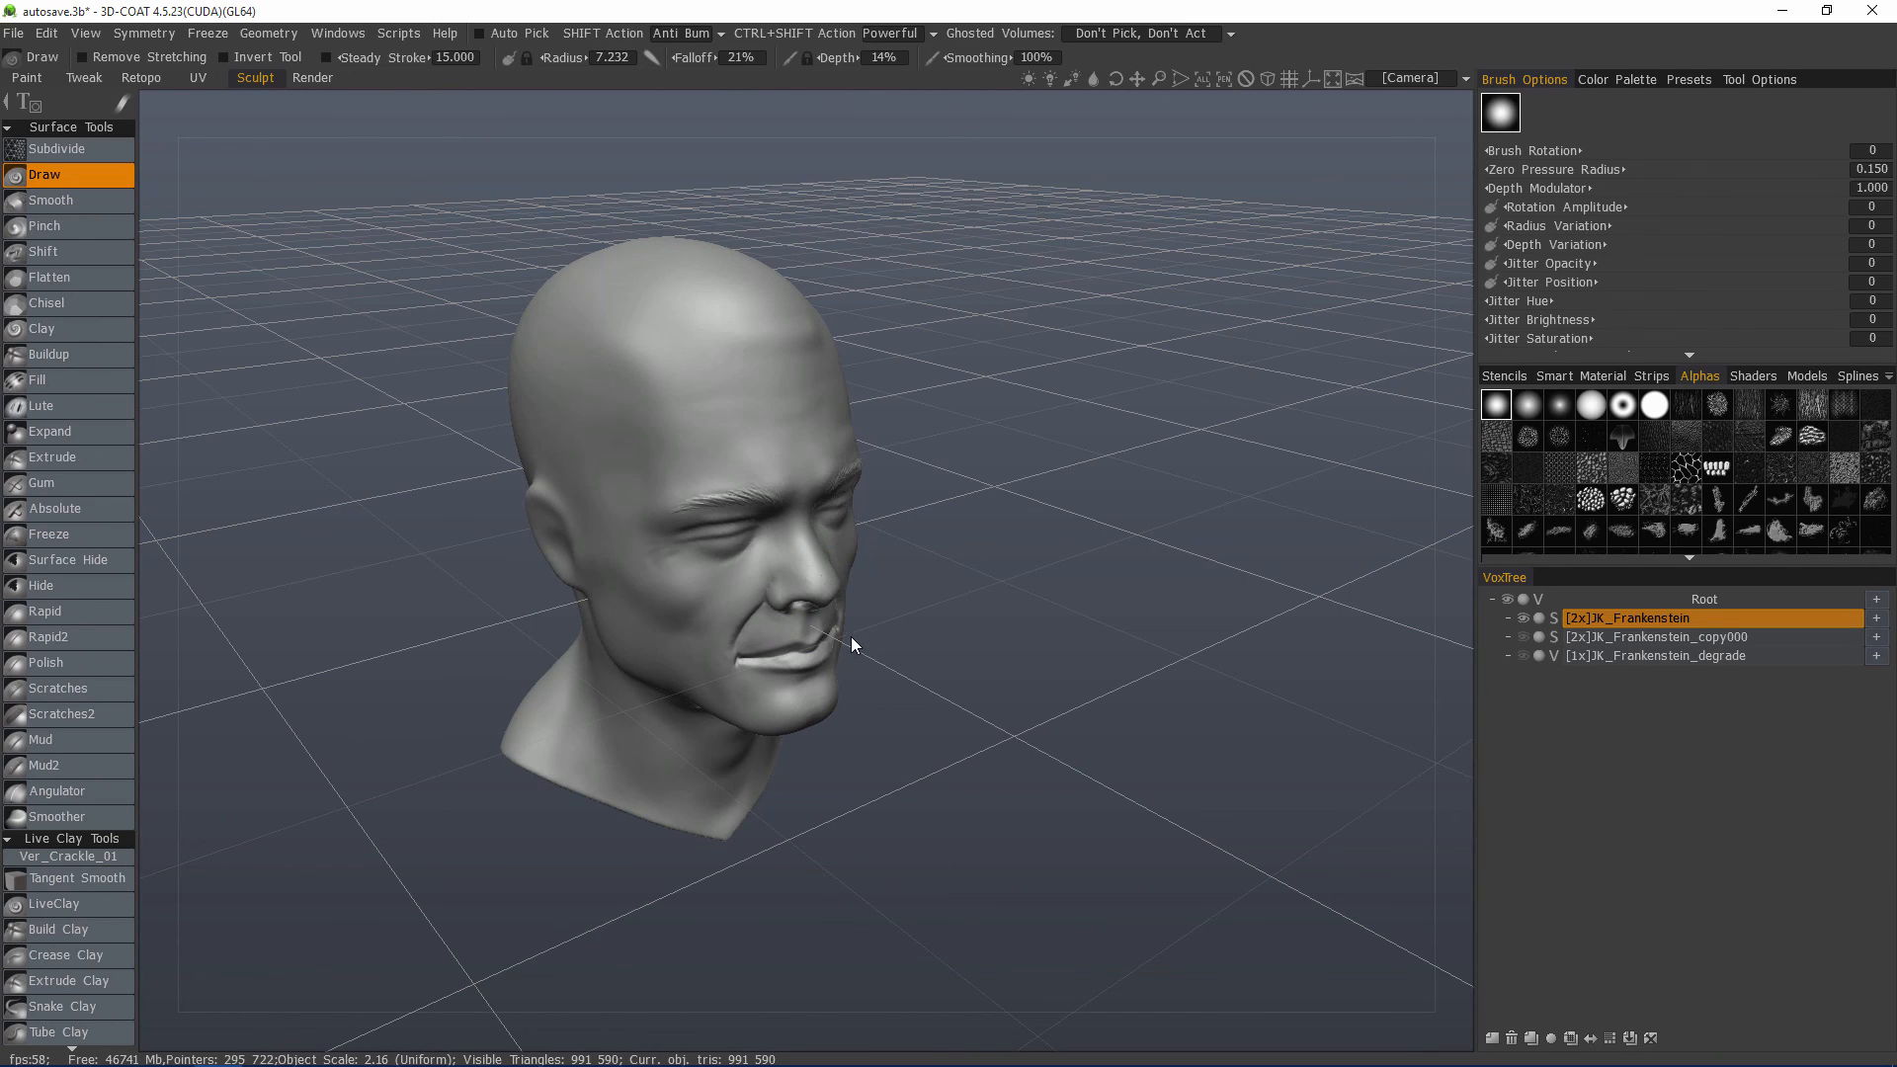
pyautogui.moveTo(847, 439)
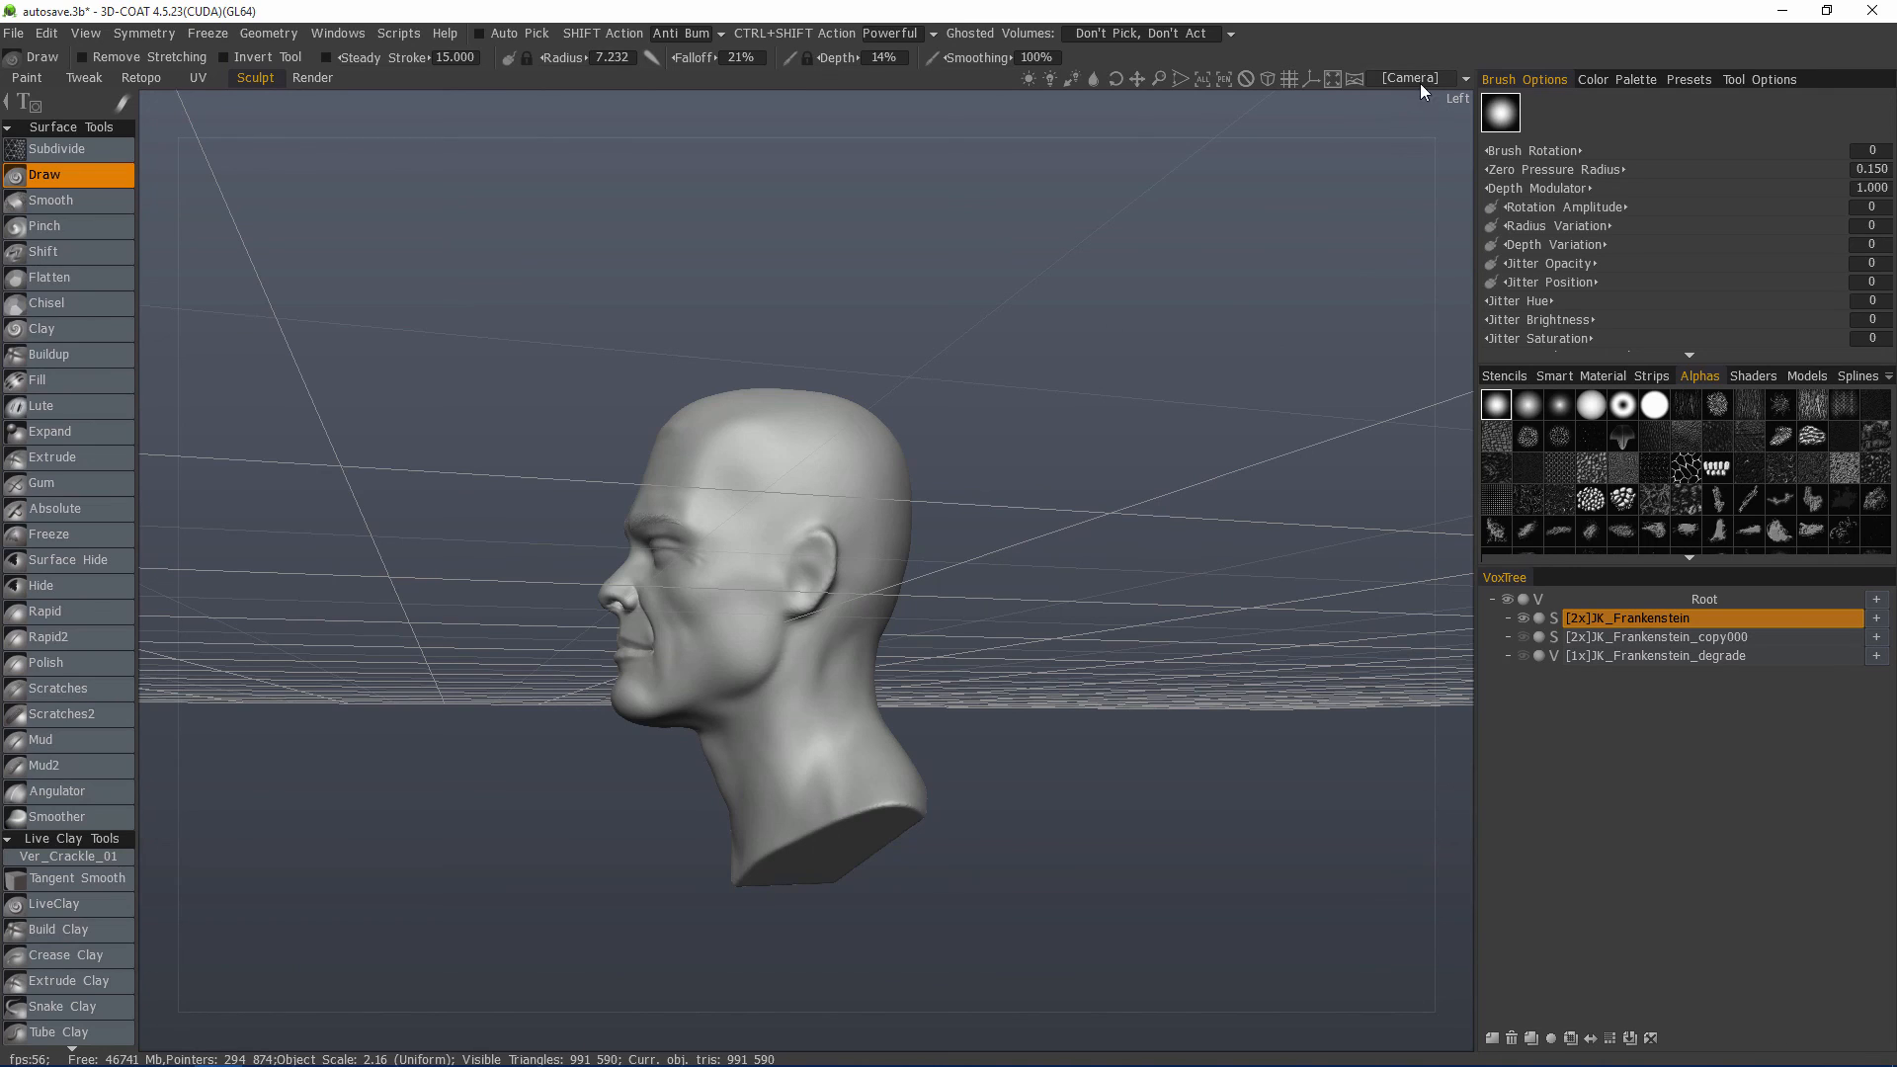
pyautogui.click(1407, 79)
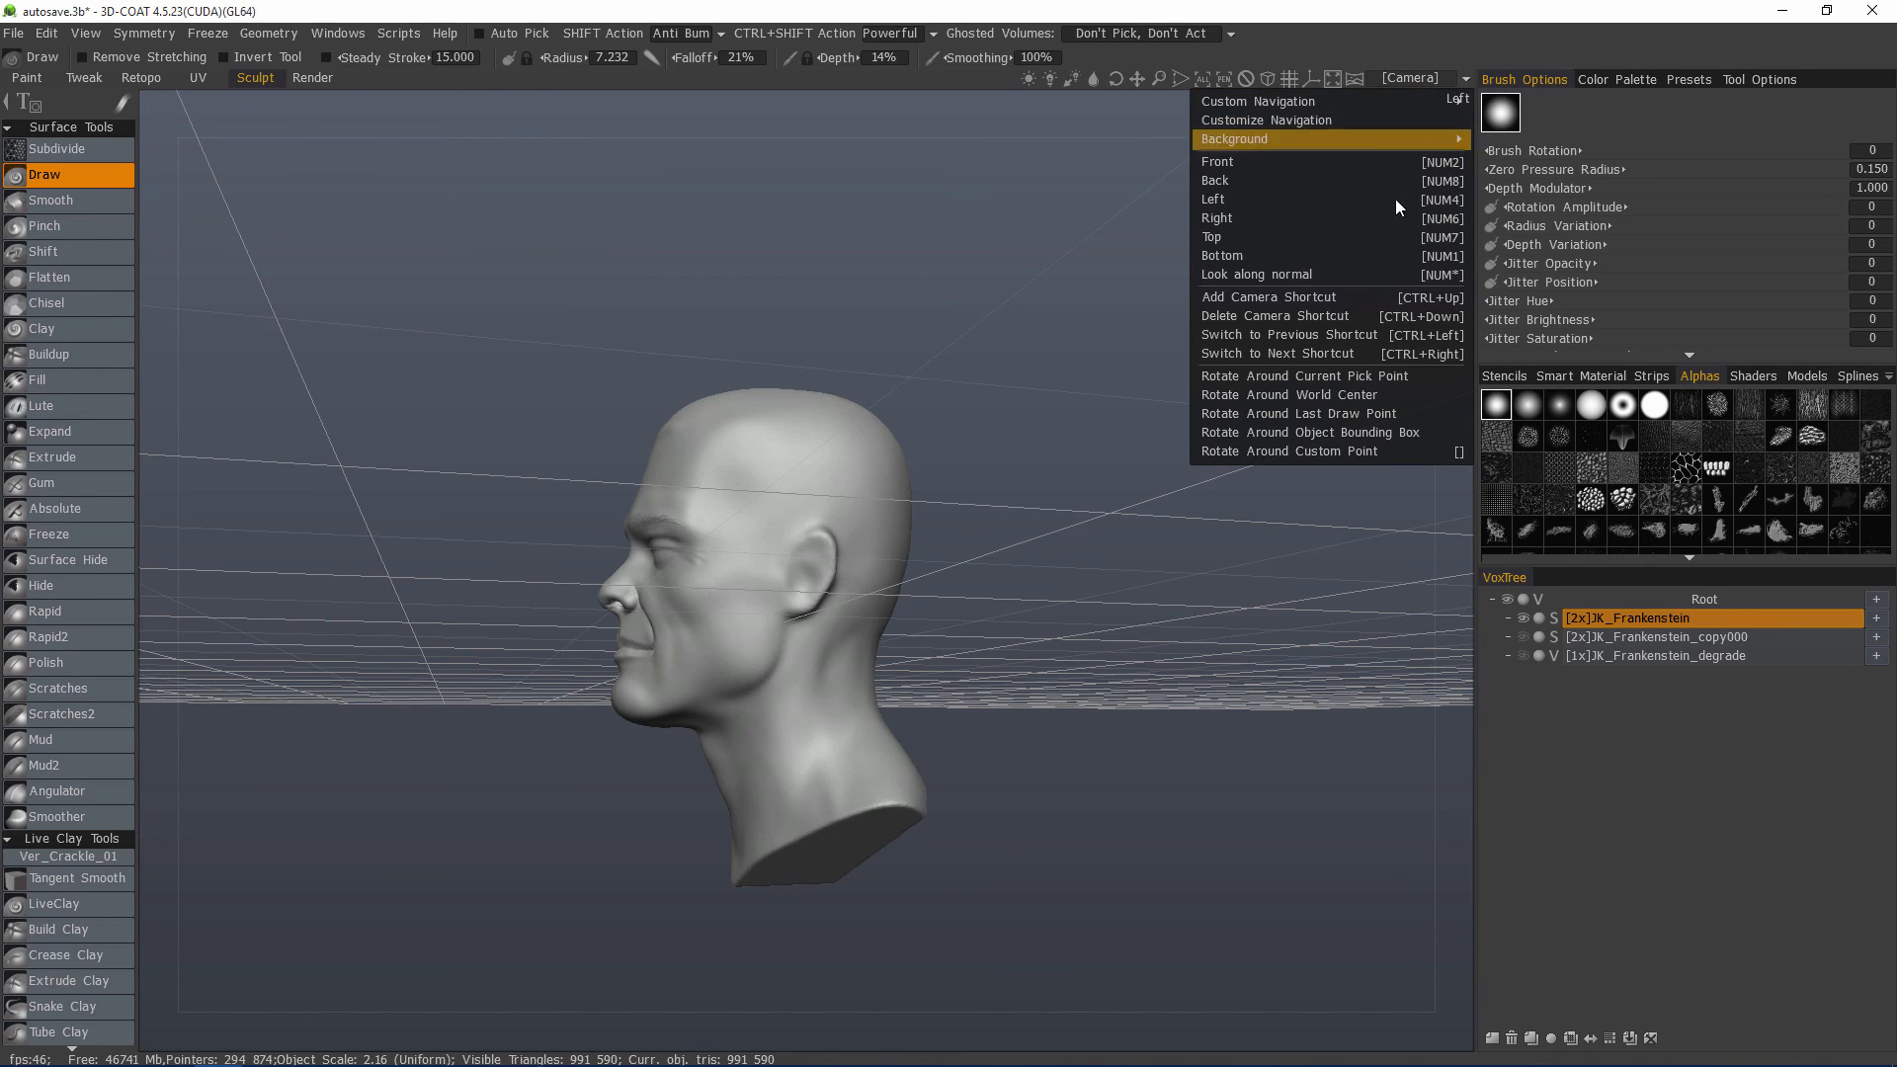
pyautogui.moveTo(1364, 286)
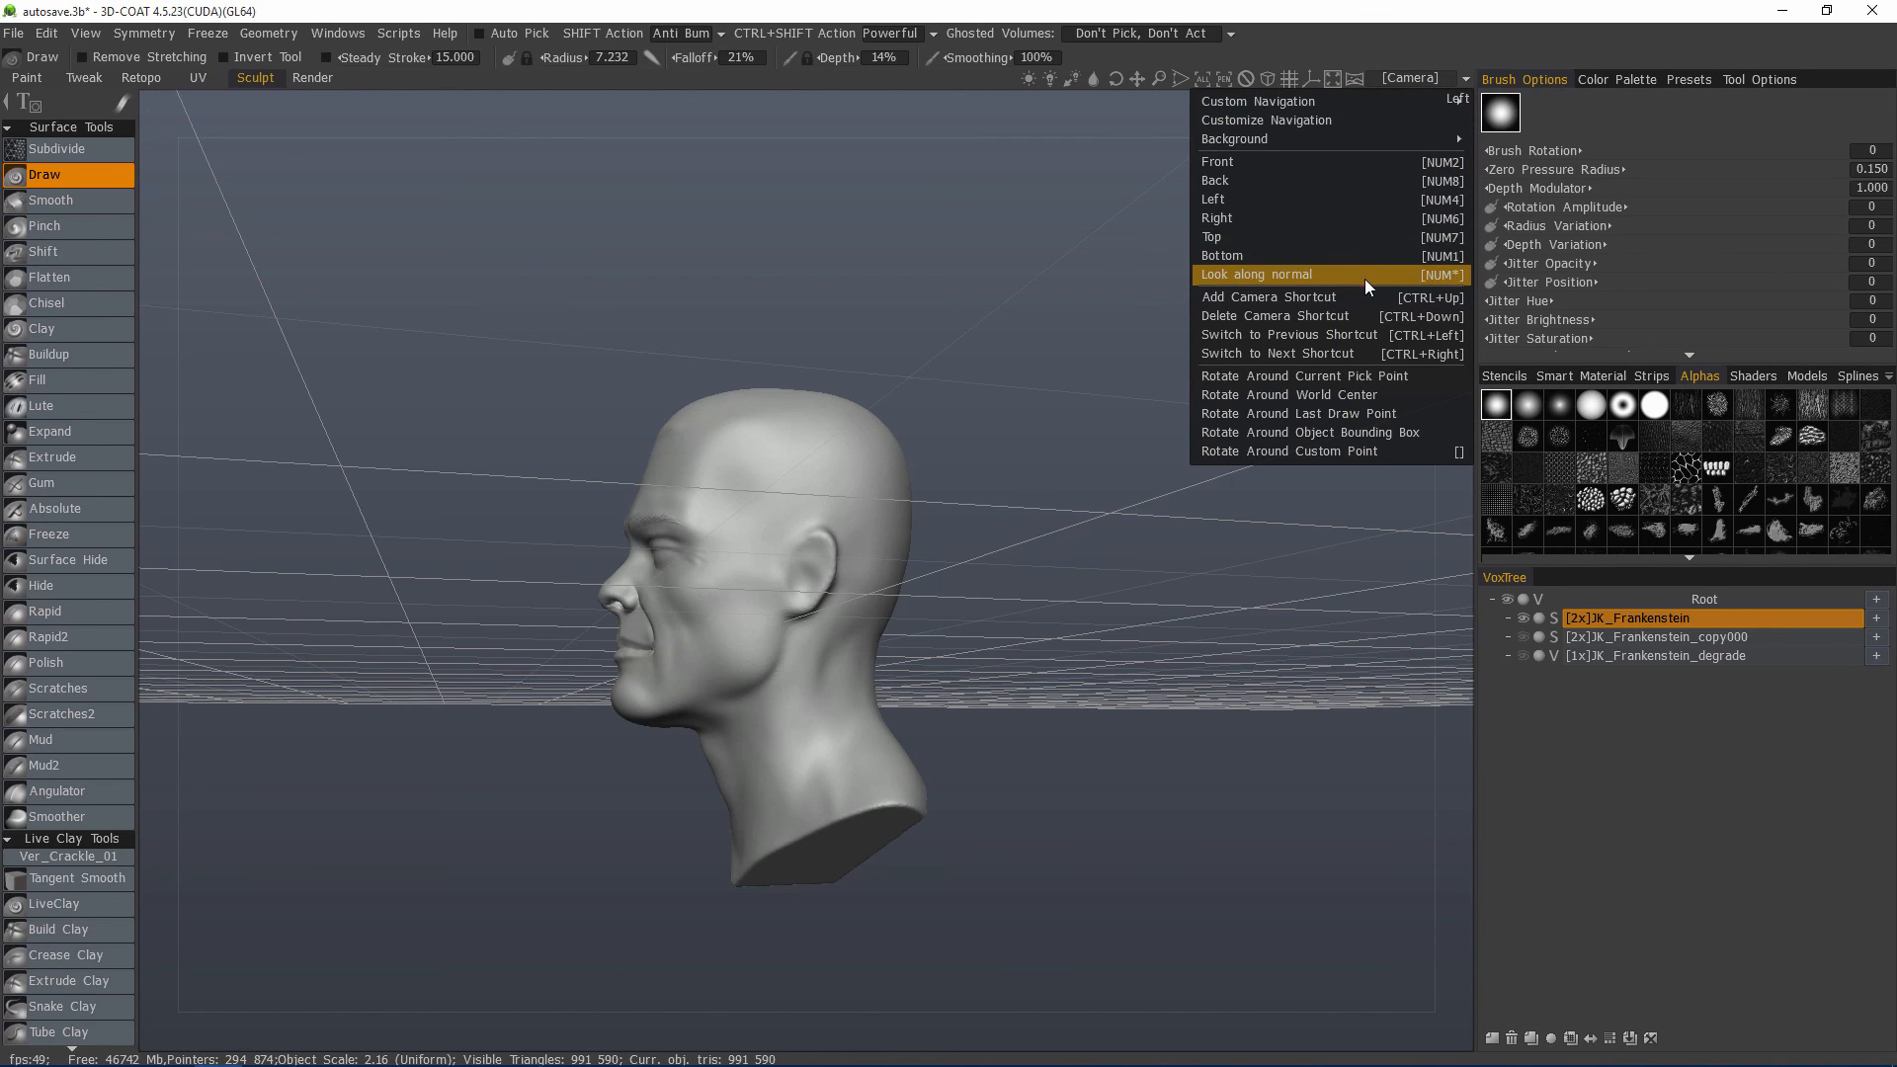